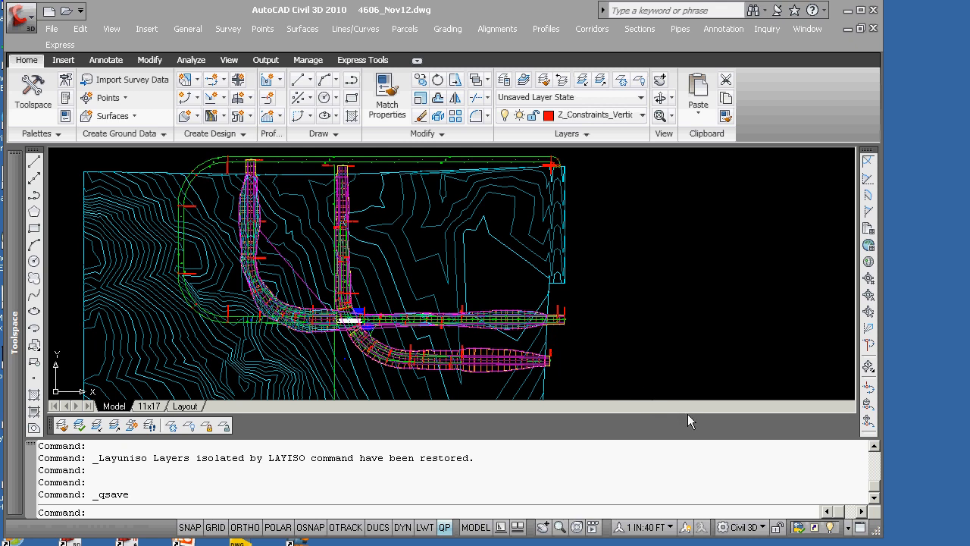
{"action": "mouse_move", "coordinate": [690, 422]}
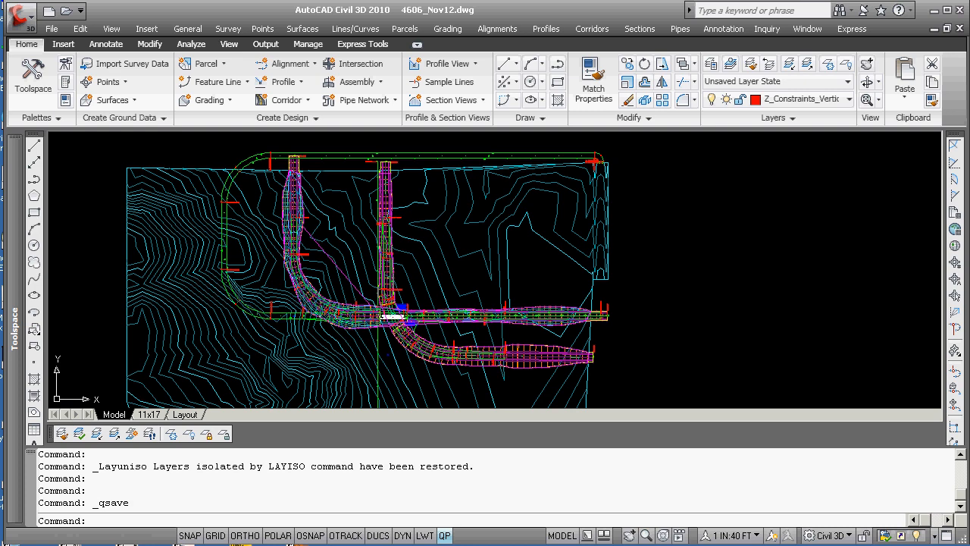
{"action": "mouse_move", "coordinate": [386, 314]}
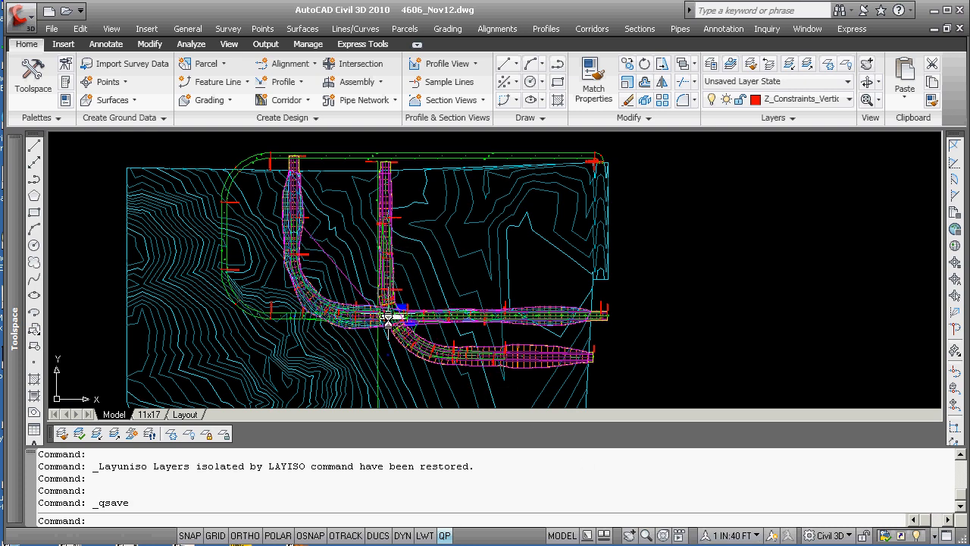
{"action": "mouse_move", "coordinate": [731, 309]}
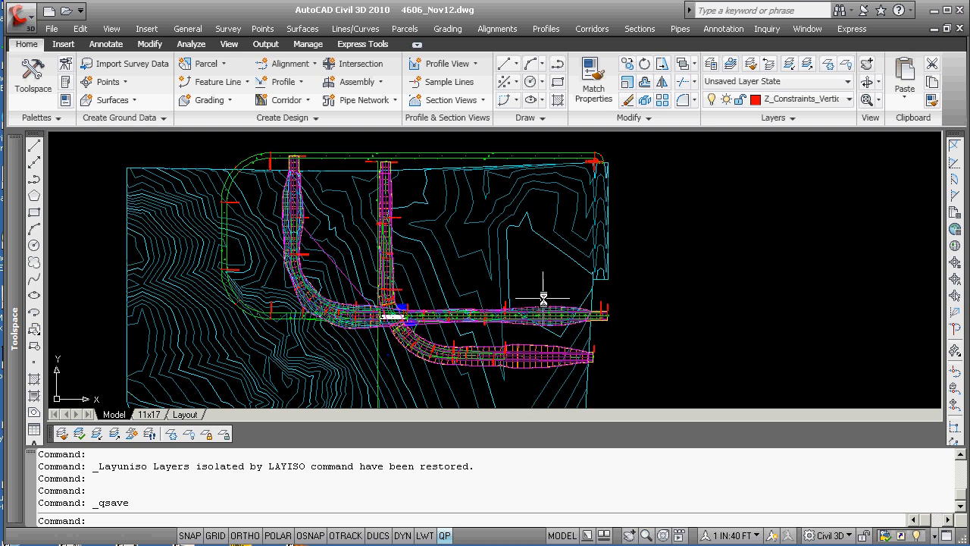
{"action": "mouse_move", "coordinate": [548, 295]}
{"action": "type", "text": "camera"}
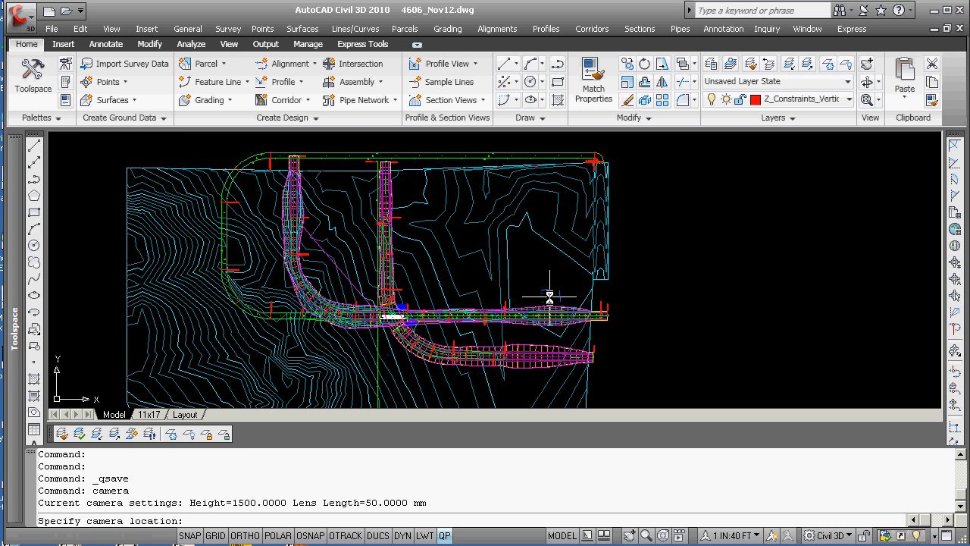
{"action": "mouse_move", "coordinate": [548, 295]}
{"action": "type", "text": ".xy"}
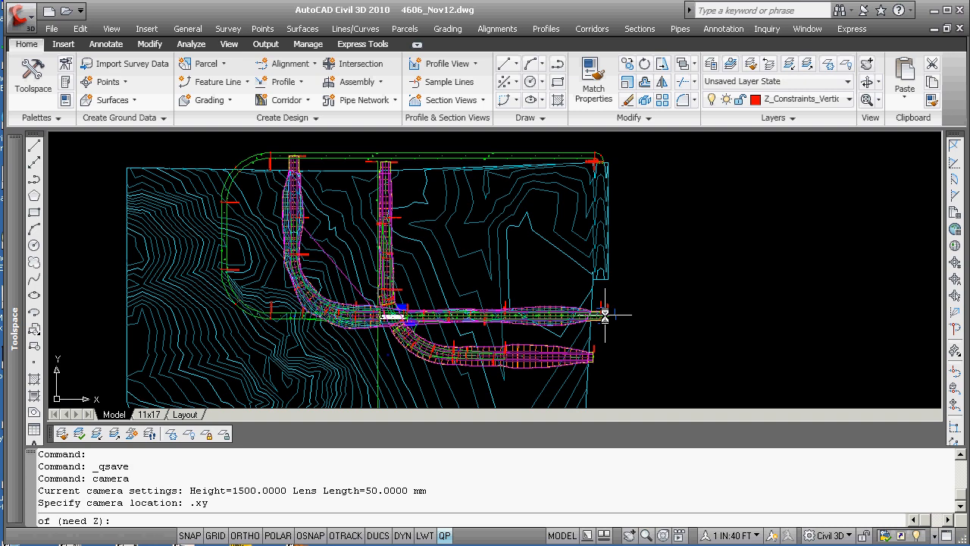
Place the camera at Z 1500 and aim it at a Nearest-snapped point on the road at 1100
{"action": "type", "text": "1"}
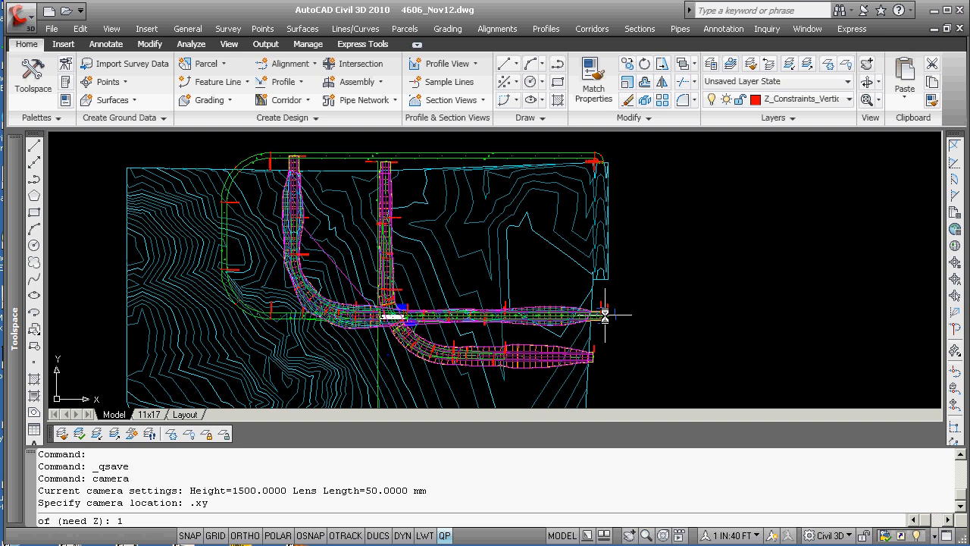
{"action": "type", "text": "1500"}
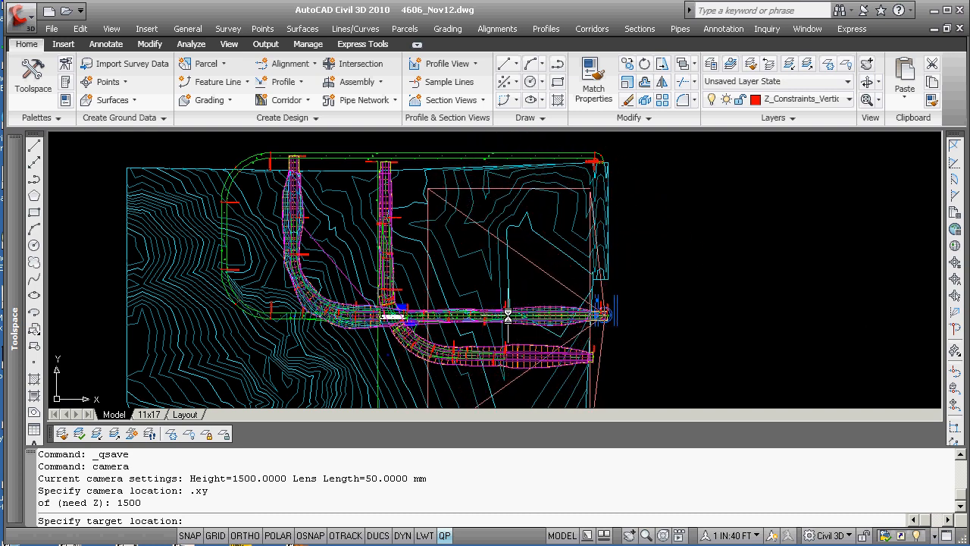
{"action": "left_click", "coordinate": [513, 317]}
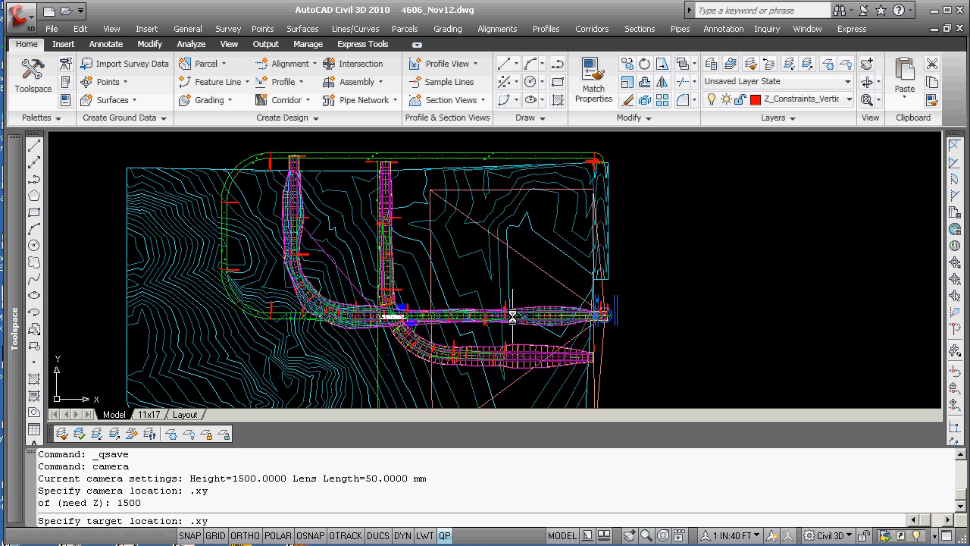
{"action": "right_click", "coordinate": [518, 318]}
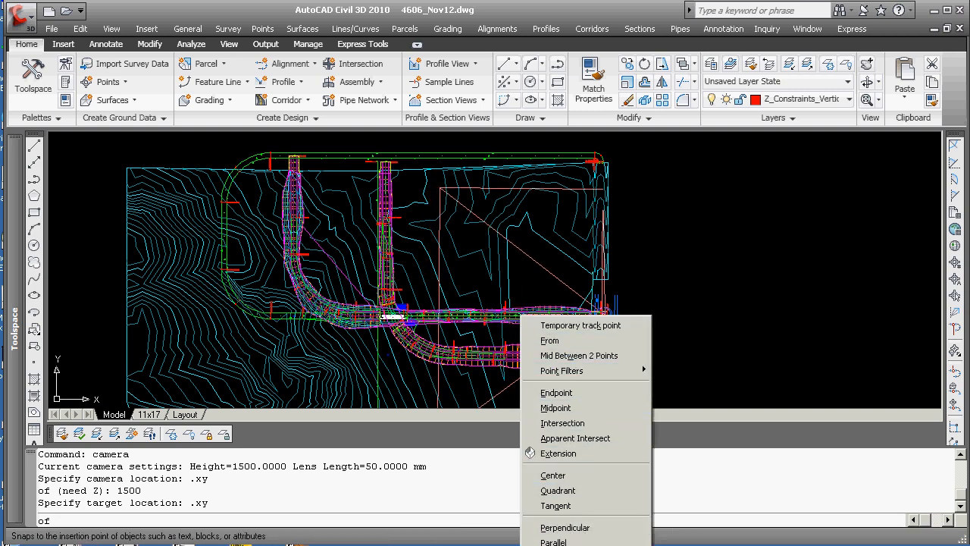
{"action": "left_click", "coordinate": [555, 530]}
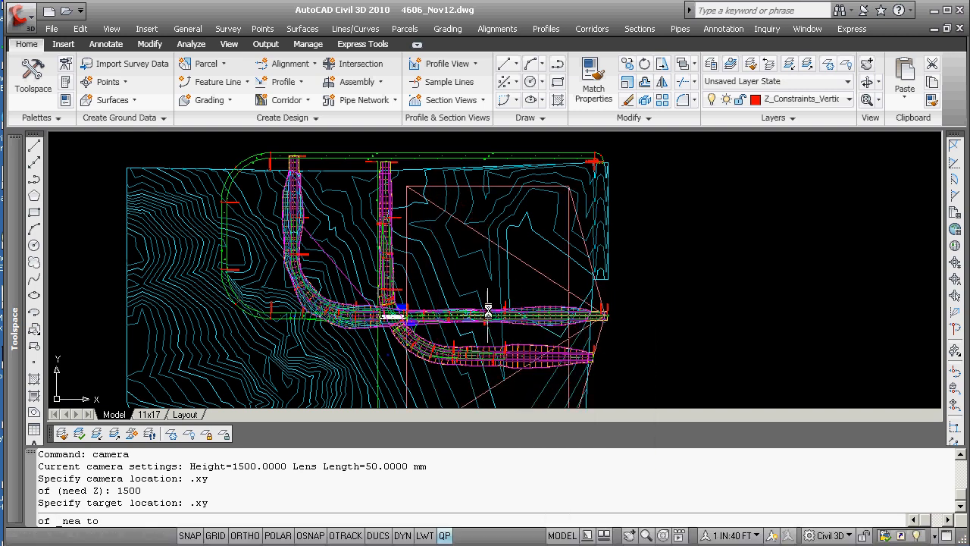
{"action": "left_click", "coordinate": [494, 314]}
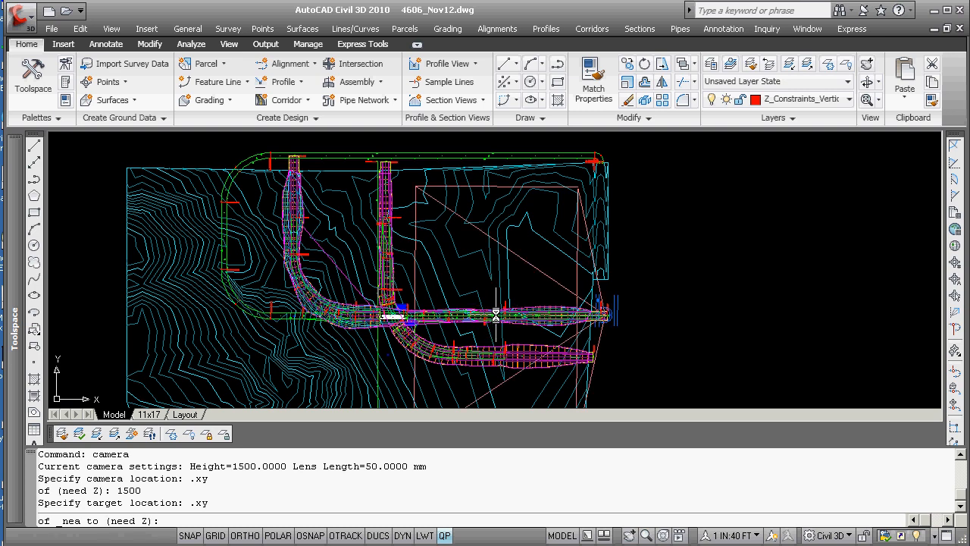
{"action": "type", "text": "1100"}
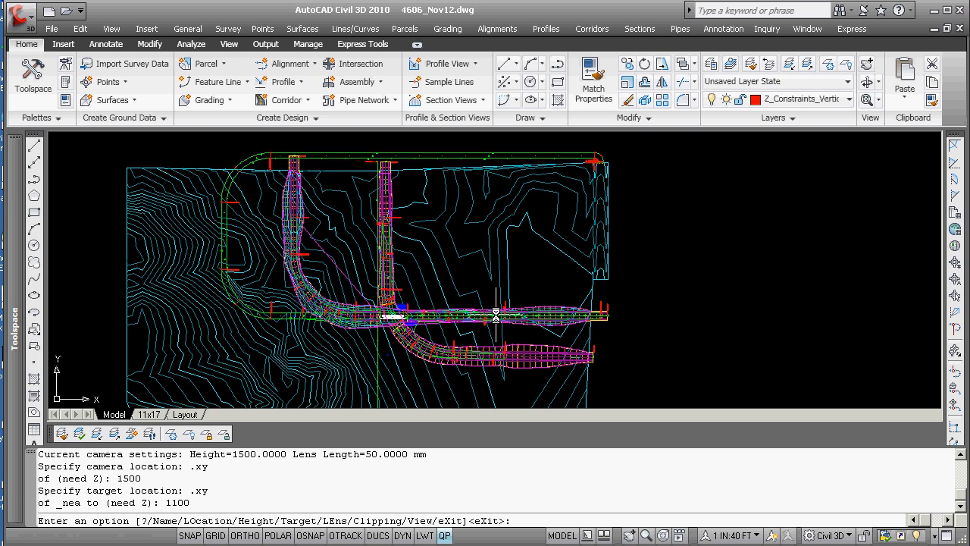
Name the new camera Nov13_1 via the Name option
{"action": "type", "text": "name"}
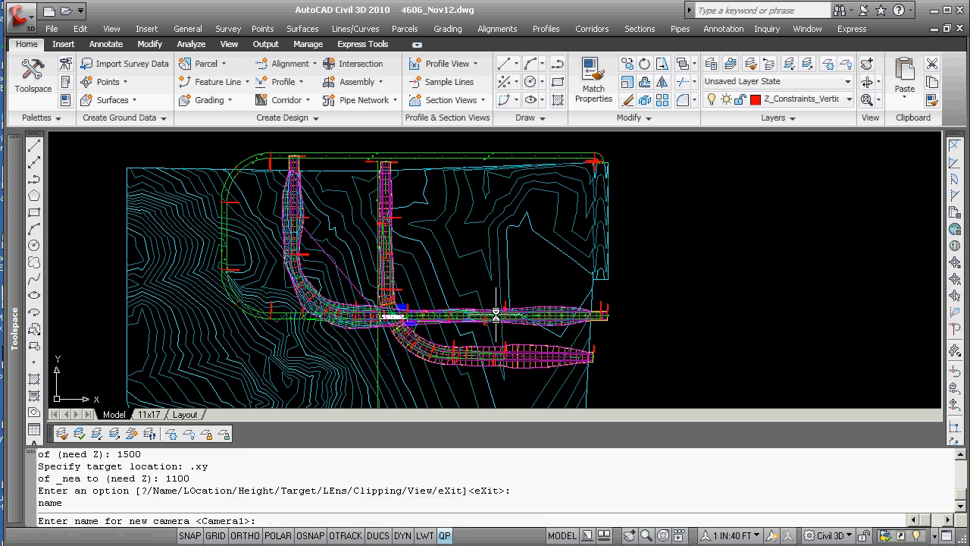
{"action": "type", "text": "N"}
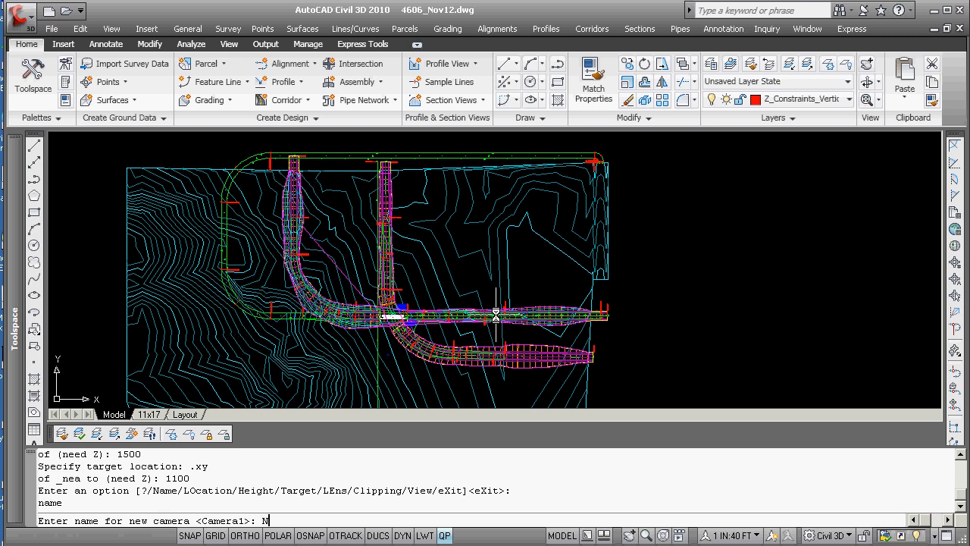
{"action": "type", "text": "Nov13"}
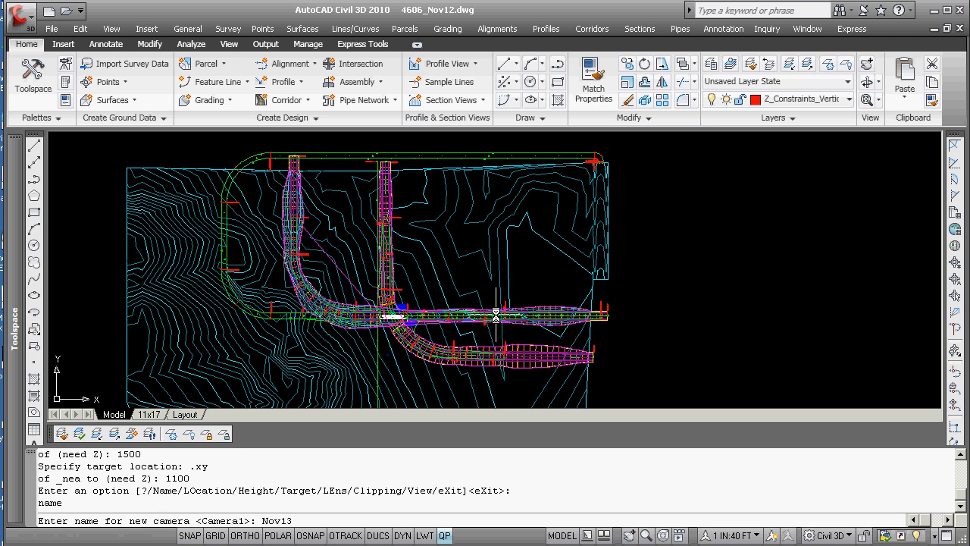
{"action": "type", "text": "1"}
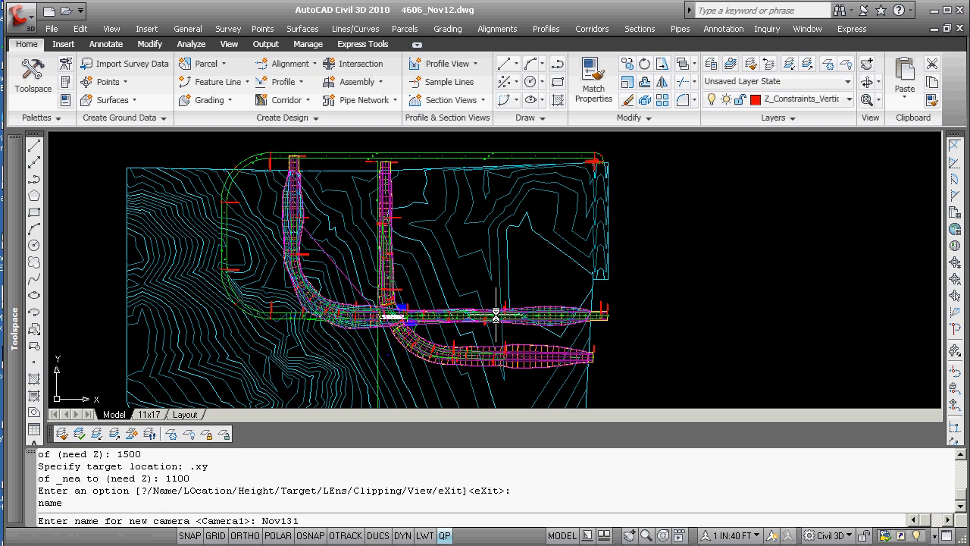
{"action": "type", "text": "_1"}
{"action": "type", "text": "v"}
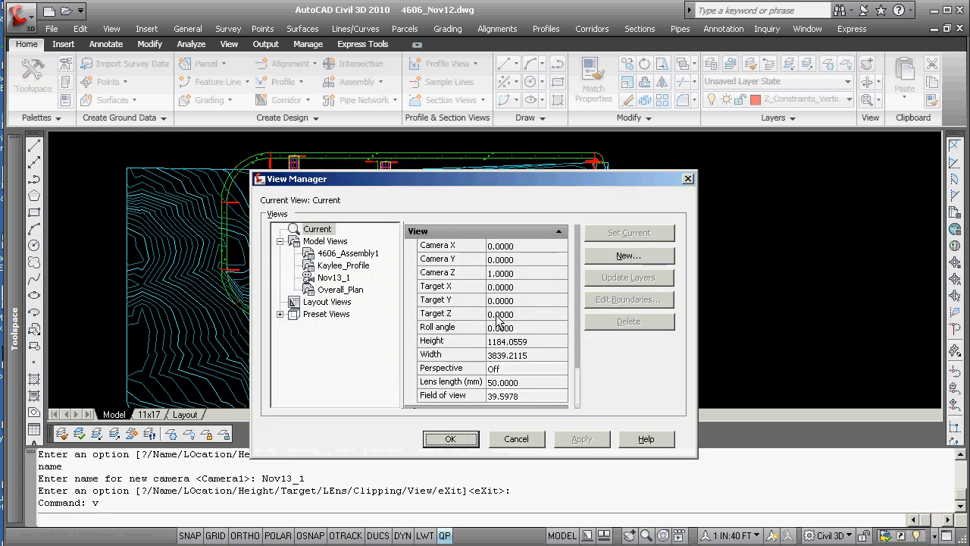
Make the saved Nov13_1 camera view current in the View Manager
{"action": "left_click", "coordinate": [333, 277]}
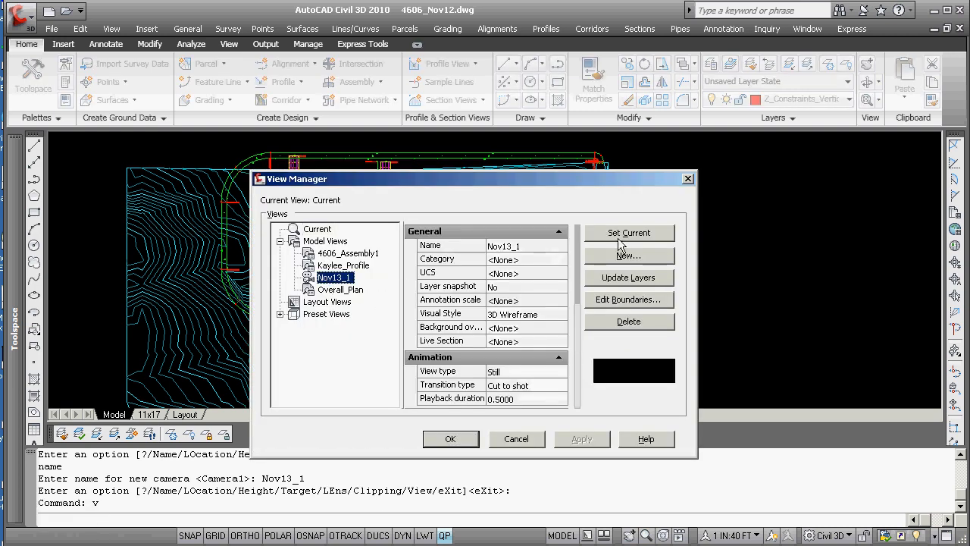
{"action": "left_click", "coordinate": [450, 439]}
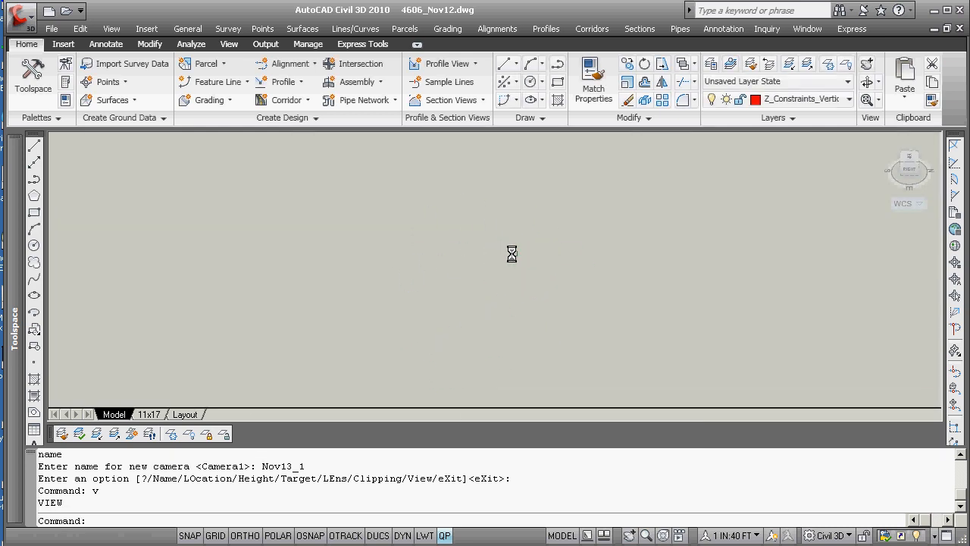
{"action": "mouse_move", "coordinate": [509, 249]}
{"action": "type", "text": "u"}
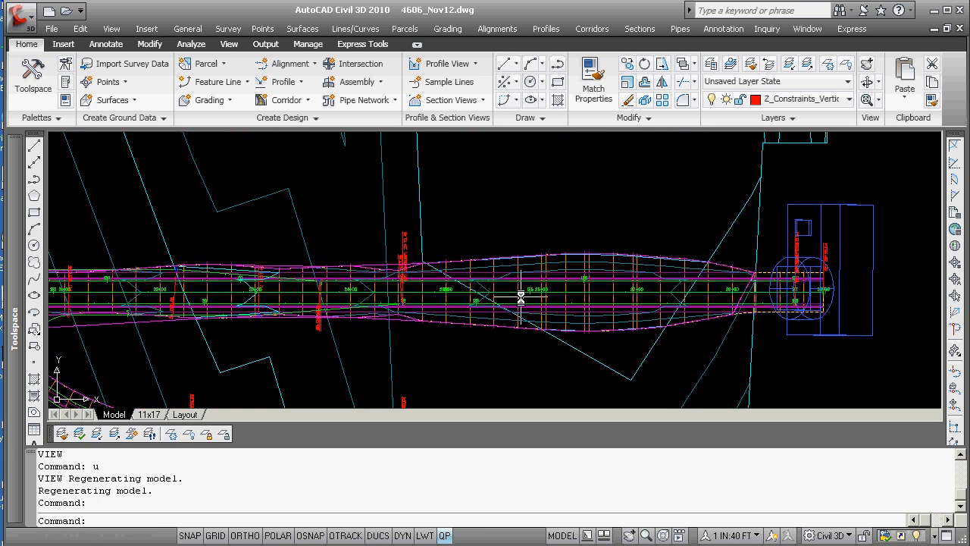
{"action": "mouse_move", "coordinate": [519, 295]}
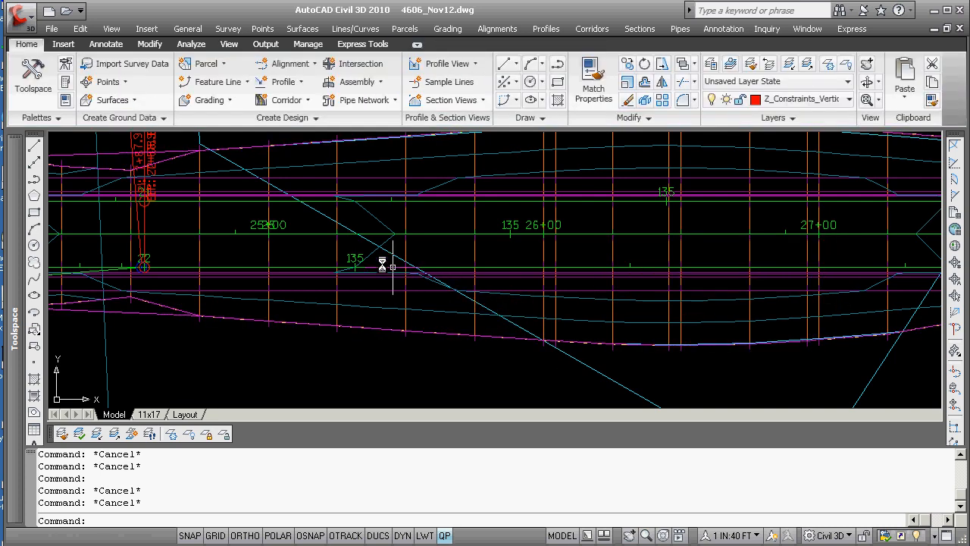
Browse Prospector to the Surfaces tree and reach the 4606_Kaylee -Top surface
{"action": "left_click", "coordinate": [34, 75]}
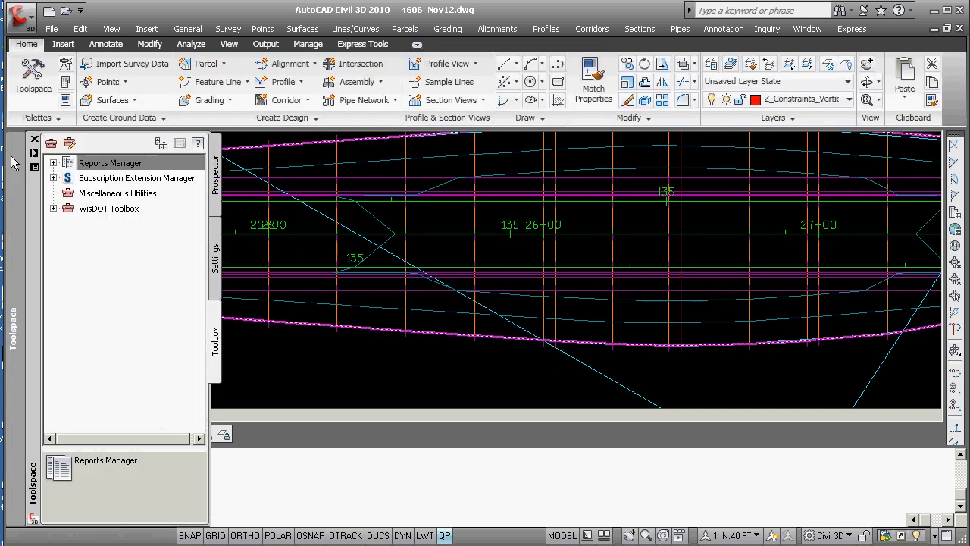
{"action": "left_click", "coordinate": [109, 163]}
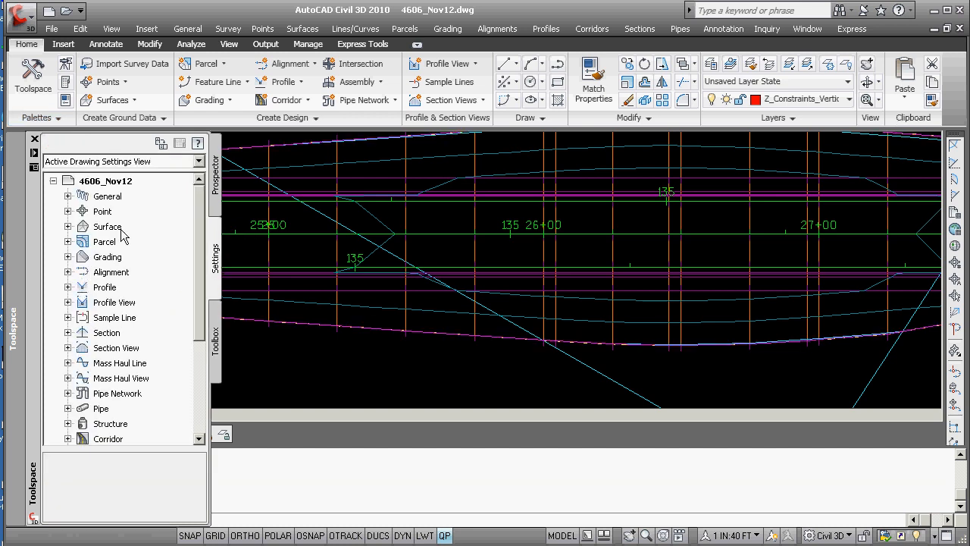
{"action": "left_click", "coordinate": [194, 161]}
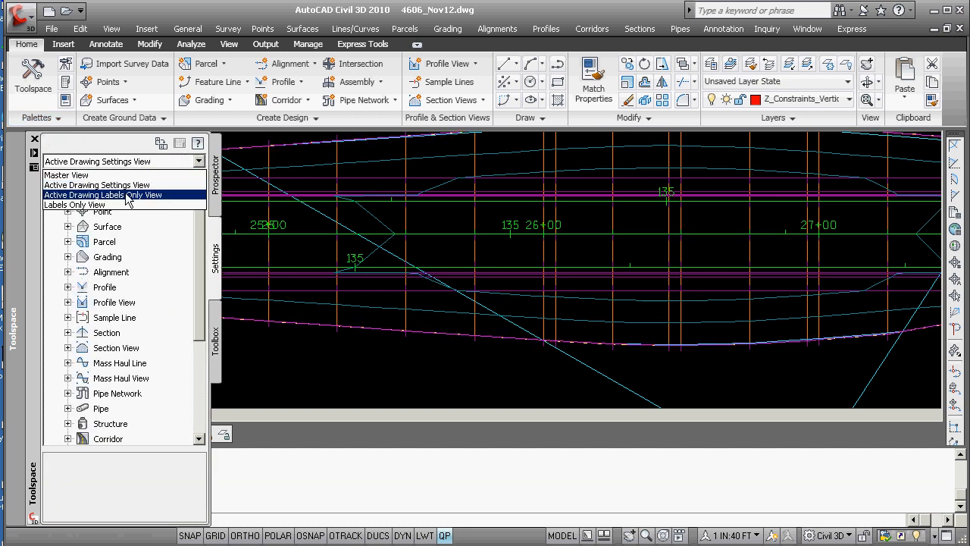
{"action": "left_click", "coordinate": [97, 185]}
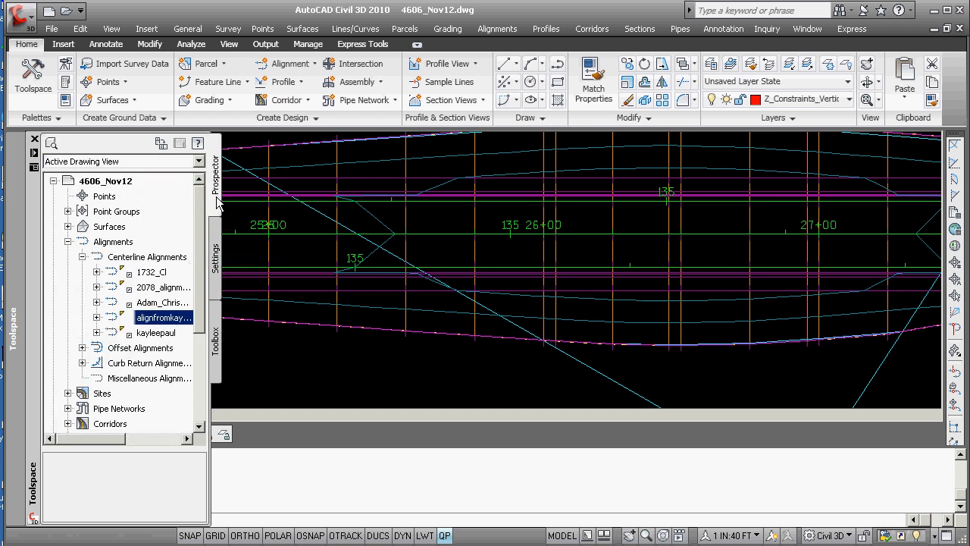
{"action": "mouse_move", "coordinate": [74, 231]}
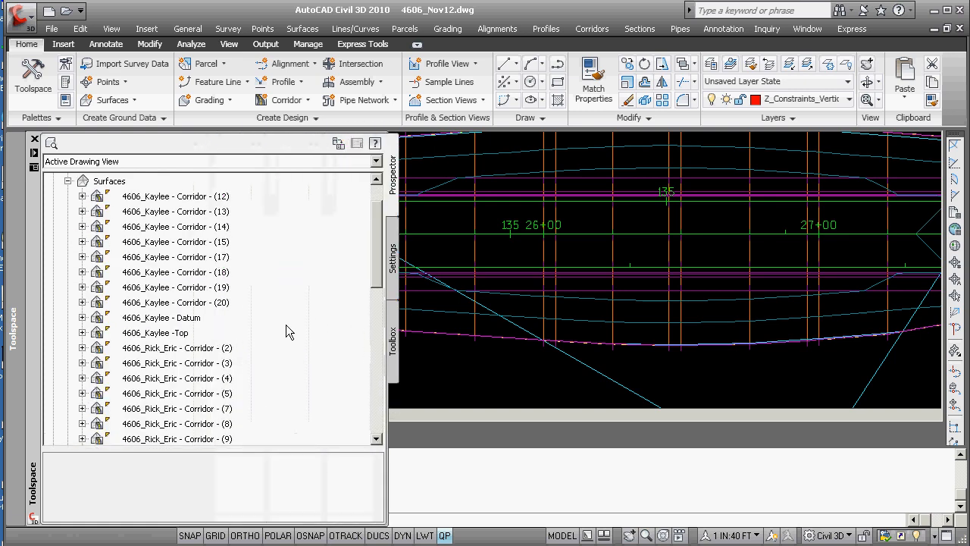
{"action": "left_click", "coordinate": [82, 333]}
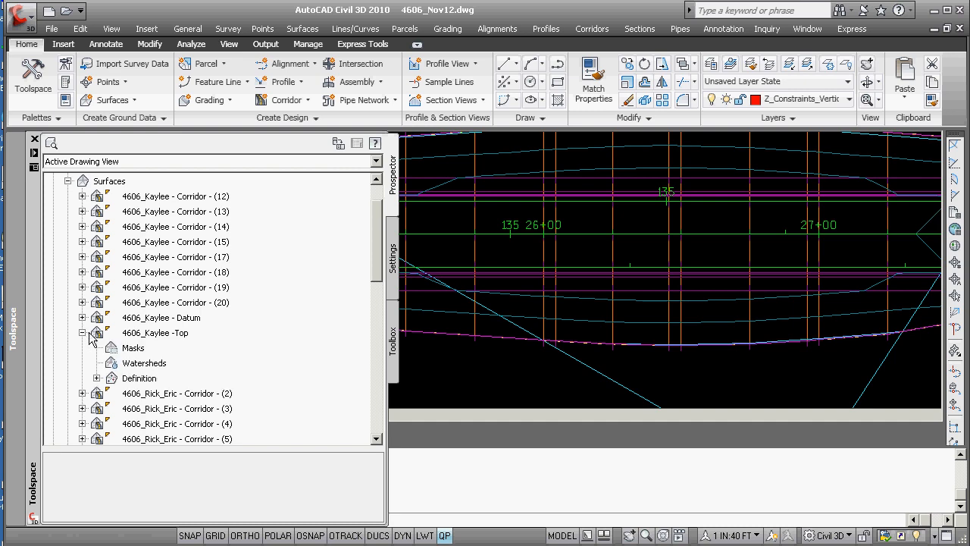
{"action": "right_click", "coordinate": [155, 332]}
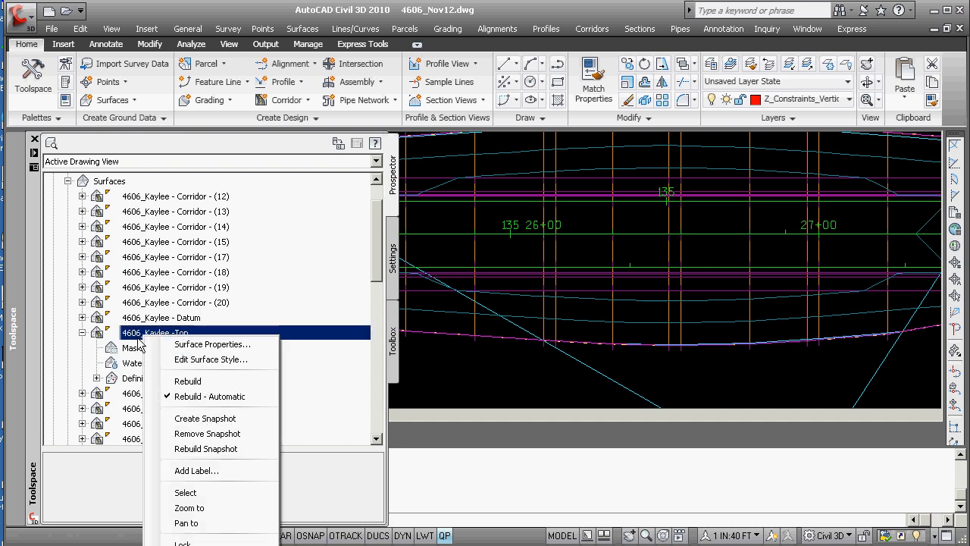
{"action": "mouse_move", "coordinate": [213, 342]}
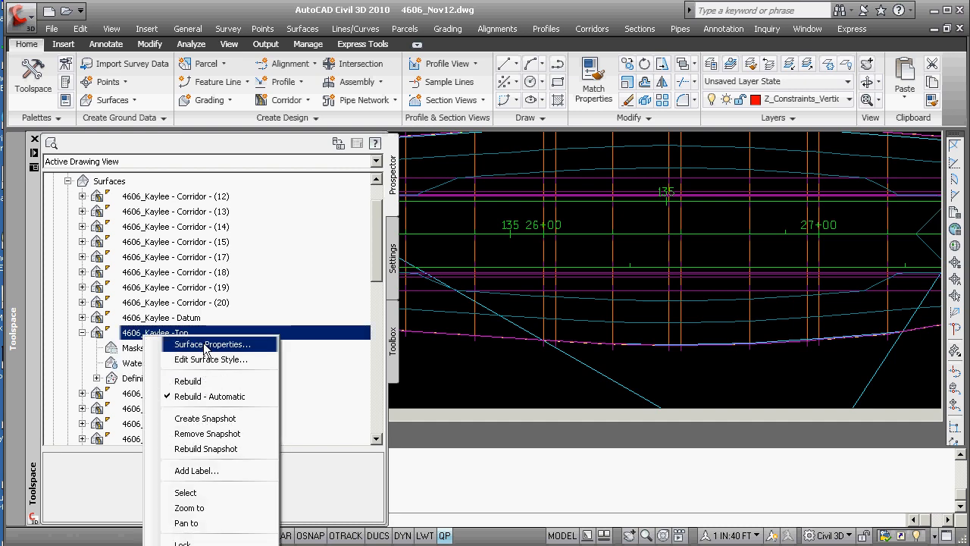
Set the 4606_Kaylee -Top surface style to P Triangles in Surface Properties
{"action": "left_click", "coordinate": [213, 344]}
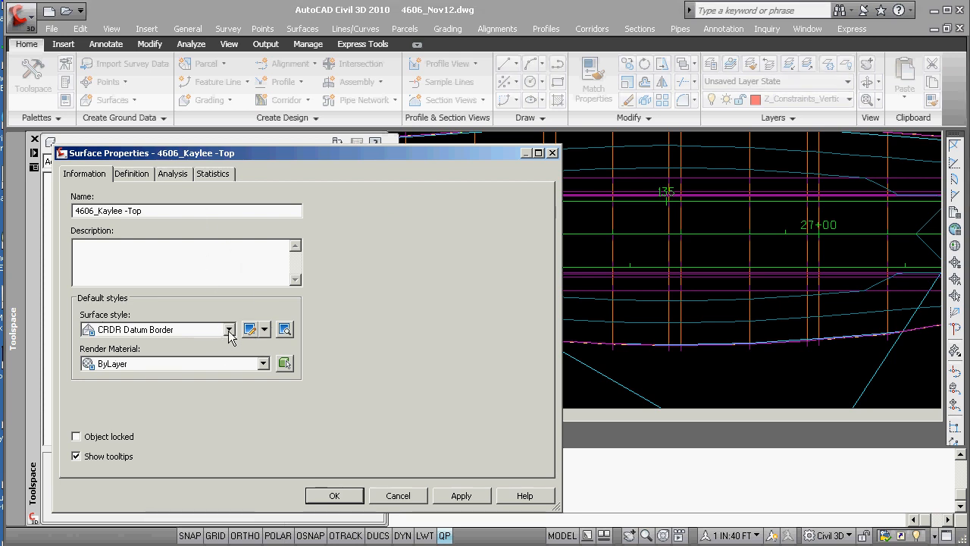
{"action": "left_click", "coordinate": [229, 329]}
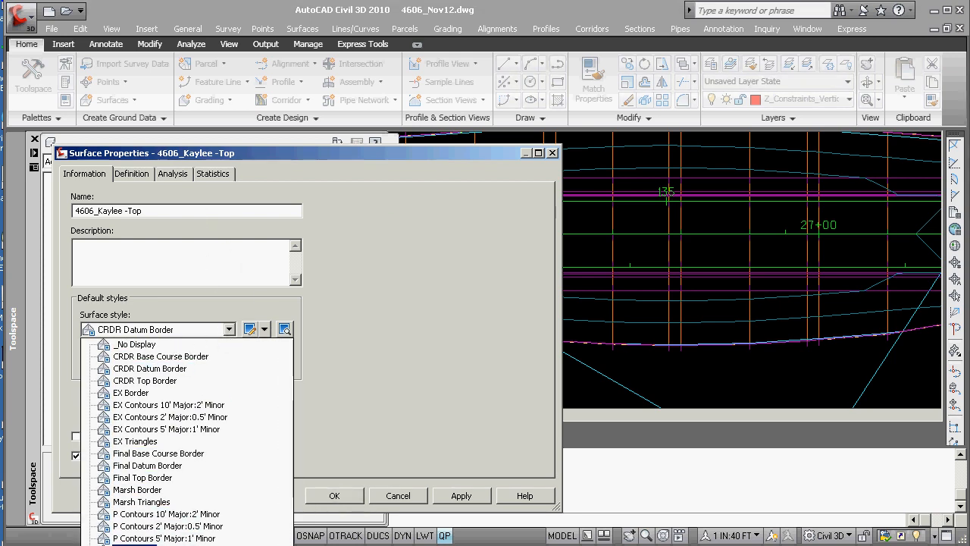
{"action": "left_click", "coordinate": [136, 526]}
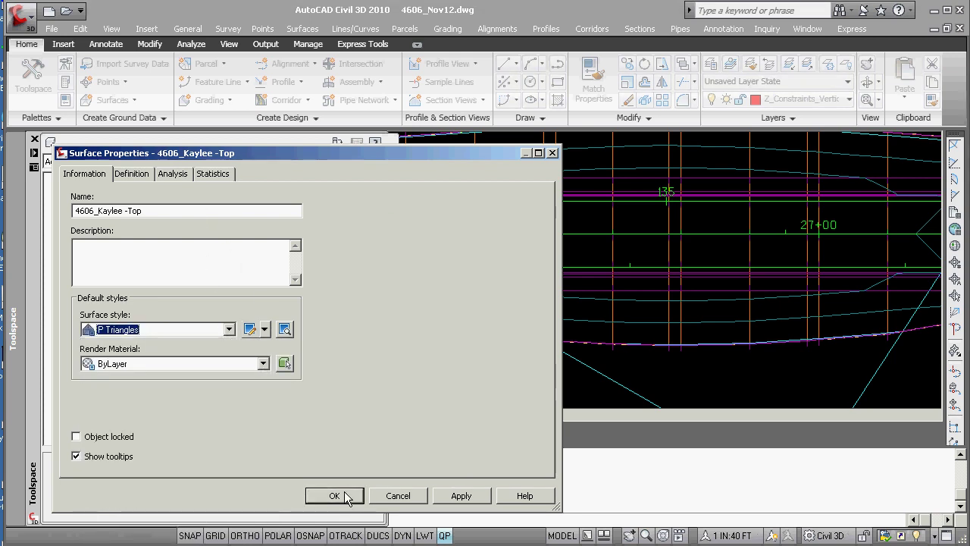
{"action": "left_click", "coordinate": [334, 494]}
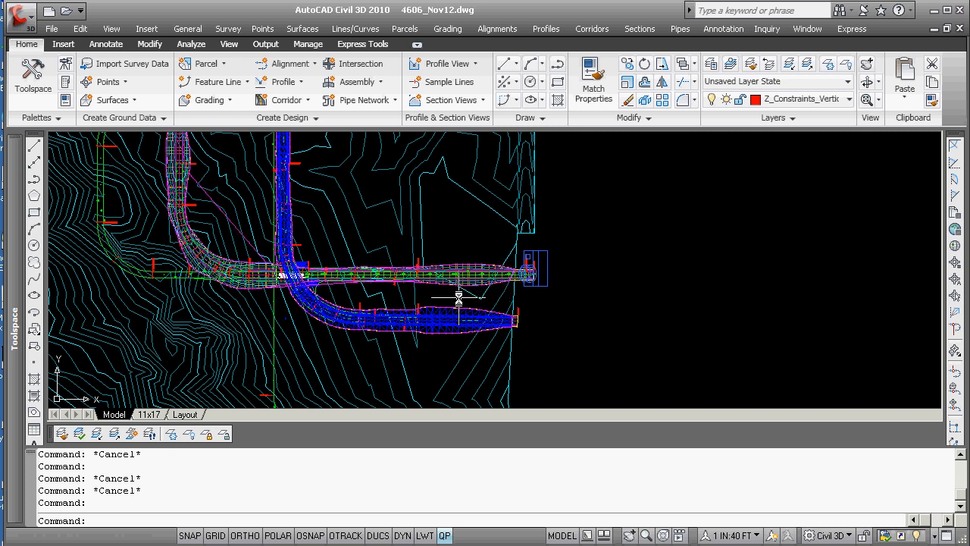
{"action": "mouse_move", "coordinate": [387, 295]}
{"action": "type", "text": "u"}
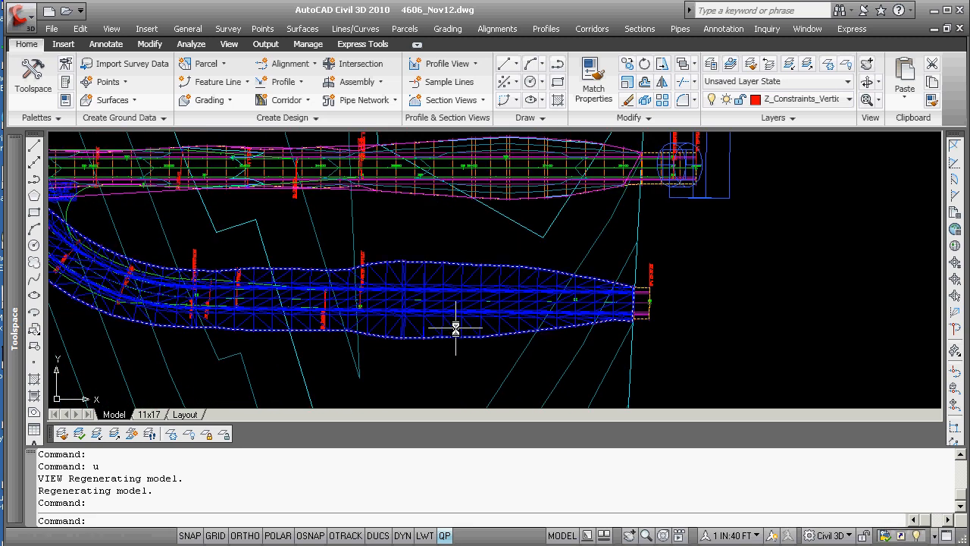
{"action": "left_click", "coordinate": [430, 302]}
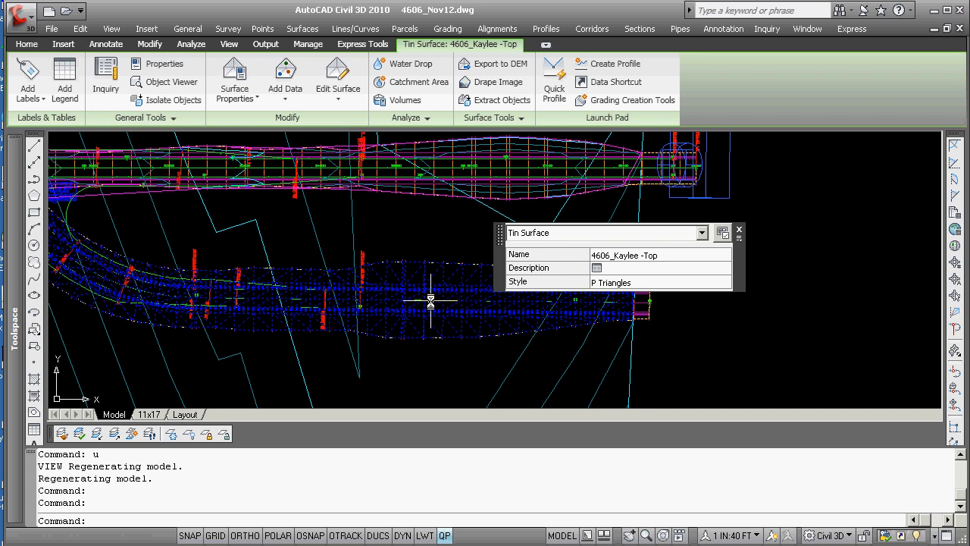
{"action": "right_click", "coordinate": [431, 302]}
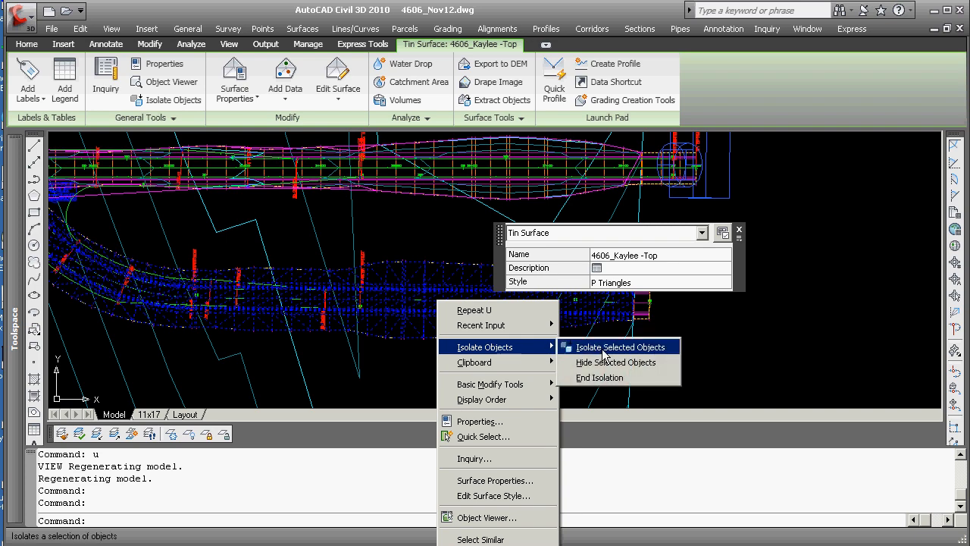
{"action": "left_click", "coordinate": [618, 345]}
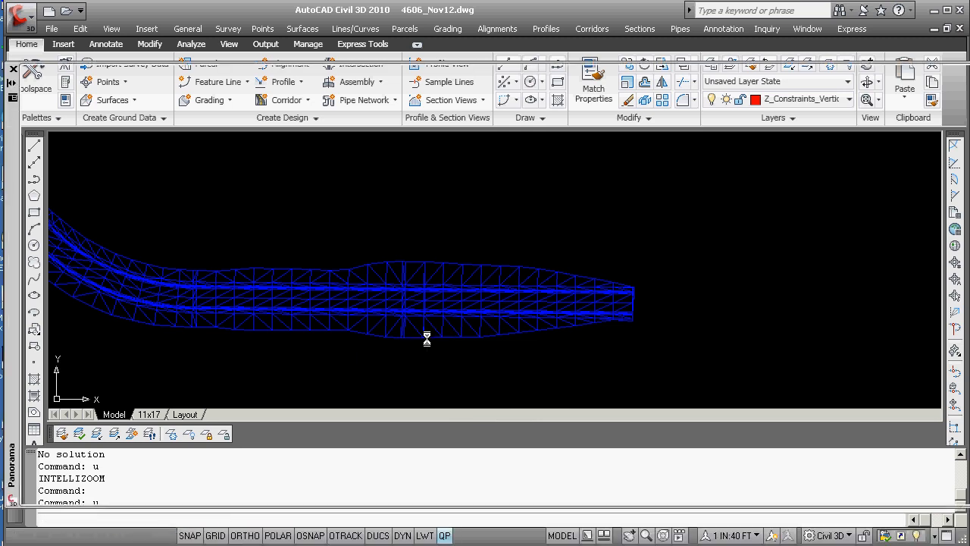
{"action": "mouse_move", "coordinate": [364, 388]}
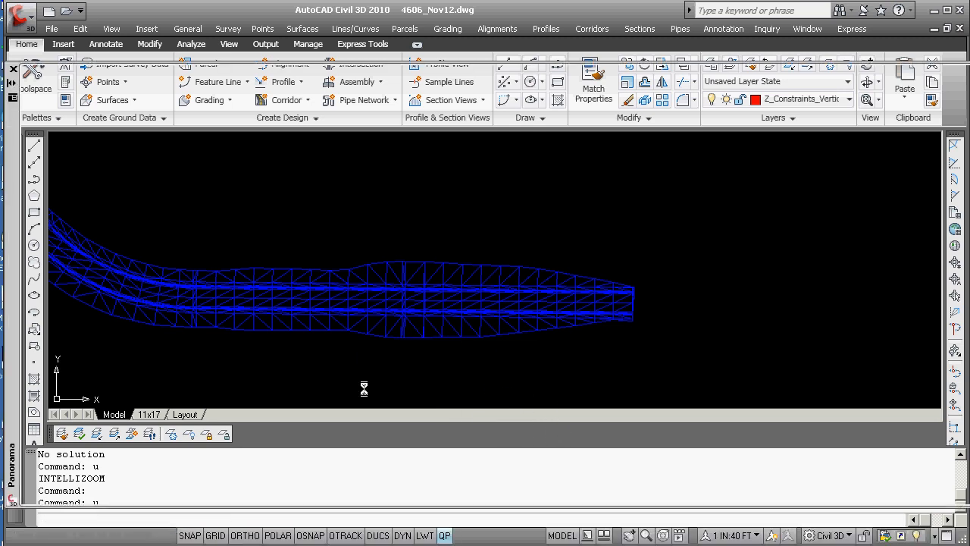
{"action": "mouse_move", "coordinate": [588, 424]}
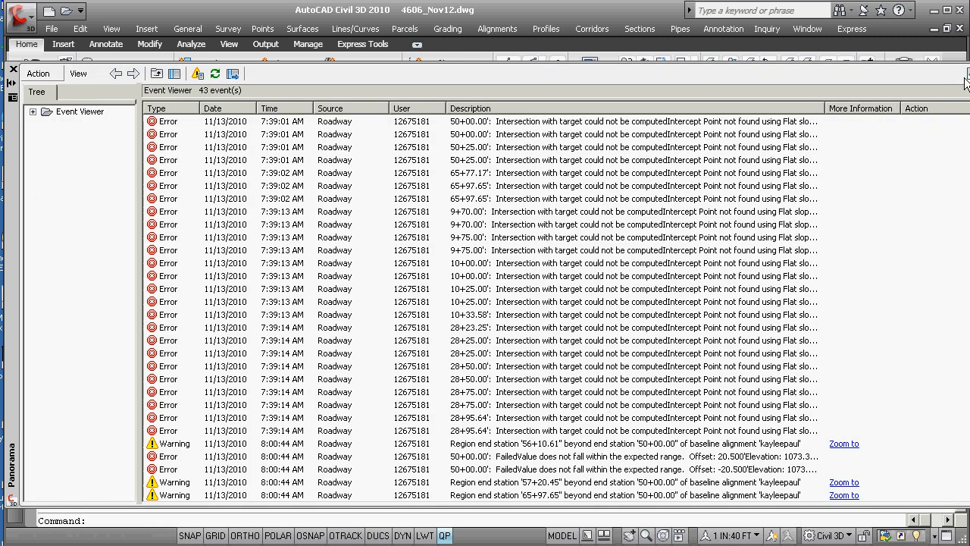
{"action": "left_click", "coordinate": [12, 69]}
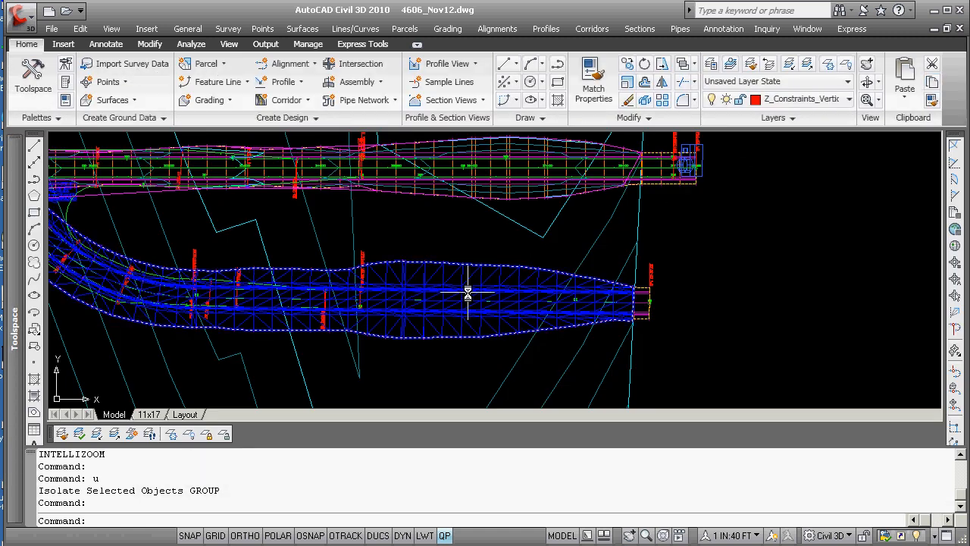
{"action": "left_click", "coordinate": [467, 291]}
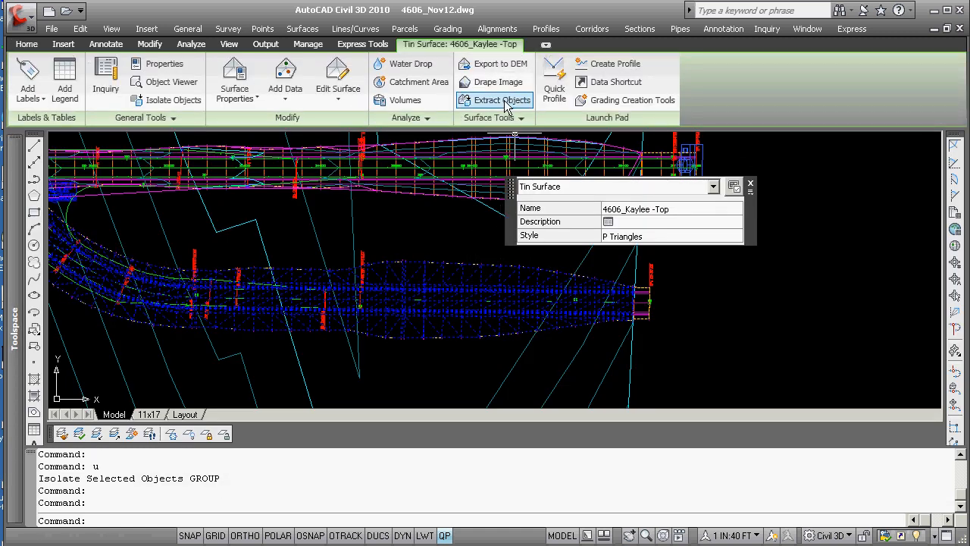
{"action": "left_click", "coordinate": [494, 100]}
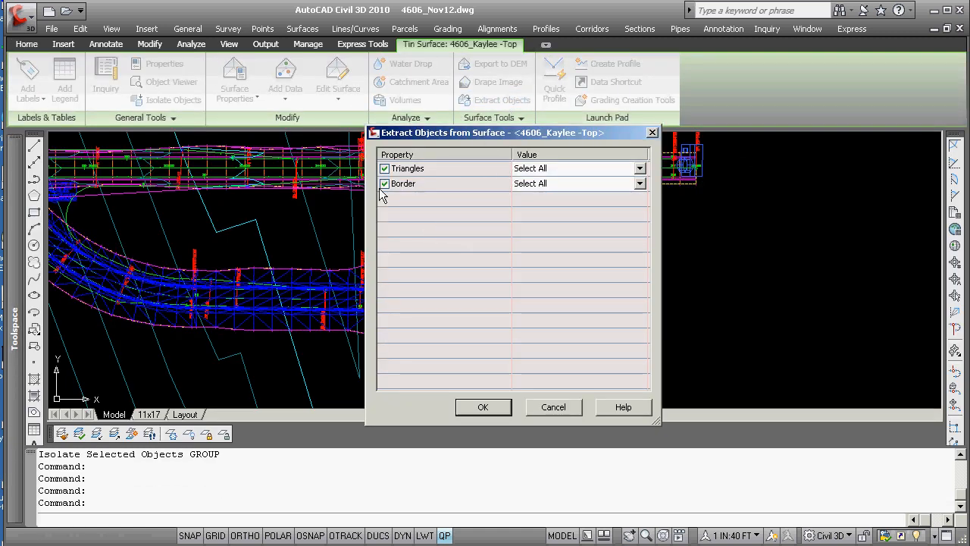
{"action": "left_click", "coordinate": [385, 184]}
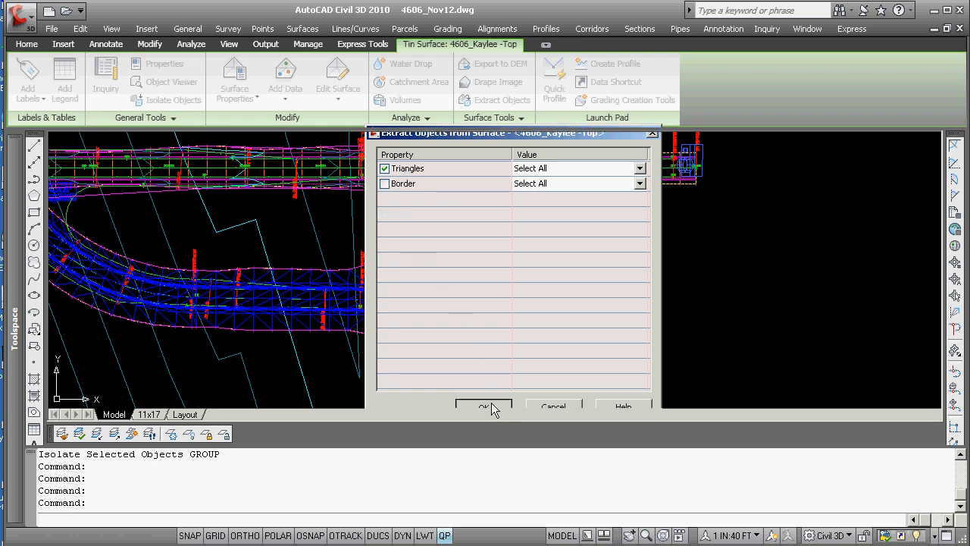
{"action": "left_click", "coordinate": [483, 406]}
{"action": "type", "text": "v"}
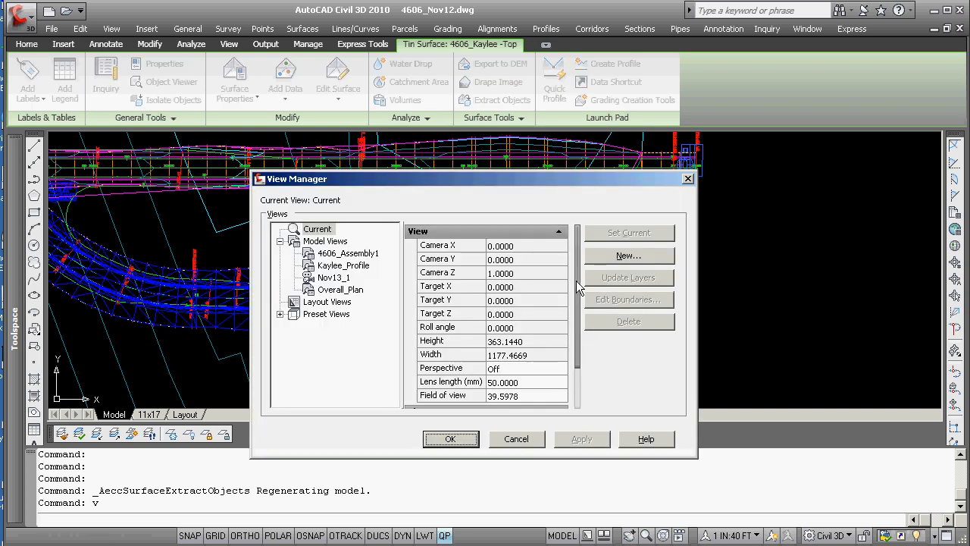
Give the Kaylee_Profile saved view the Conceptual visual style
{"action": "left_click", "coordinate": [344, 265]}
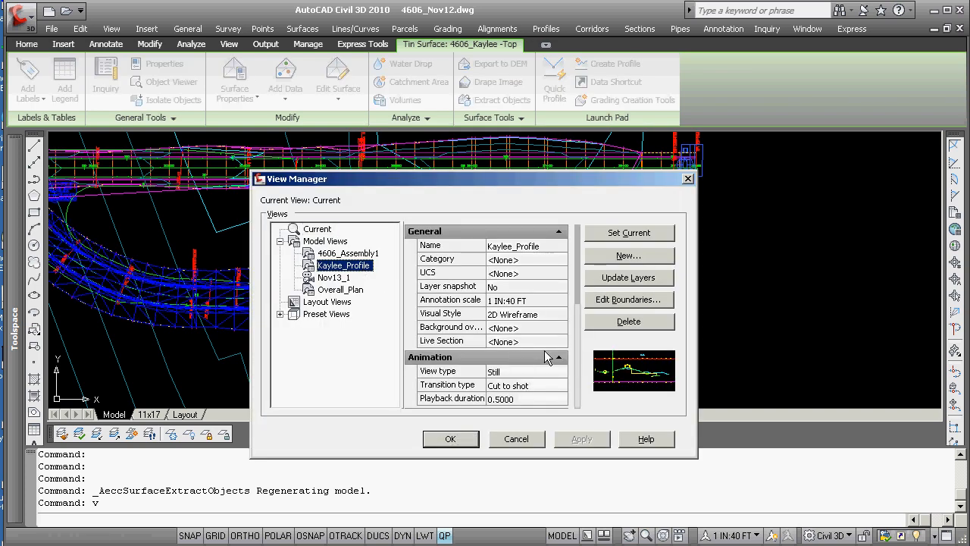
{"action": "left_click", "coordinate": [527, 312]}
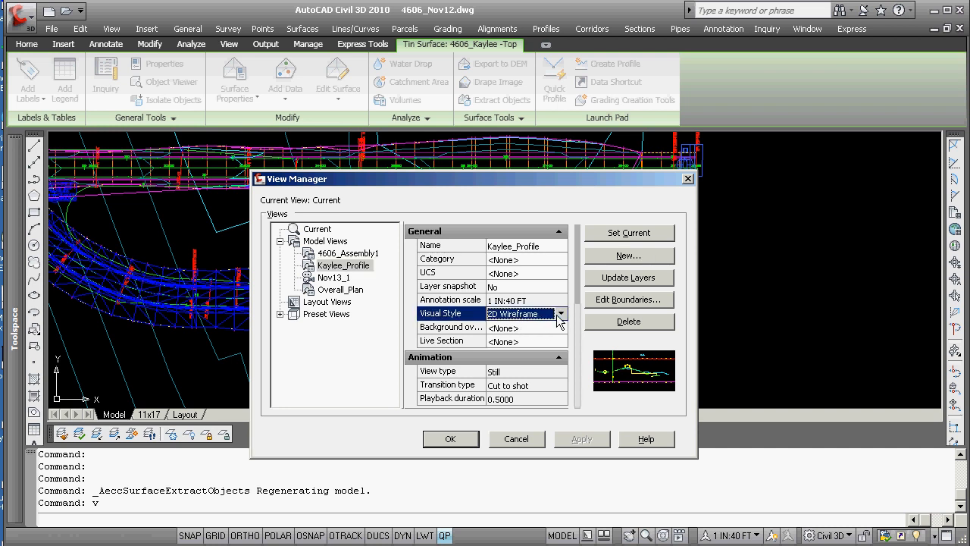
{"action": "left_click", "coordinate": [559, 312]}
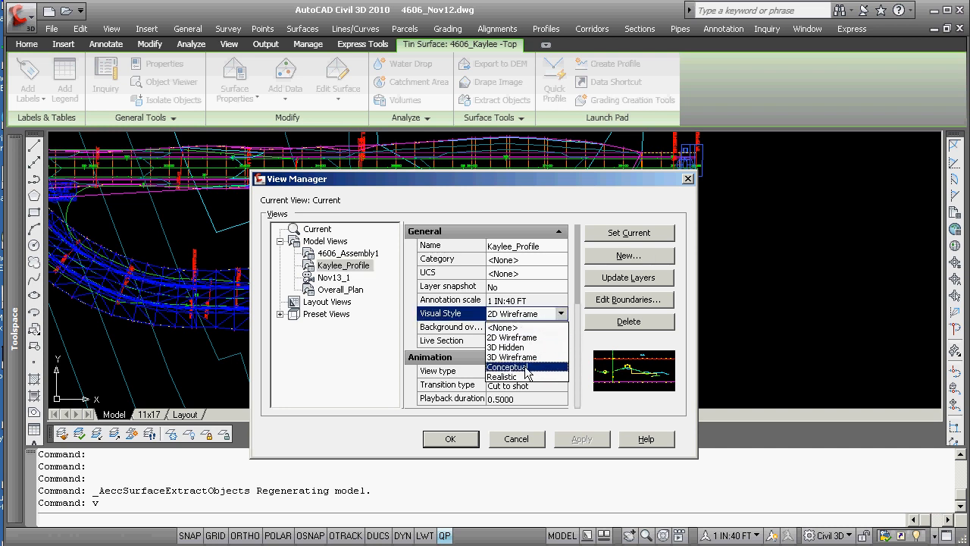
{"action": "left_click", "coordinate": [506, 366]}
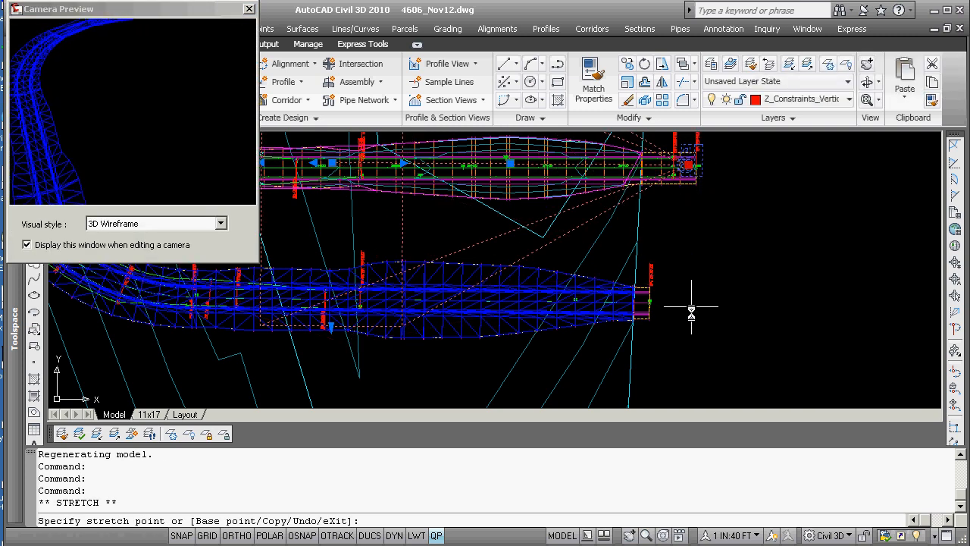
{"action": "mouse_move", "coordinate": [735, 155]}
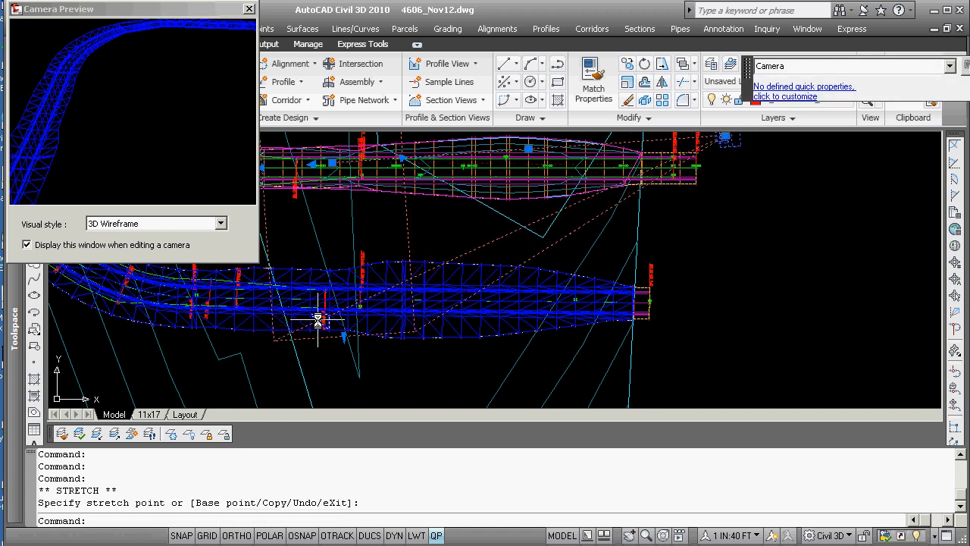
{"action": "mouse_move", "coordinate": [372, 255]}
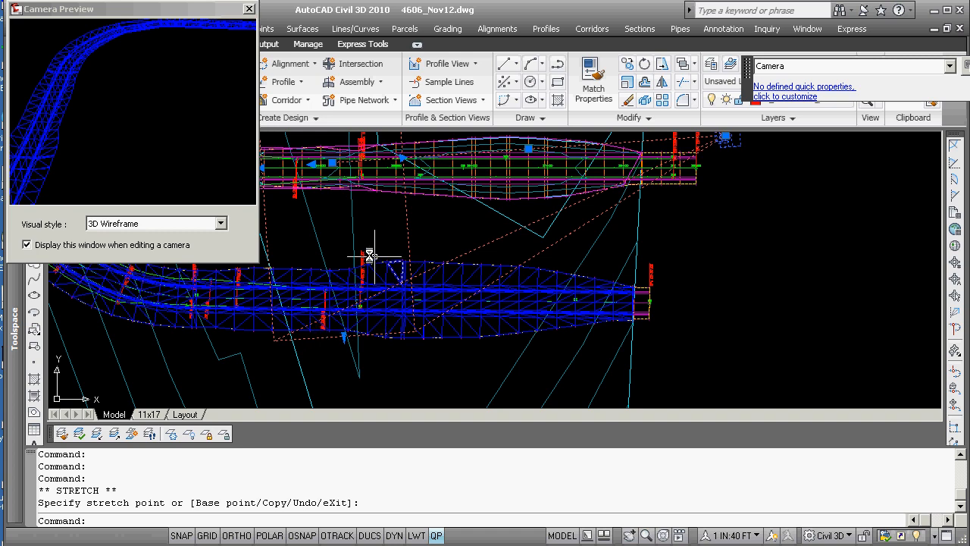
{"action": "mouse_move", "coordinate": [97, 89]}
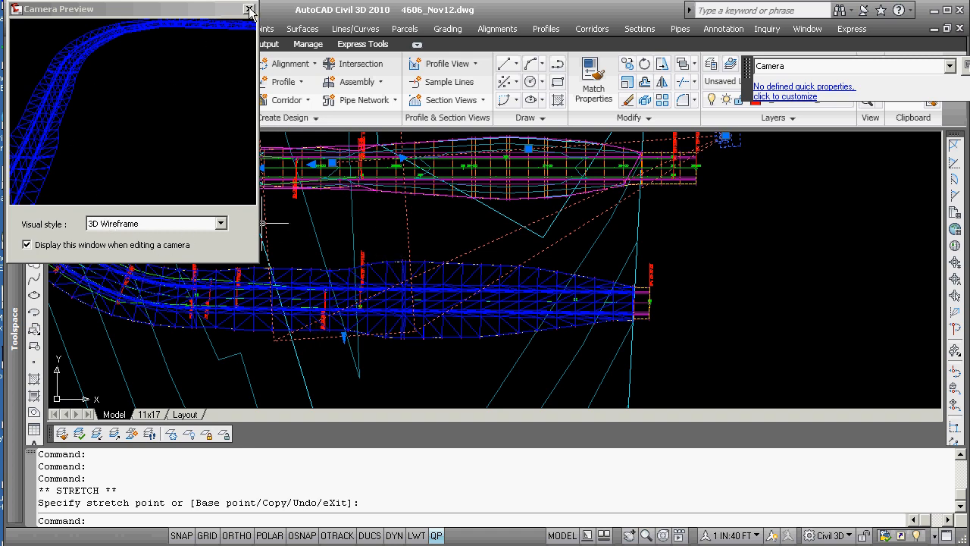
Close the Camera Preview window after repositioning the camera
{"action": "left_click", "coordinate": [248, 9]}
{"action": "type", "text": "v"}
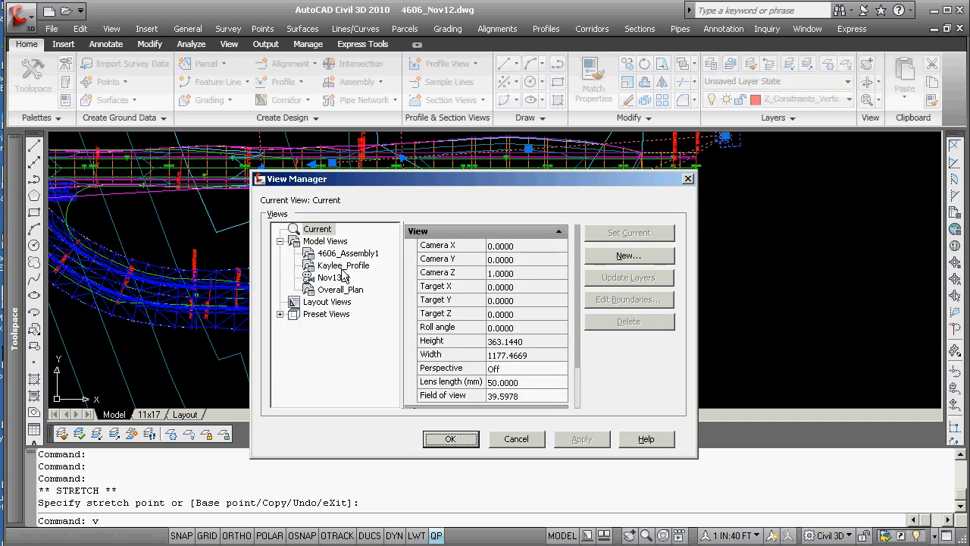
Make the Nov13_1 perspective view current, then reopen the View Manager
{"action": "left_click", "coordinate": [332, 277]}
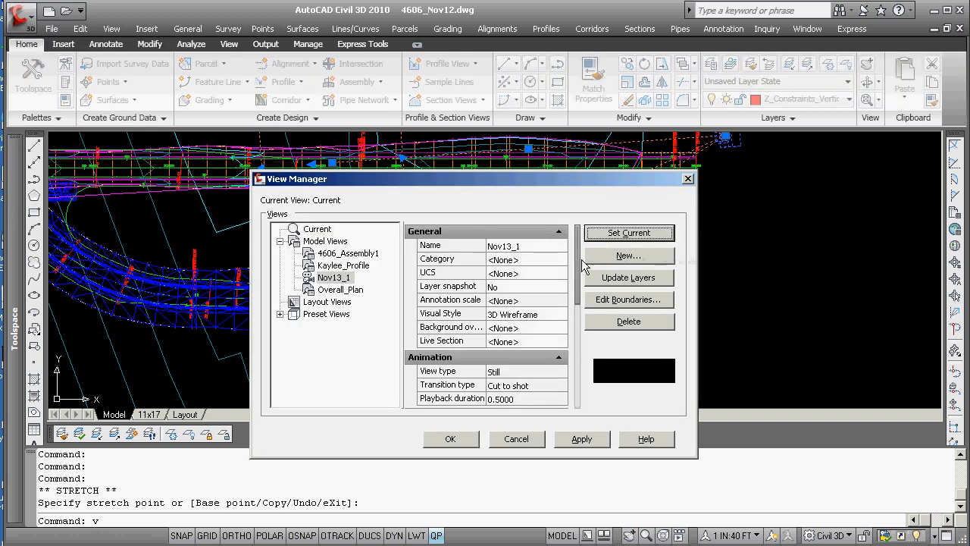
{"action": "left_click", "coordinate": [450, 440]}
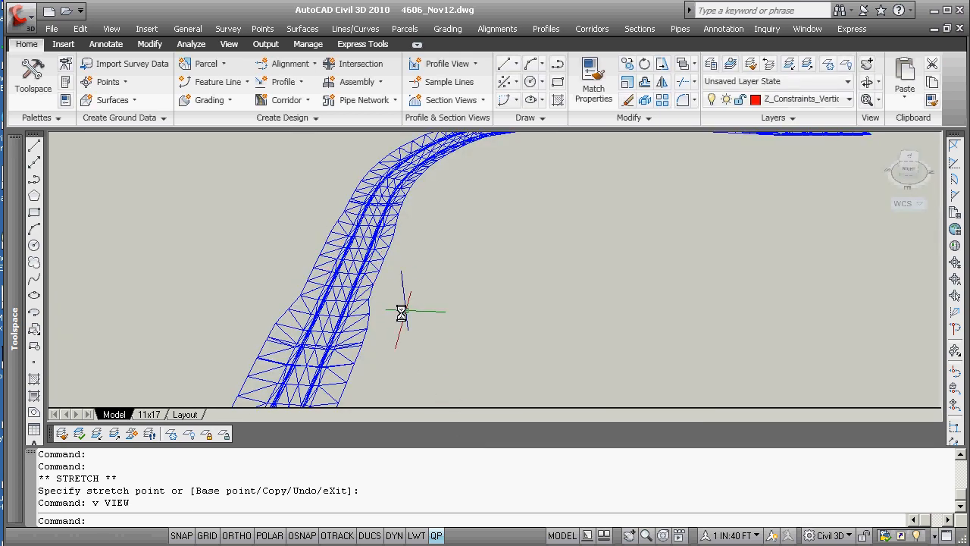
{"action": "mouse_move", "coordinate": [360, 261]}
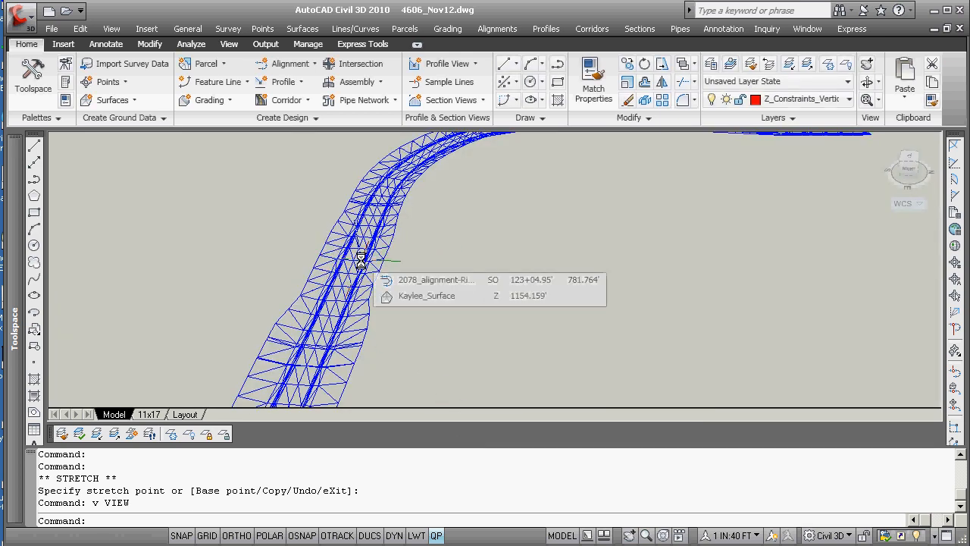
{"action": "mouse_move", "coordinate": [441, 245]}
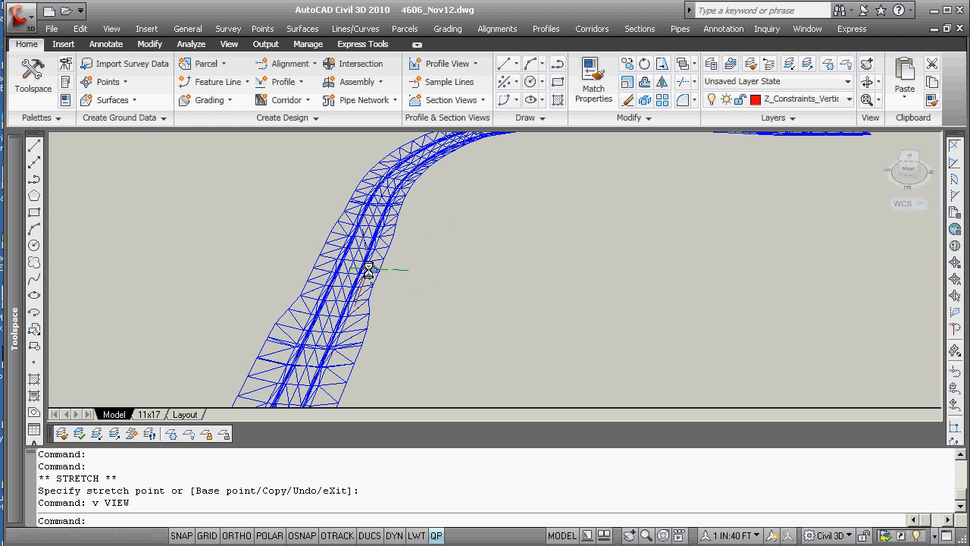
{"action": "left_click", "coordinate": [367, 269]}
{"action": "type", "text": "v"}
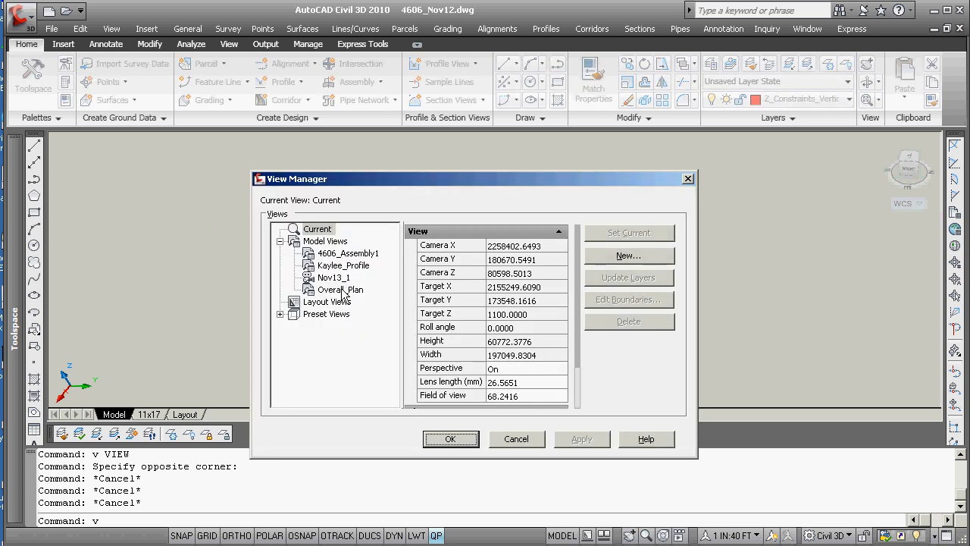
Cancel the View Manager so the shaded corridor perspective shows
{"action": "left_click", "coordinate": [334, 278]}
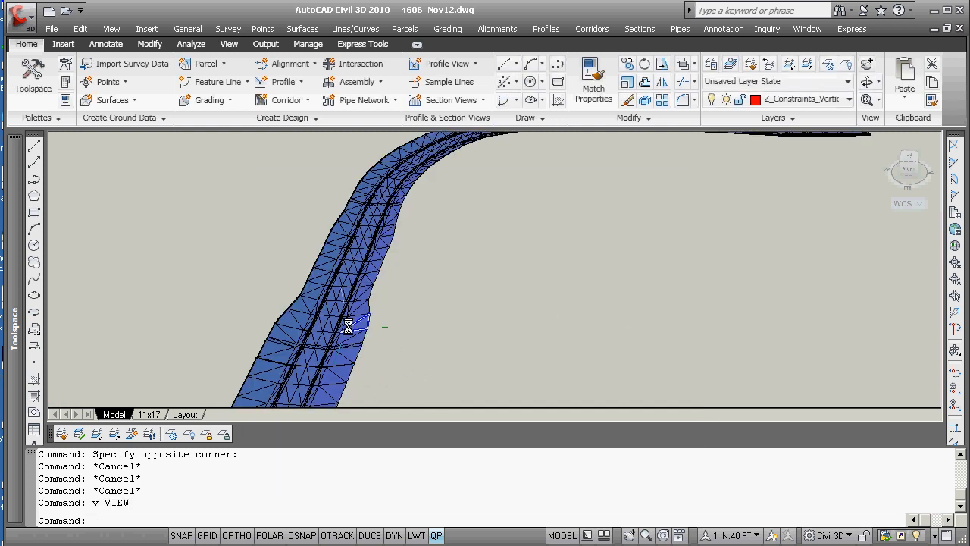
{"action": "mouse_move", "coordinate": [433, 294]}
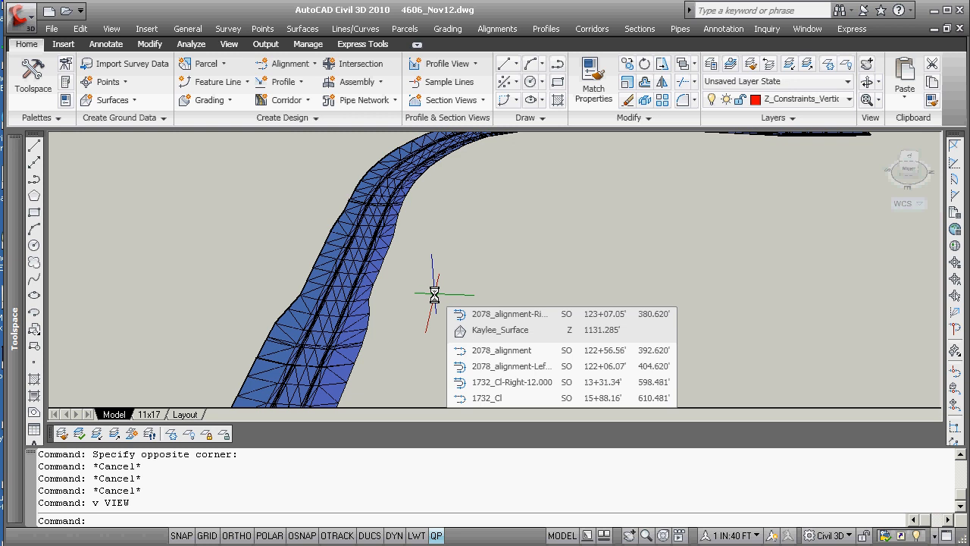
Restore the Overall_Plan view and erase the old camera
{"action": "key", "text": "Return"}
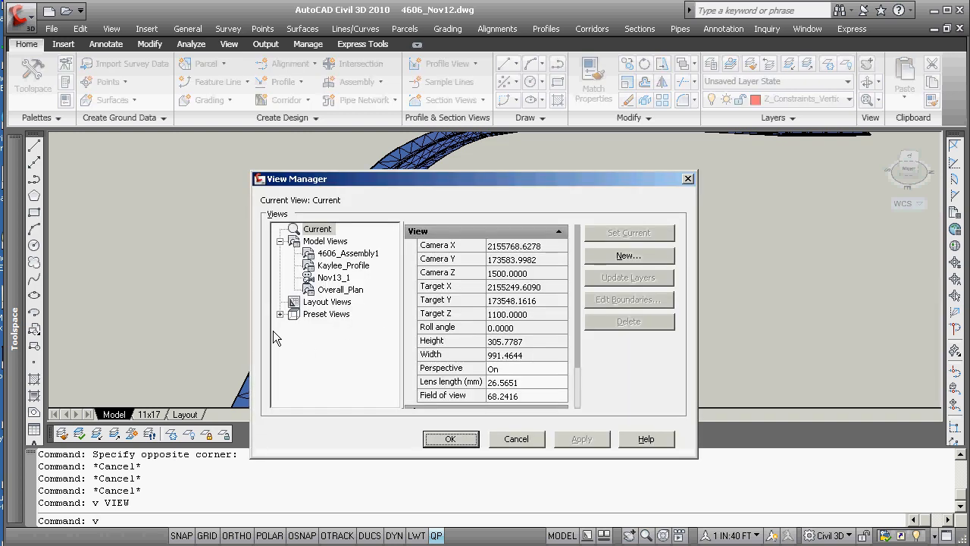
{"action": "left_click", "coordinate": [339, 289]}
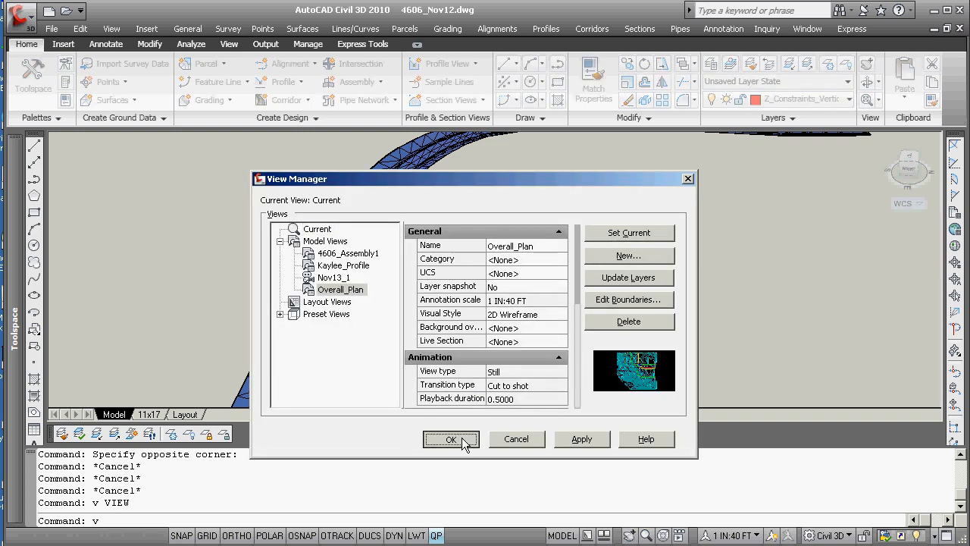
{"action": "left_click", "coordinate": [450, 440]}
{"action": "type", "text": "e"}
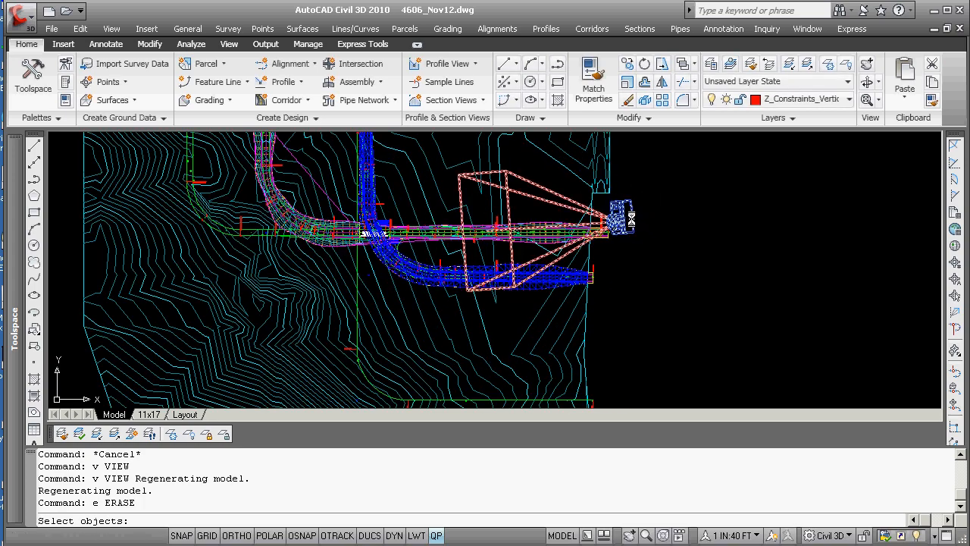
{"action": "left_click", "coordinate": [622, 220]}
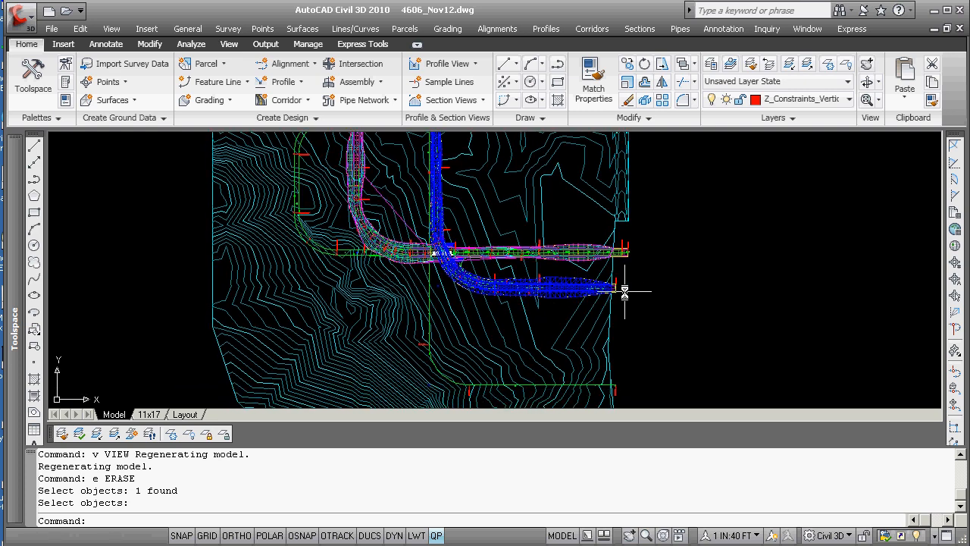
{"action": "mouse_move", "coordinate": [624, 291]}
{"action": "type", "text": "pline"}
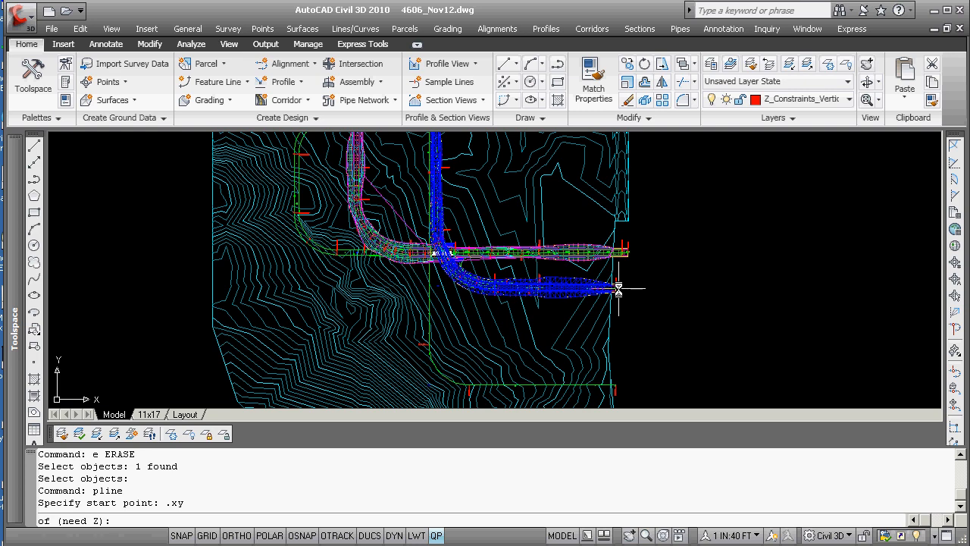
Draw the path polyline at Z 1100 and fillet it as a polyline with radius 300
{"action": "type", "text": "1100"}
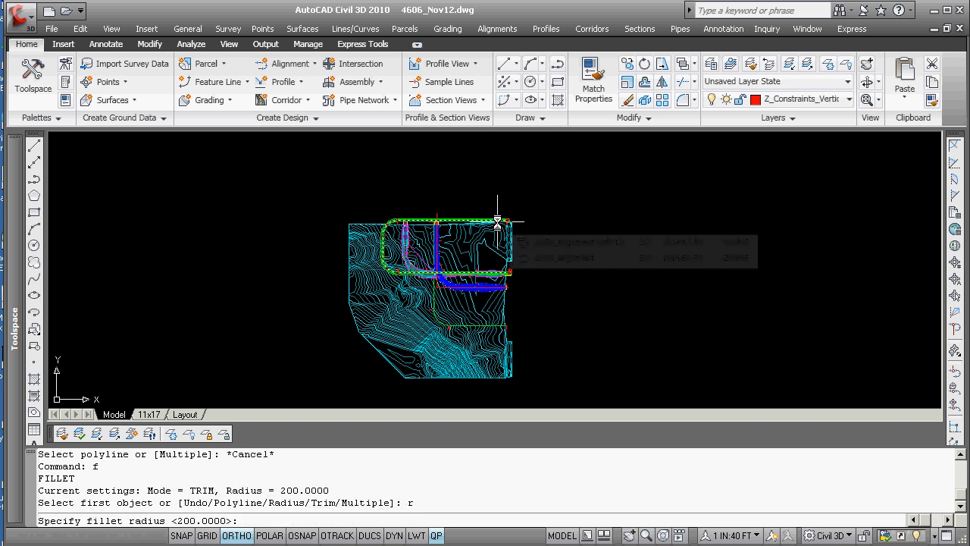
{"action": "type", "text": "300"}
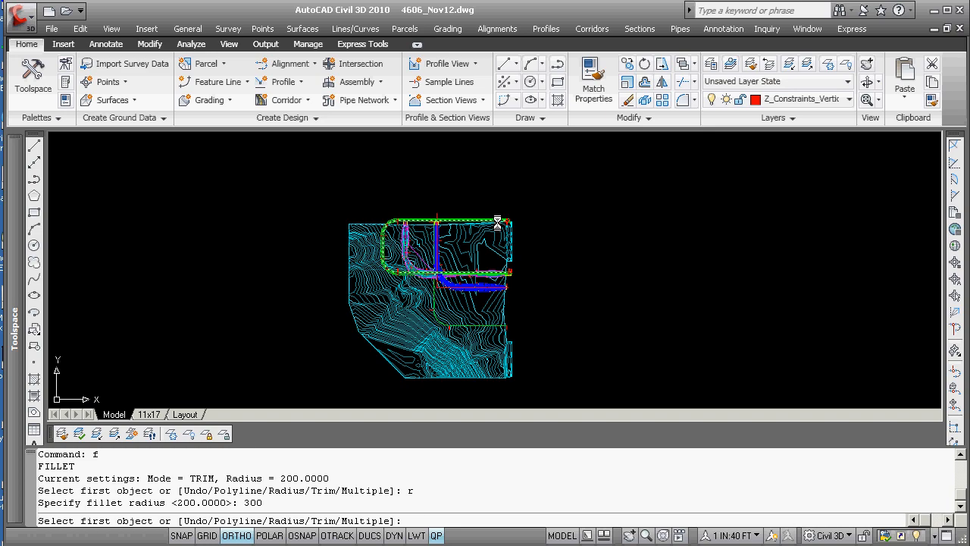
{"action": "type", "text": "p"}
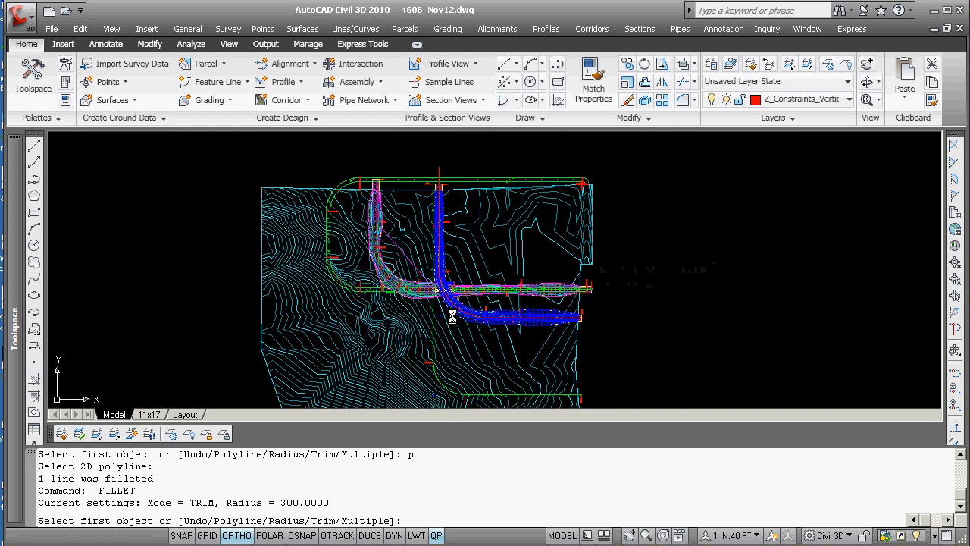
{"action": "key", "text": "Escape"}
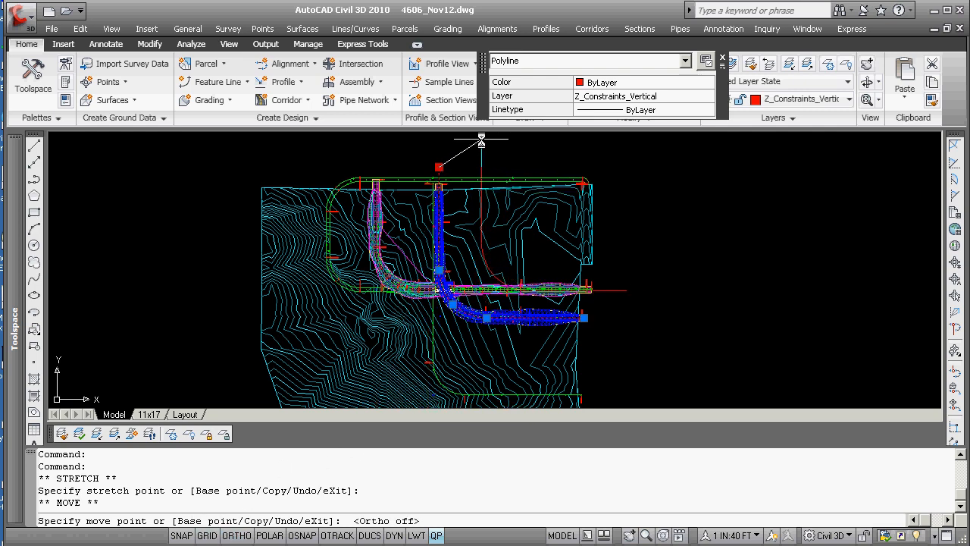
Move the path polyline vertically by typed 0,0 offsets so its vertices sit at elevation 1400
{"action": "key", "text": "Escape"}
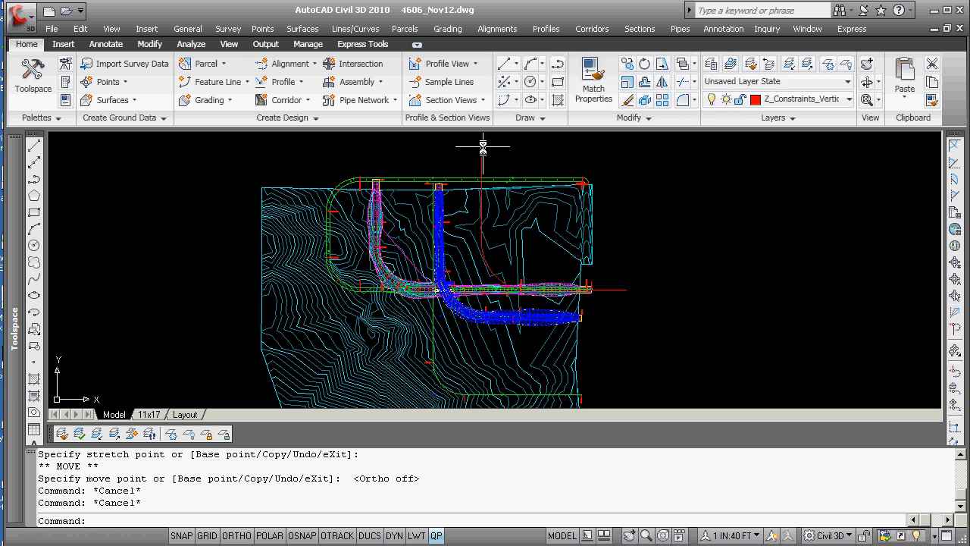
{"action": "left_click", "coordinate": [527, 291]}
{"action": "type", "text": "@"}
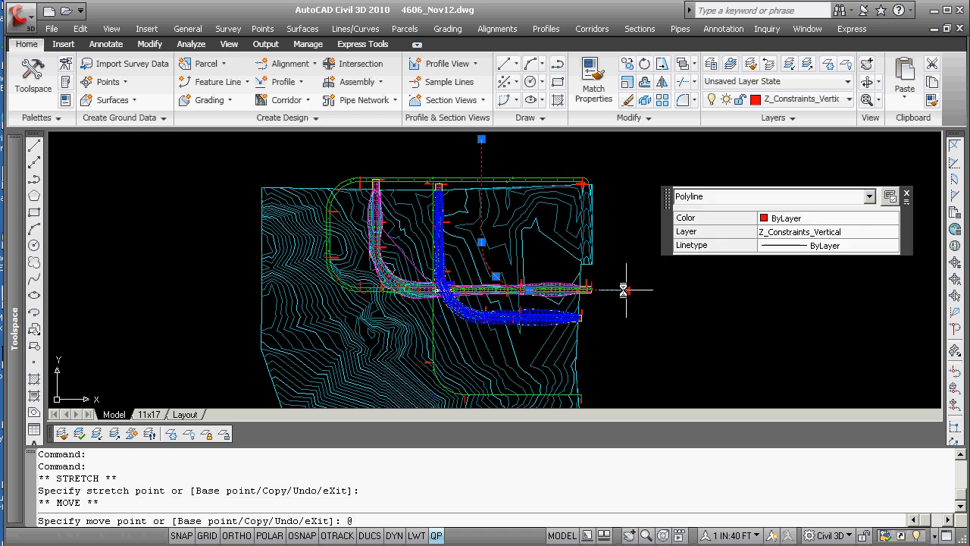
{"action": "type", "text": "0,0,300"}
{"action": "type", "text": "list"}
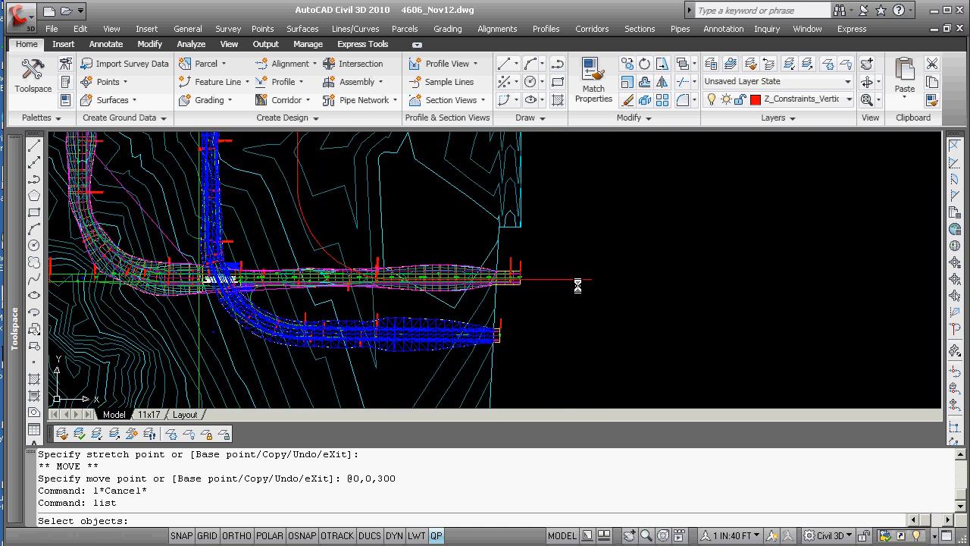
{"action": "mouse_move", "coordinate": [575, 288]}
{"action": "type", "text": "c"}
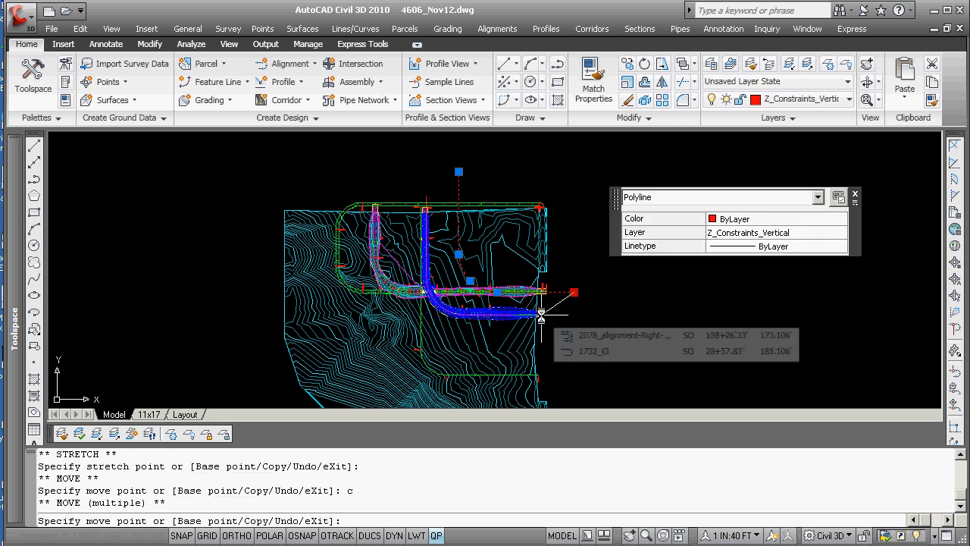
{"action": "key", "text": "Escape"}
{"action": "type", "text": "@"}
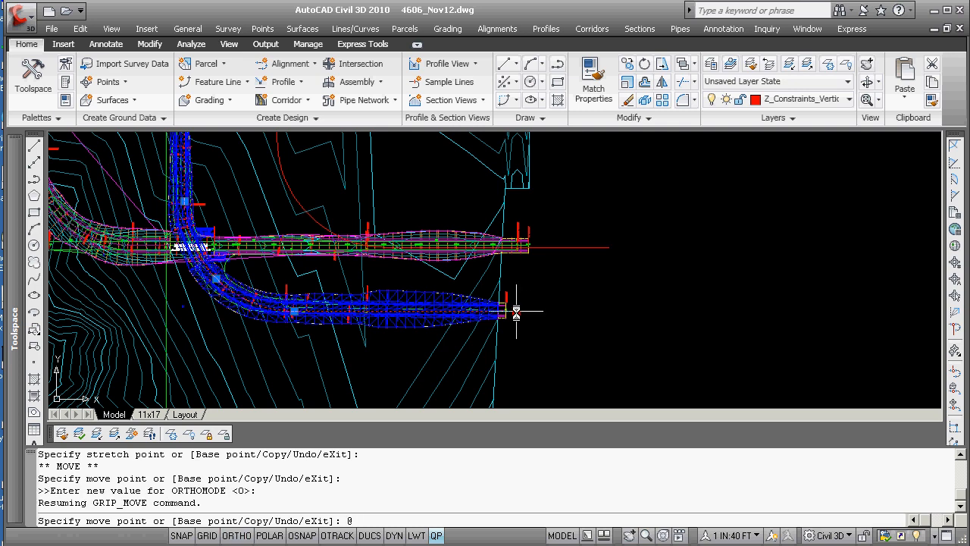
{"action": "type", "text": "0,0,-3"}
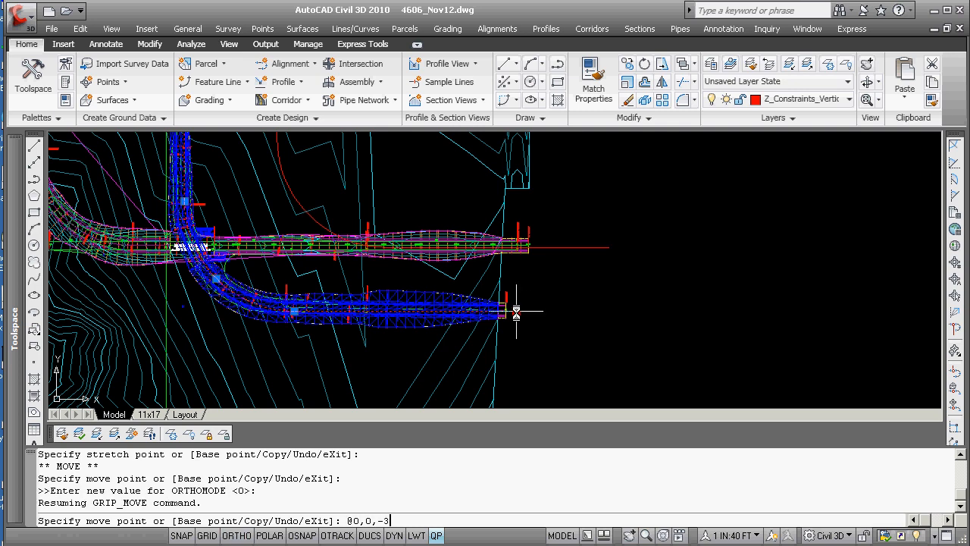
{"action": "key", "text": "Return"}
{"action": "type", "text": "LIST"}
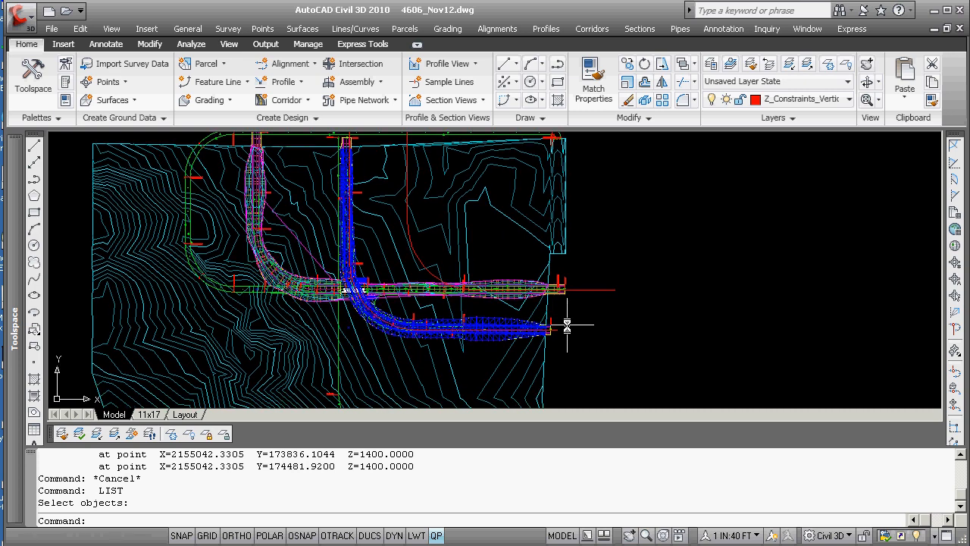
Choose 3D Wireframe as the animation visual style and launch the preview
{"action": "type", "text": "anipat"}
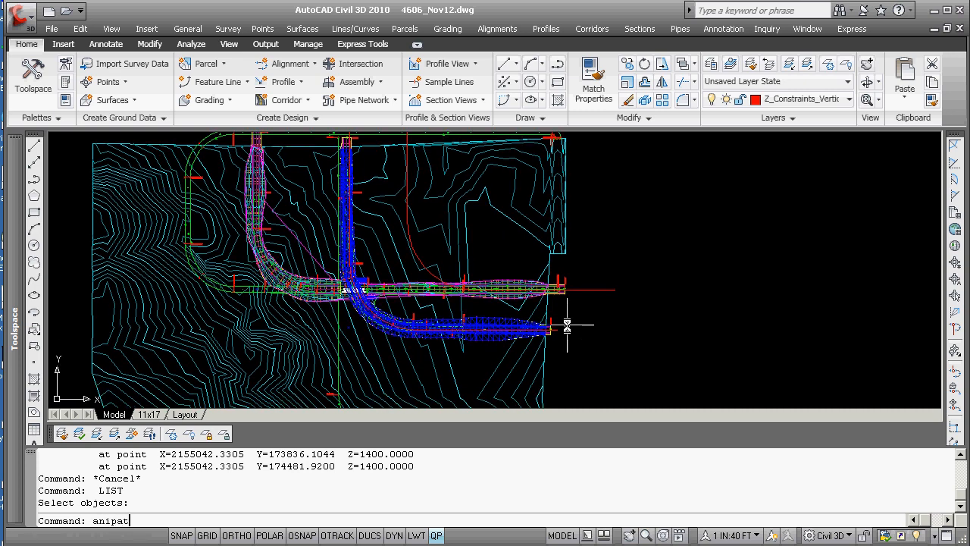
{"action": "type", "text": "h"}
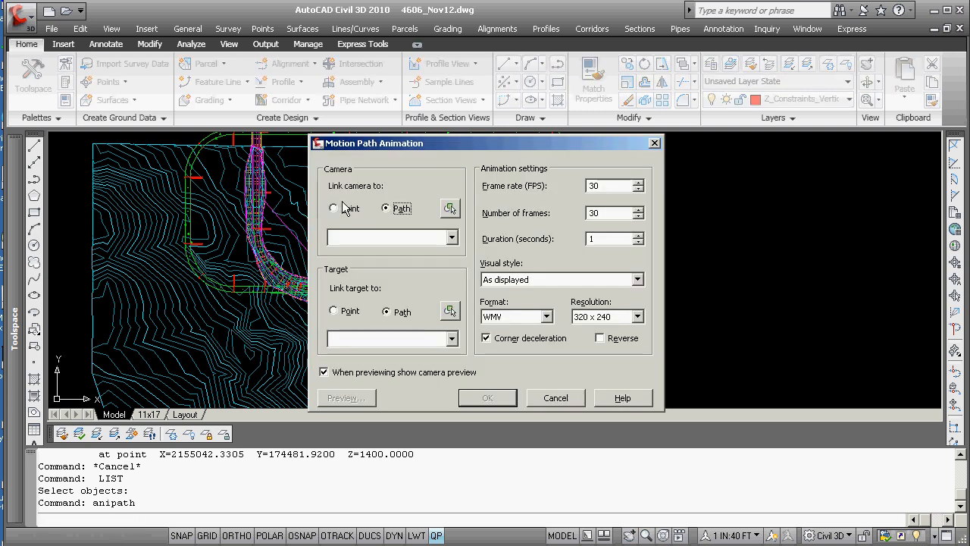
{"action": "mouse_move", "coordinate": [449, 210]}
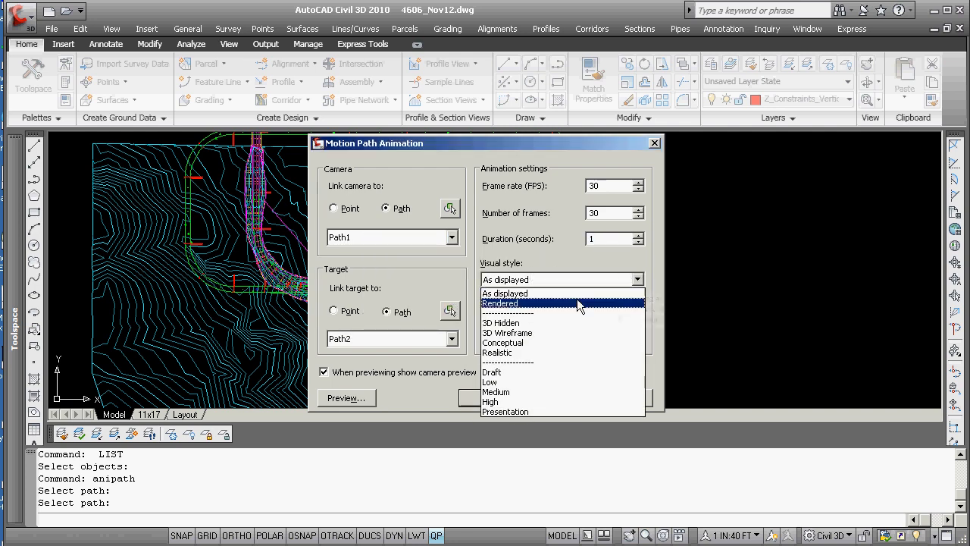
{"action": "mouse_move", "coordinate": [515, 352]}
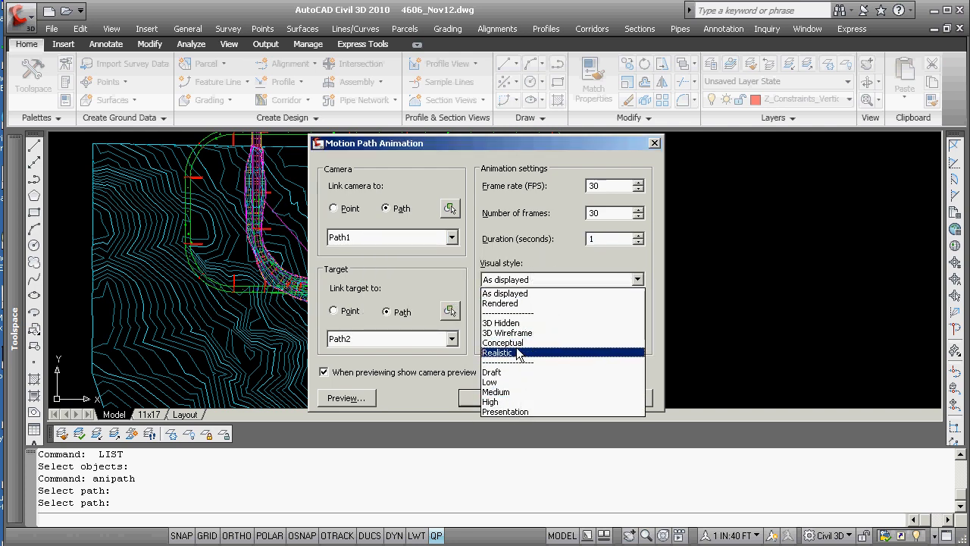
{"action": "mouse_move", "coordinate": [518, 336]}
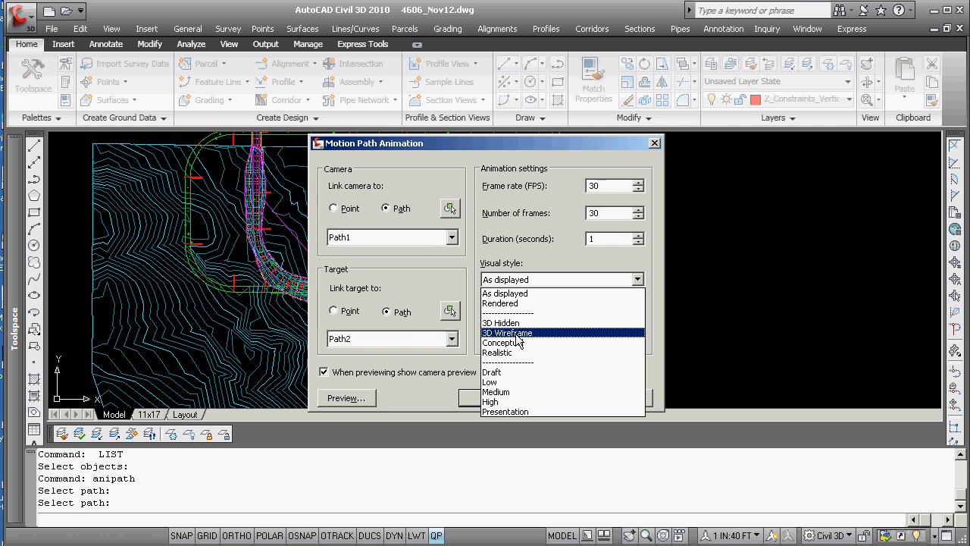
{"action": "left_click", "coordinate": [506, 334]}
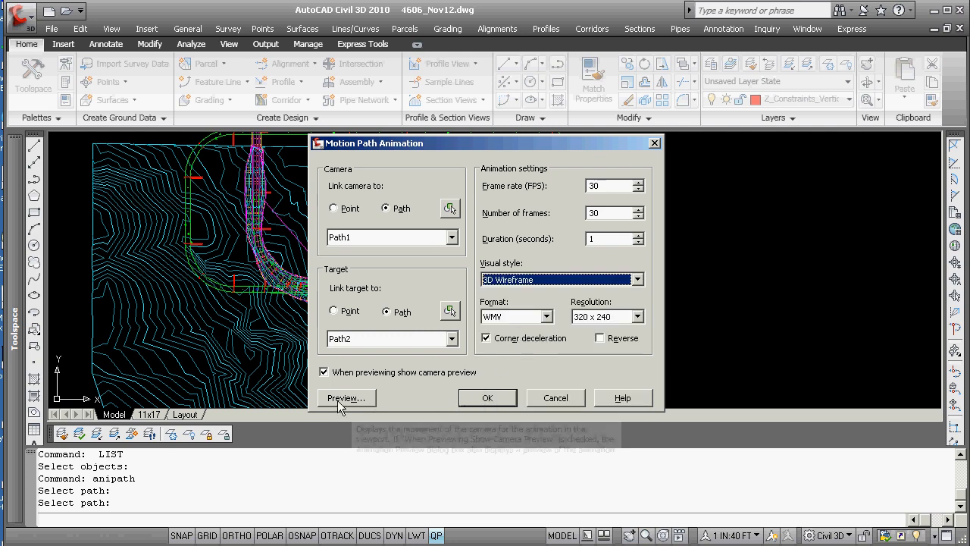
{"action": "left_click", "coordinate": [342, 397]}
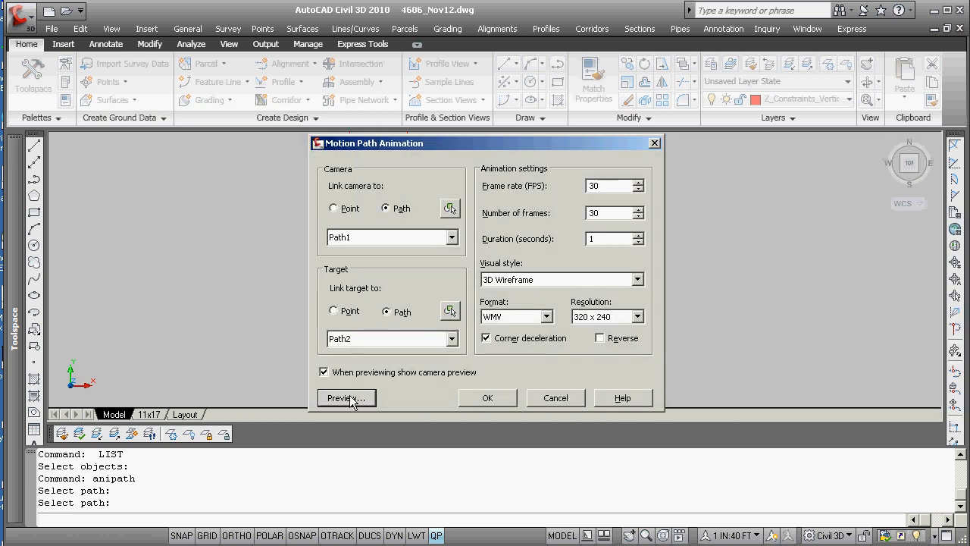
Scrub the preview frame slider back and forth to inspect the wireframe corridor from the moving camera
{"action": "left_click", "coordinate": [343, 397]}
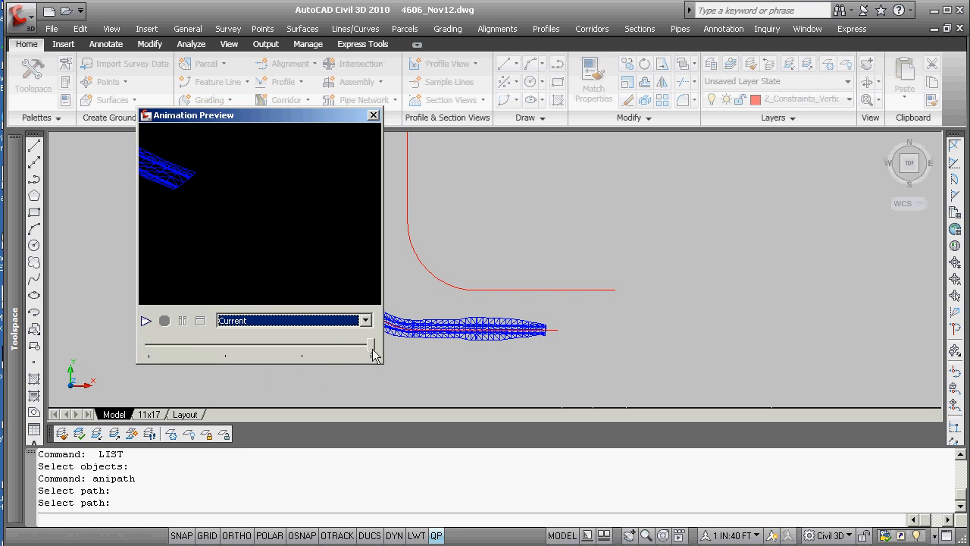
{"action": "left_click_drag", "start_coordinate": [371, 346], "coordinate": [239, 346]}
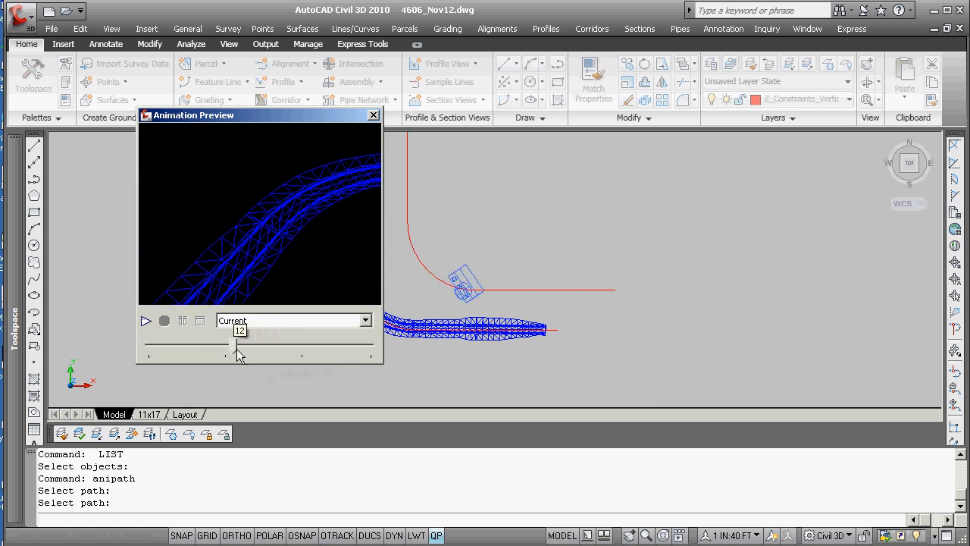
{"action": "left_click_drag", "start_coordinate": [234, 346], "coordinate": [248, 345]}
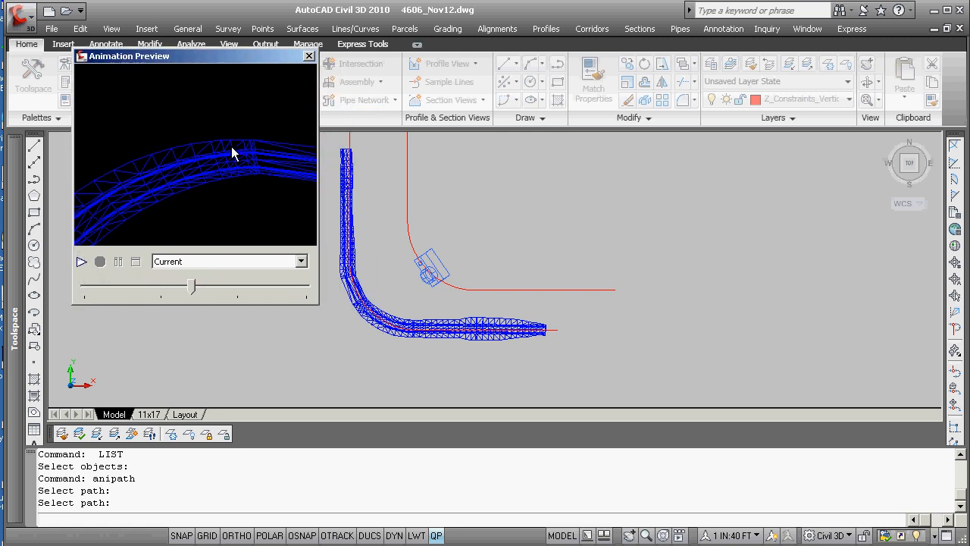
{"action": "left_click_drag", "start_coordinate": [189, 286], "coordinate": [265, 286]}
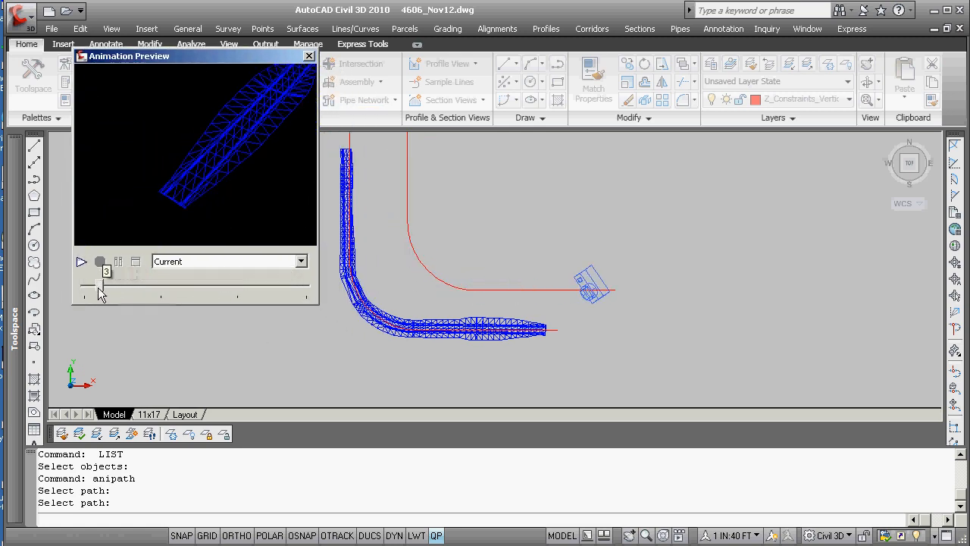
{"action": "left_click_drag", "start_coordinate": [103, 294], "coordinate": [260, 294]}
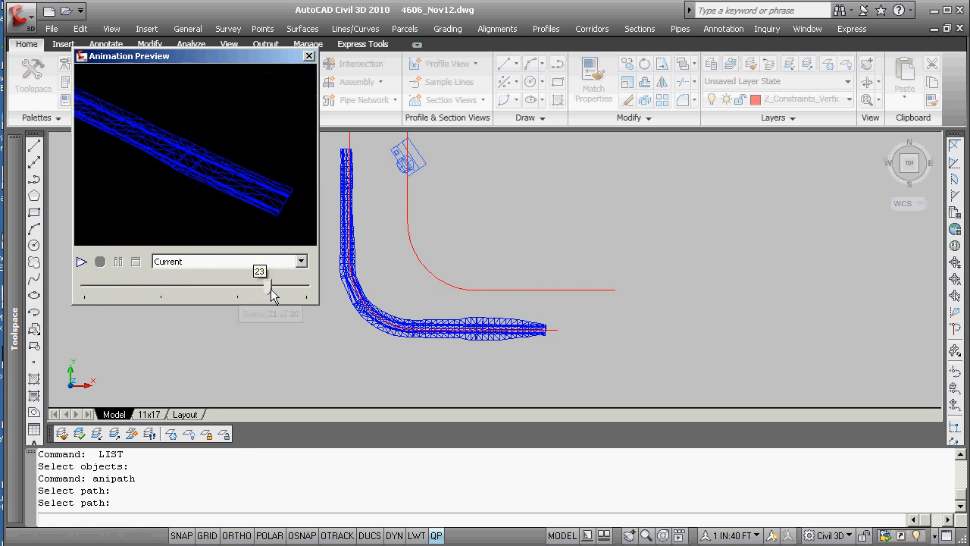
{"action": "left_click_drag", "start_coordinate": [270, 287], "coordinate": [124, 286]}
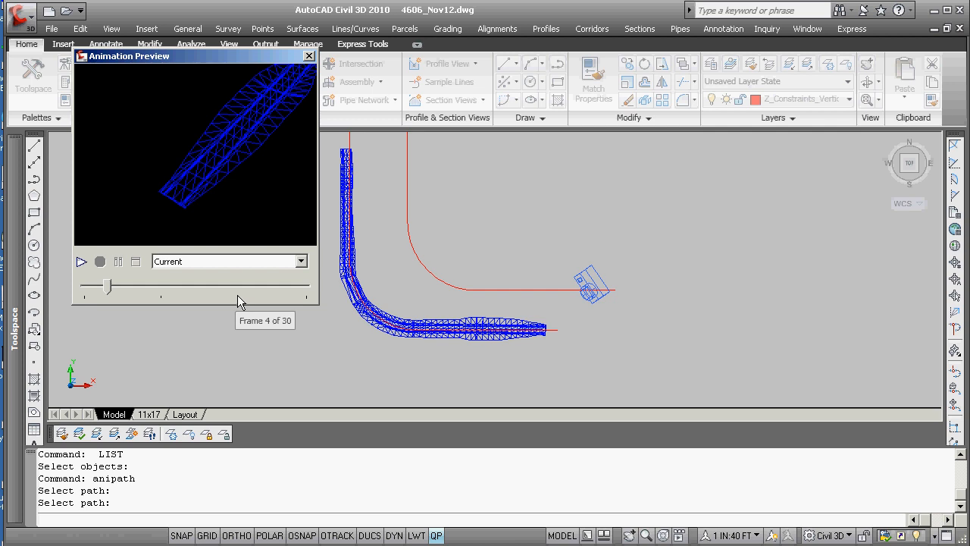
{"action": "mouse_move", "coordinate": [306, 65]}
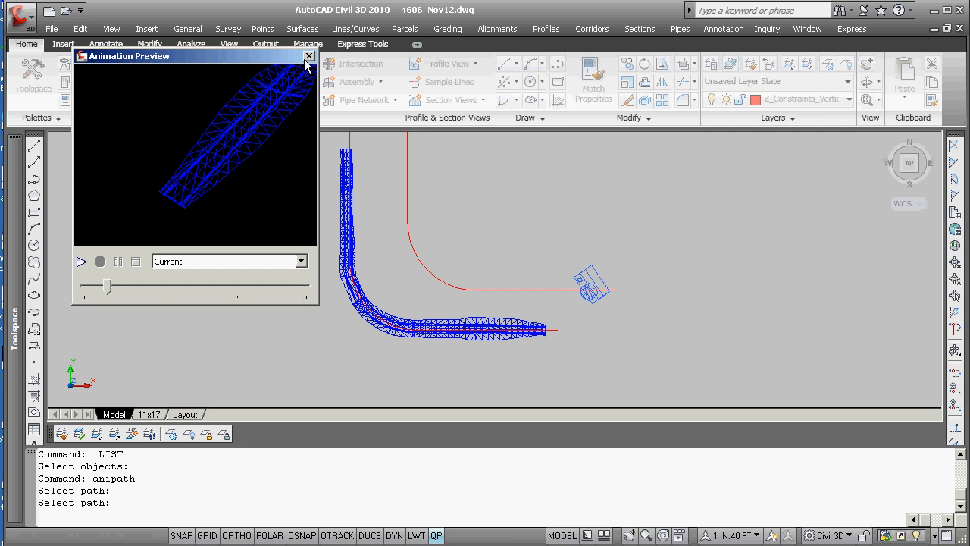
Close the Animation Preview window to return to the Motion Path Animation dialog
{"action": "left_click", "coordinate": [310, 55]}
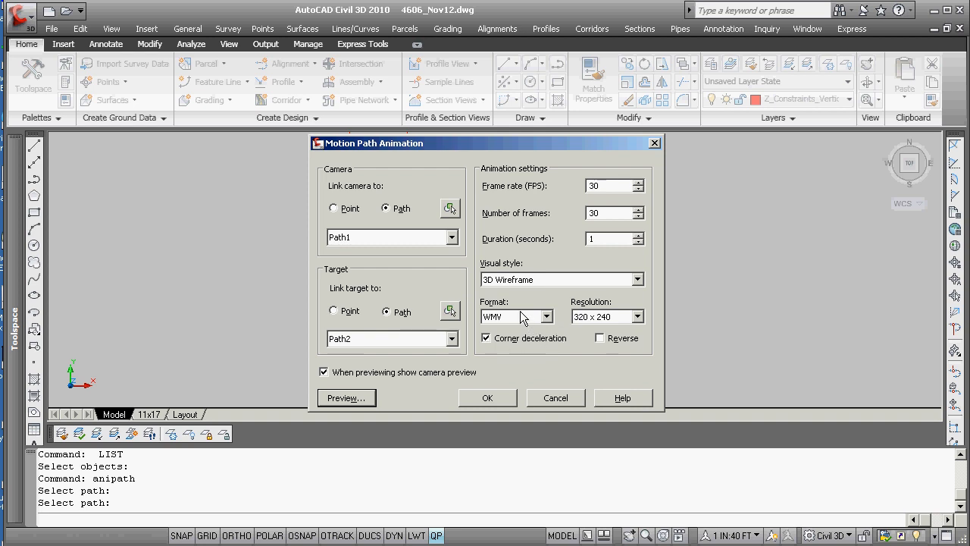
Switch the animation visual style to Realistic and preview the shaded corridor
{"action": "left_click", "coordinate": [636, 279]}
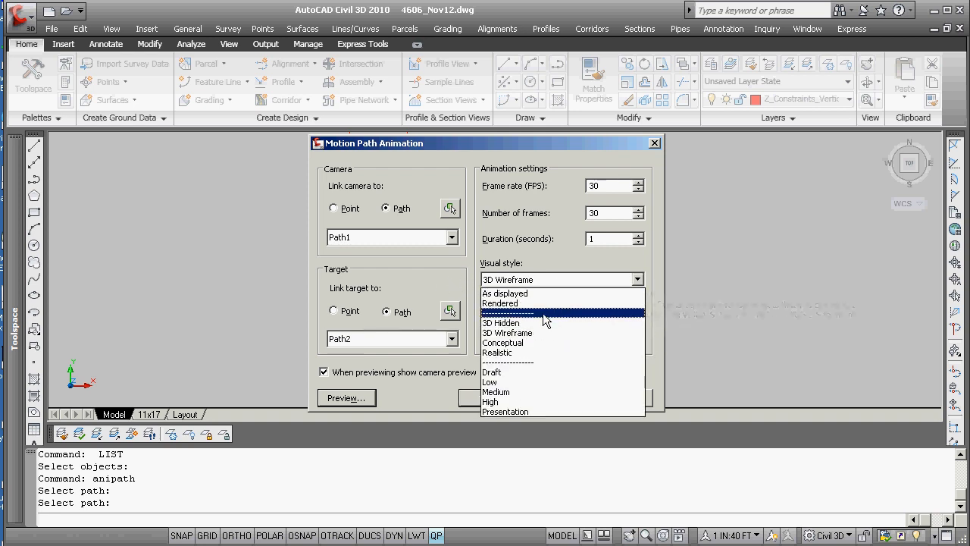
{"action": "left_click", "coordinate": [499, 351]}
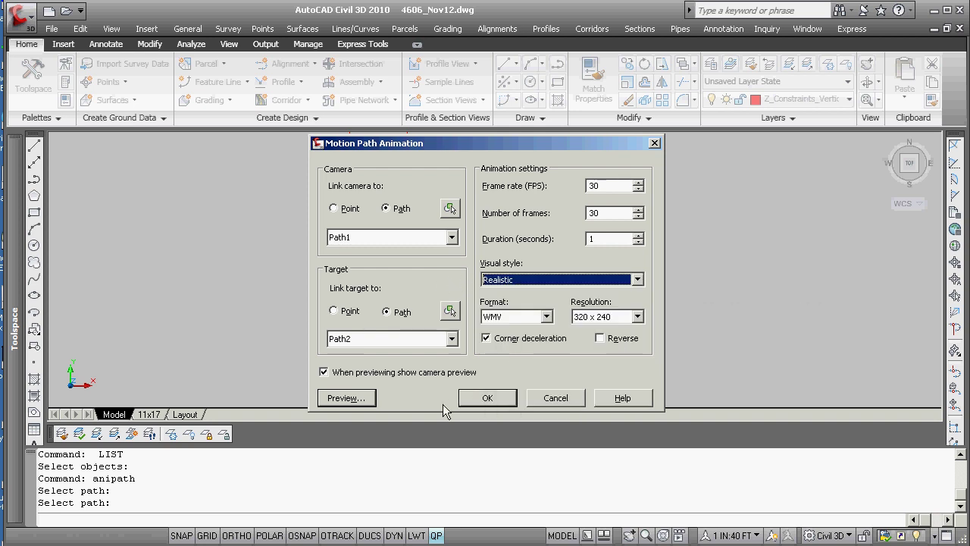
{"action": "left_click", "coordinate": [346, 397]}
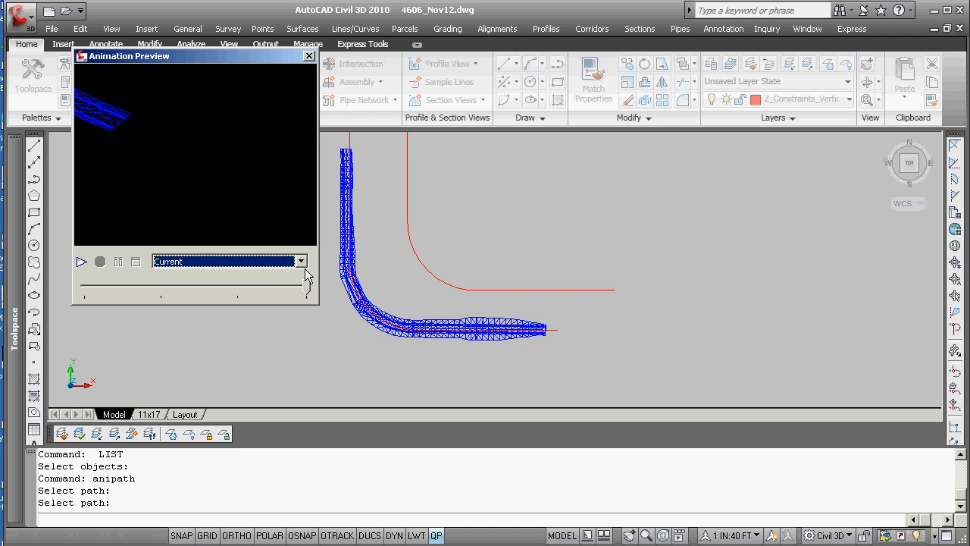
{"action": "mouse_move", "coordinate": [315, 297]}
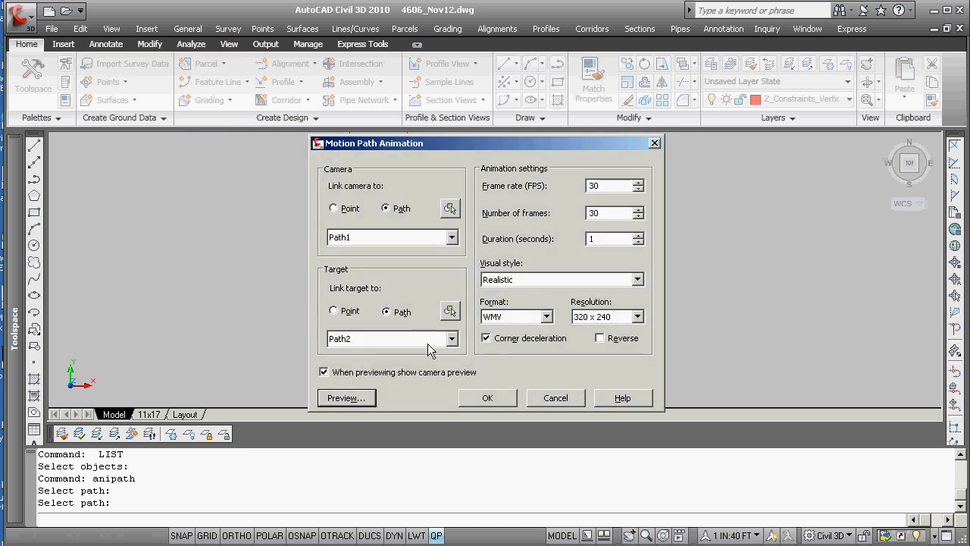
Set the style to Conceptual, preview with Realistic shading and scrub through the frames
{"action": "left_click", "coordinate": [636, 279]}
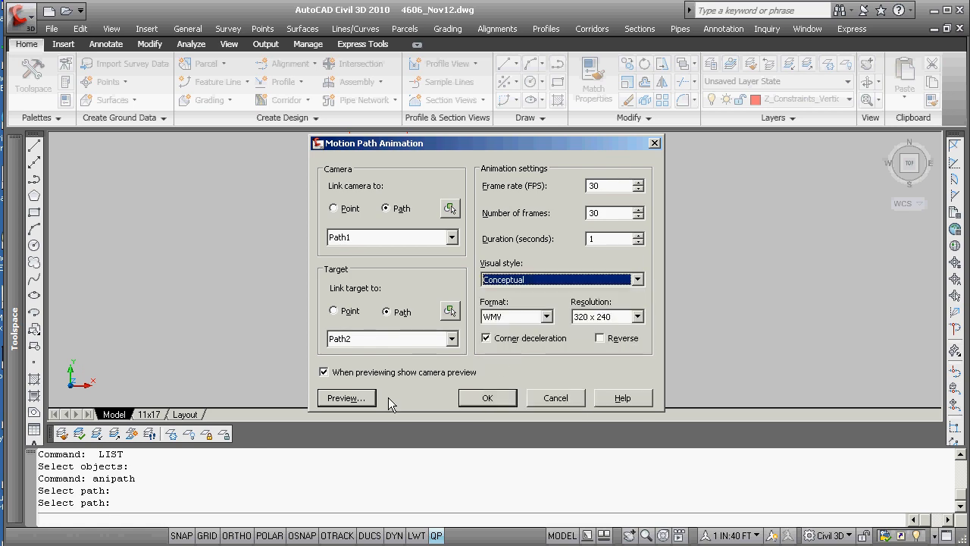
{"action": "left_click", "coordinate": [343, 397]}
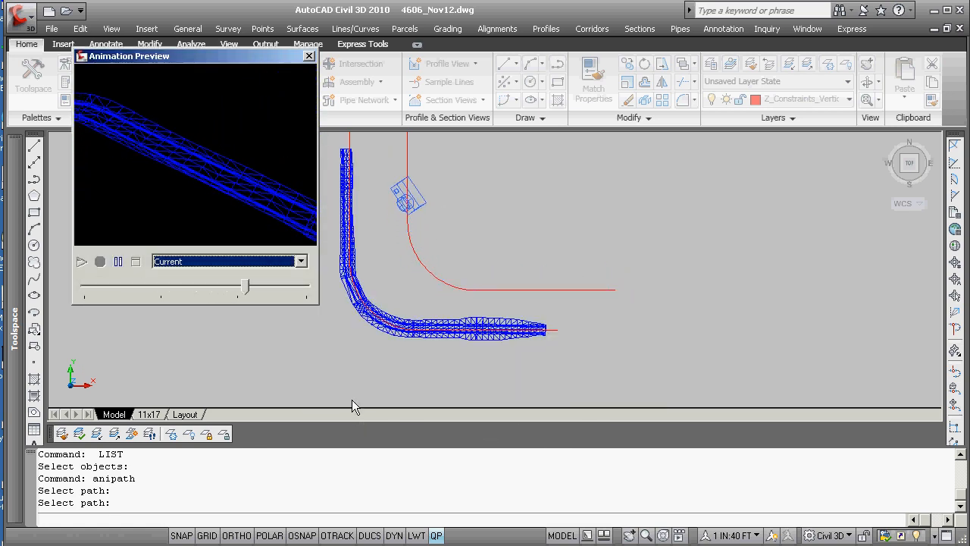
{"action": "left_click", "coordinate": [300, 260]}
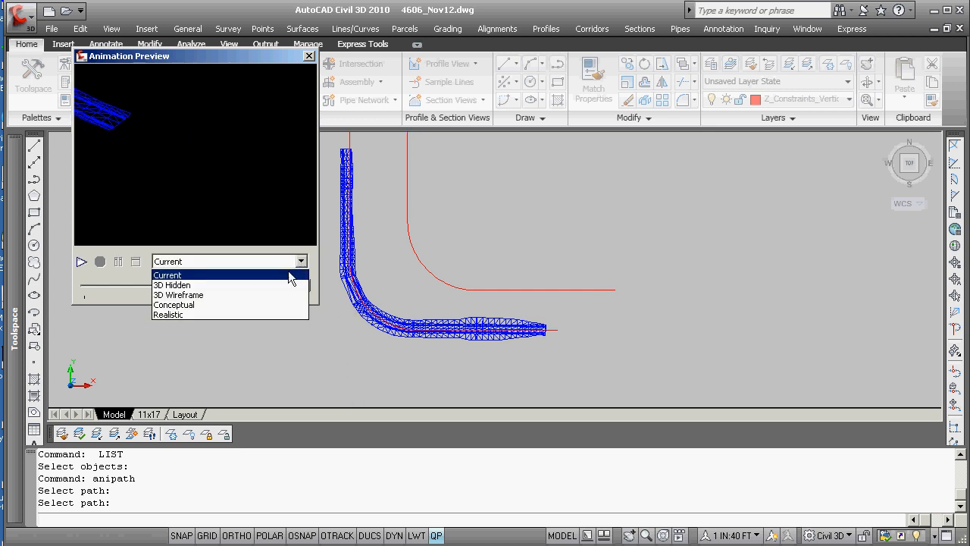
{"action": "left_click", "coordinate": [167, 314]}
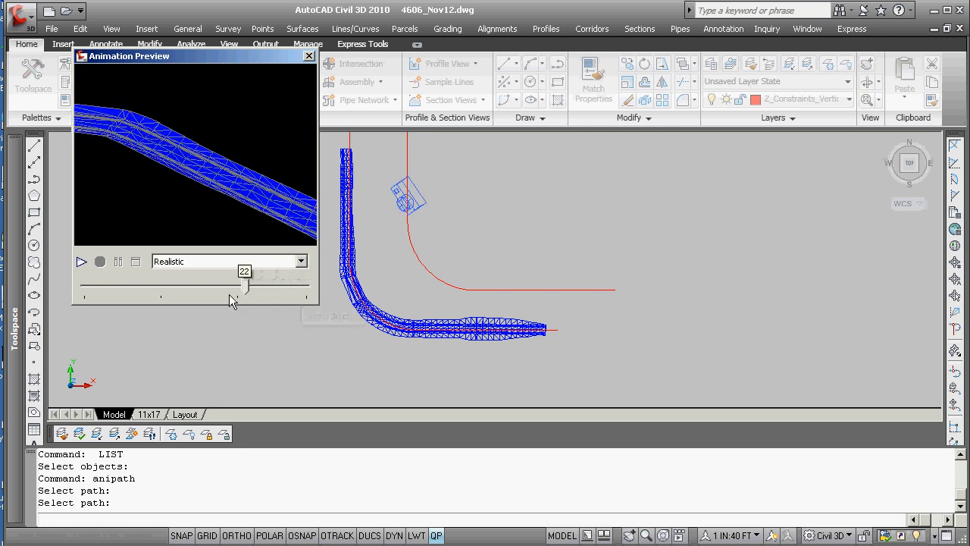
{"action": "left_click_drag", "start_coordinate": [244, 286], "coordinate": [133, 286]}
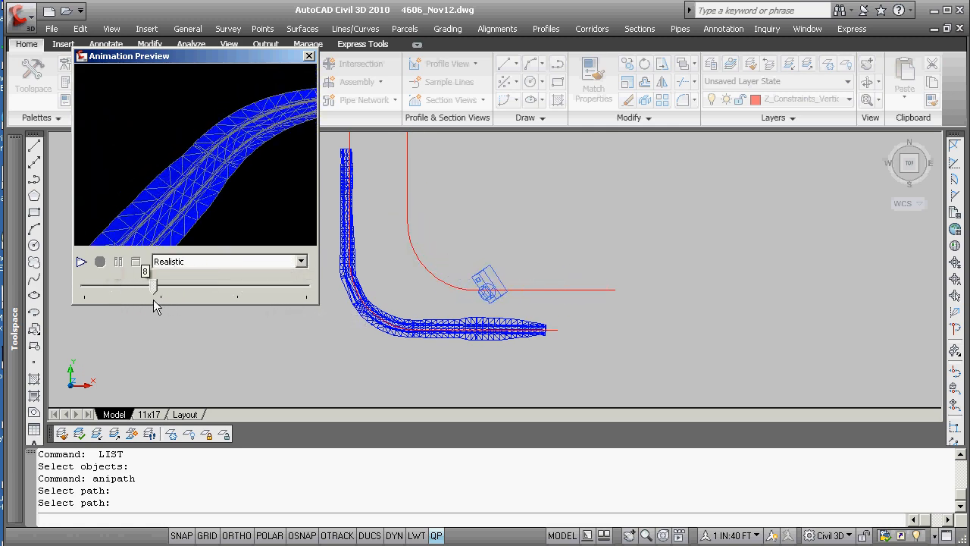
{"action": "left_click_drag", "start_coordinate": [155, 288], "coordinate": [295, 288]}
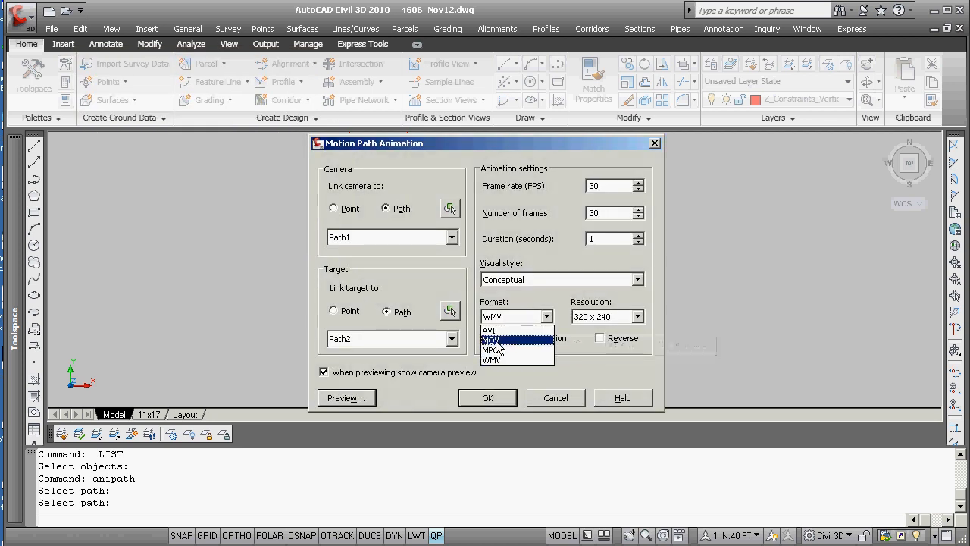
Set the animation output format to AVI at 320 x 240 resolution
{"action": "left_click", "coordinate": [488, 331]}
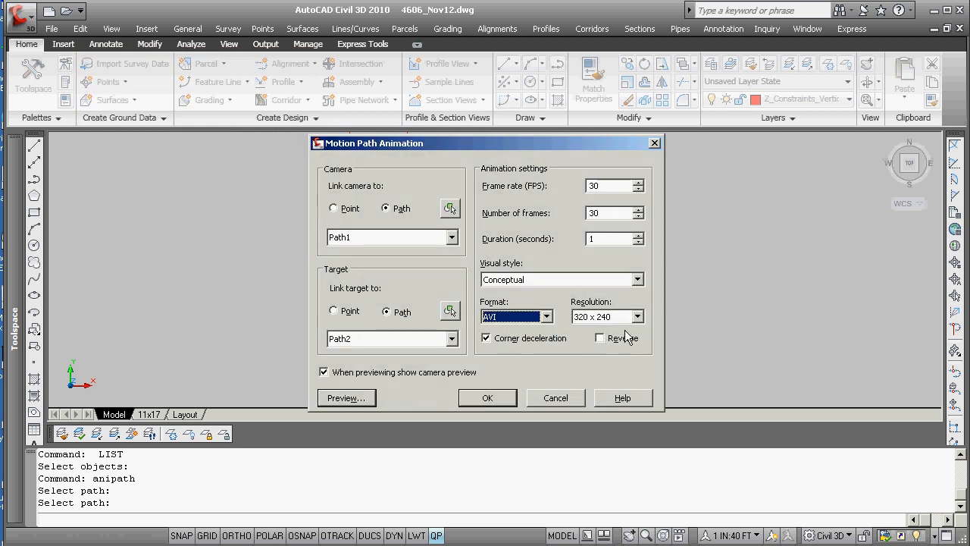
{"action": "left_click", "coordinate": [639, 317]}
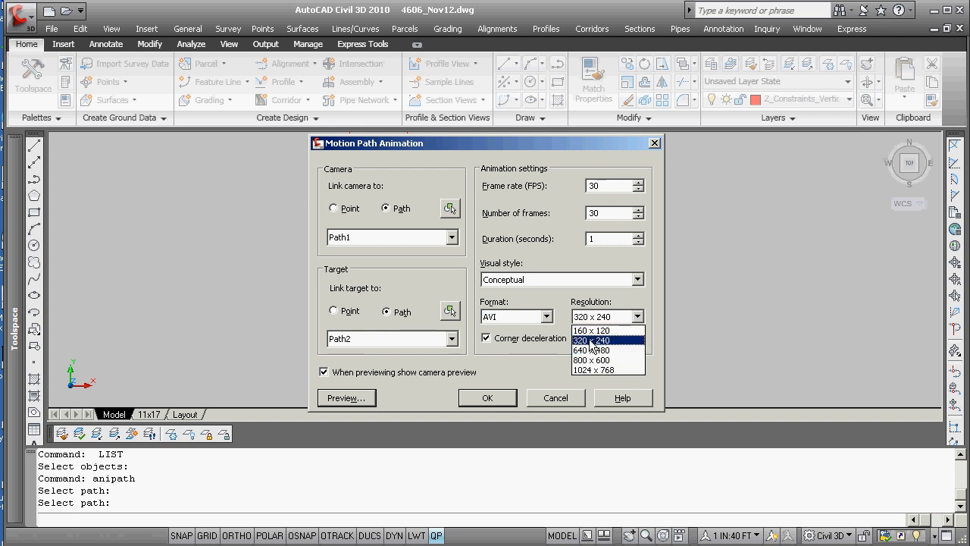
{"action": "left_click", "coordinate": [591, 339]}
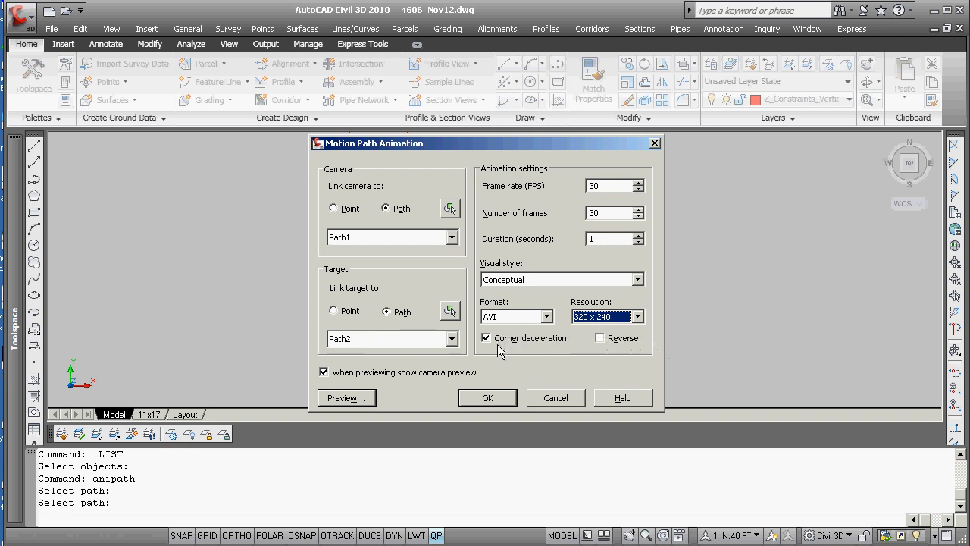
{"action": "mouse_move", "coordinate": [488, 368]}
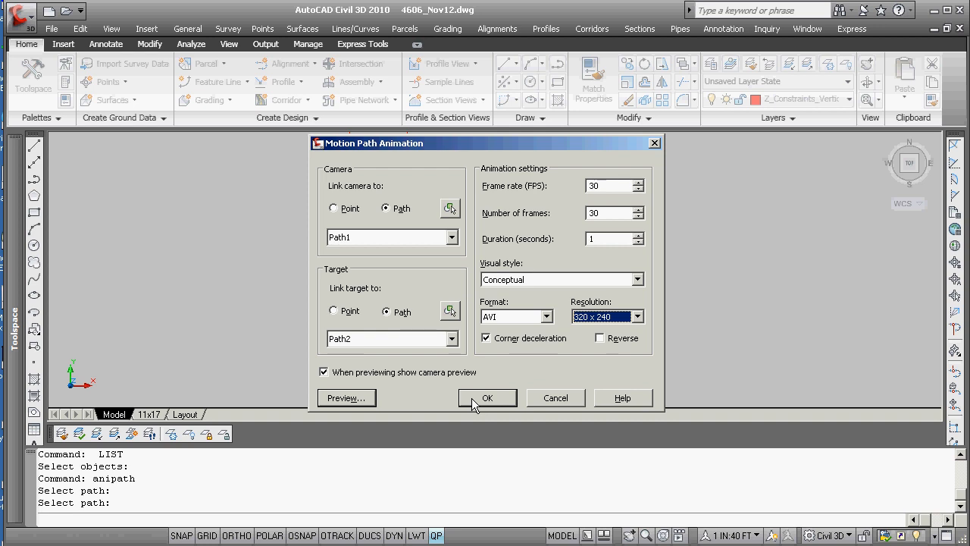
{"action": "mouse_move", "coordinate": [492, 400]}
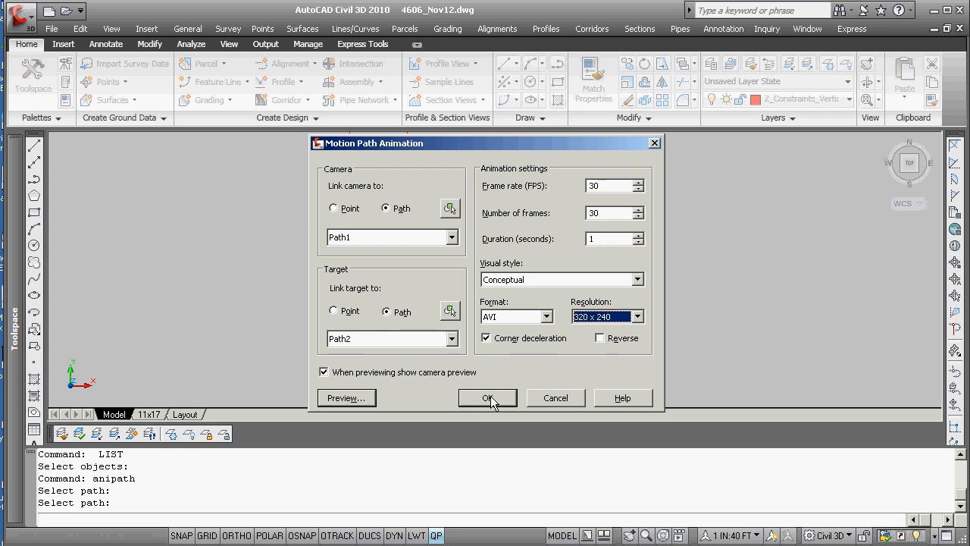
{"action": "mouse_move", "coordinate": [497, 400]}
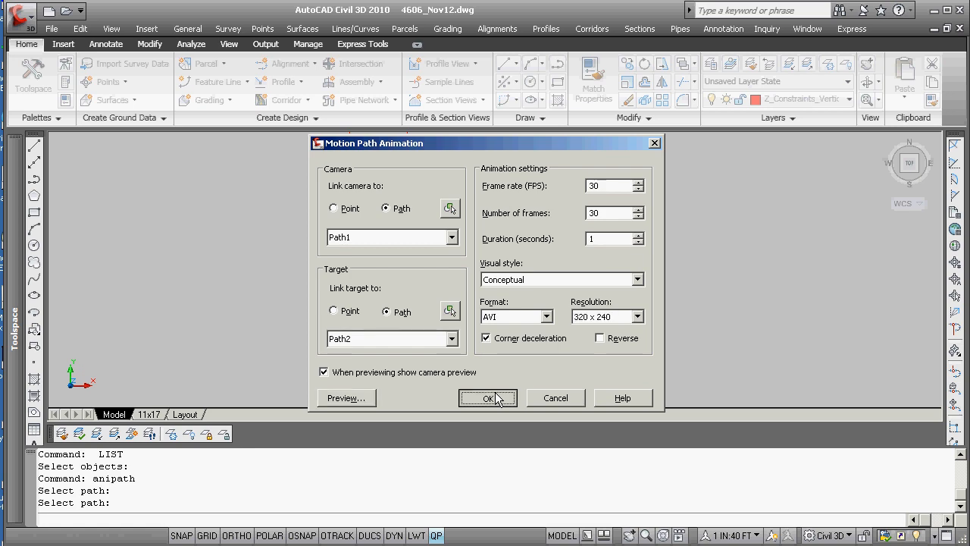
Confirm the settings, browse to transfer > collab_space on the shared drive and create a shared_video folder
{"action": "left_click", "coordinate": [488, 397]}
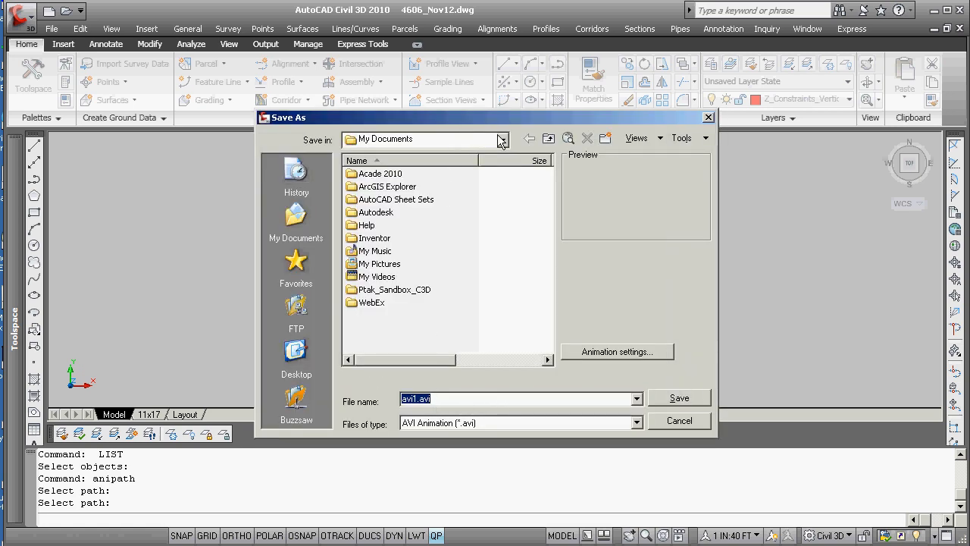
{"action": "left_click", "coordinate": [500, 139]}
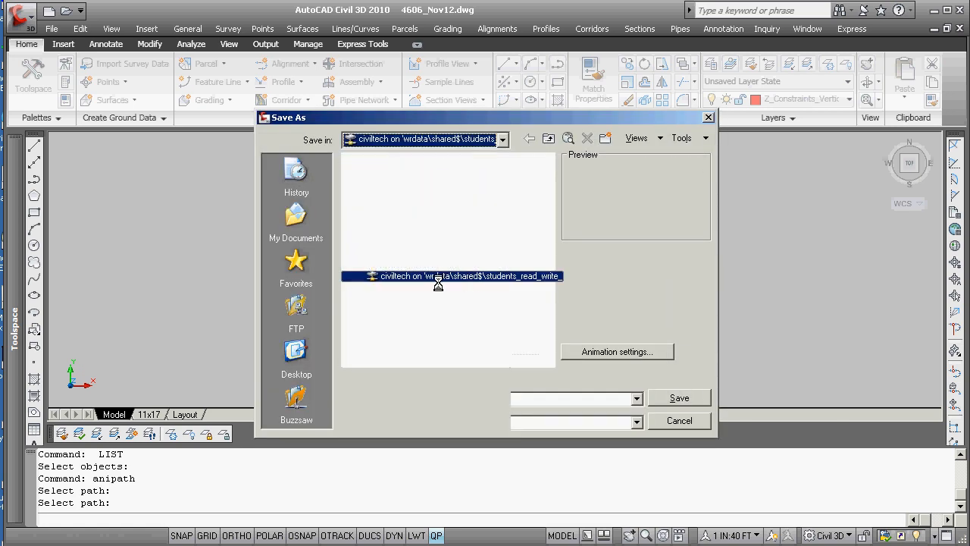
{"action": "double_click", "coordinate": [452, 276]}
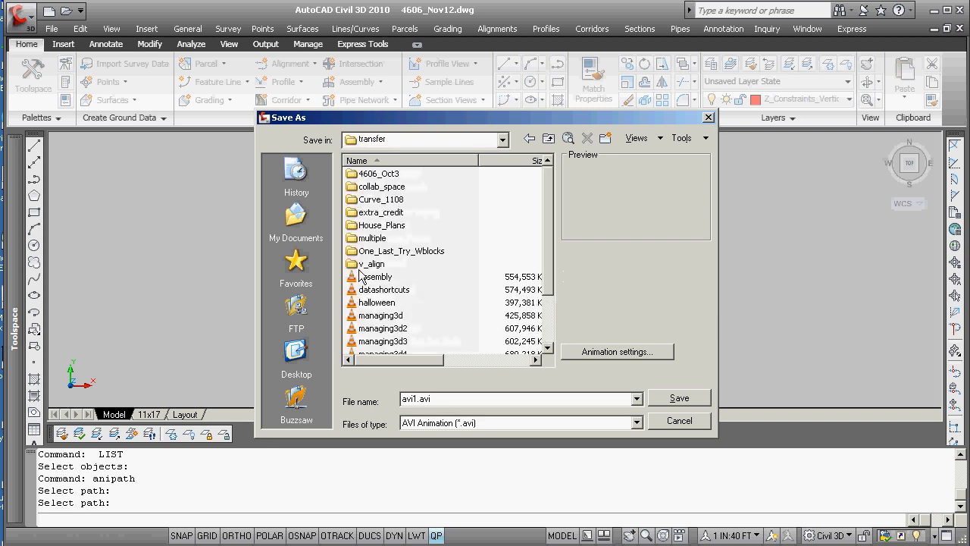
{"action": "mouse_move", "coordinate": [347, 194]}
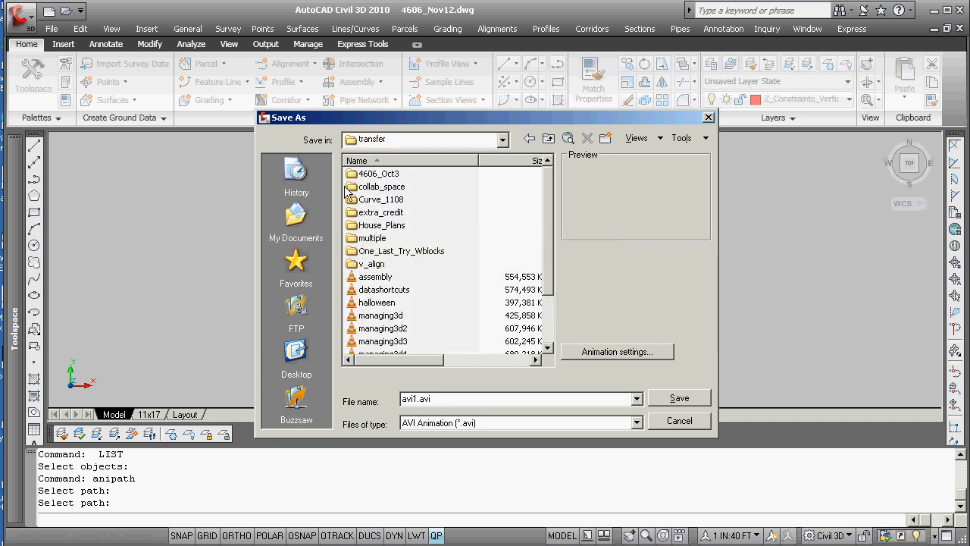
{"action": "double_click", "coordinate": [381, 185]}
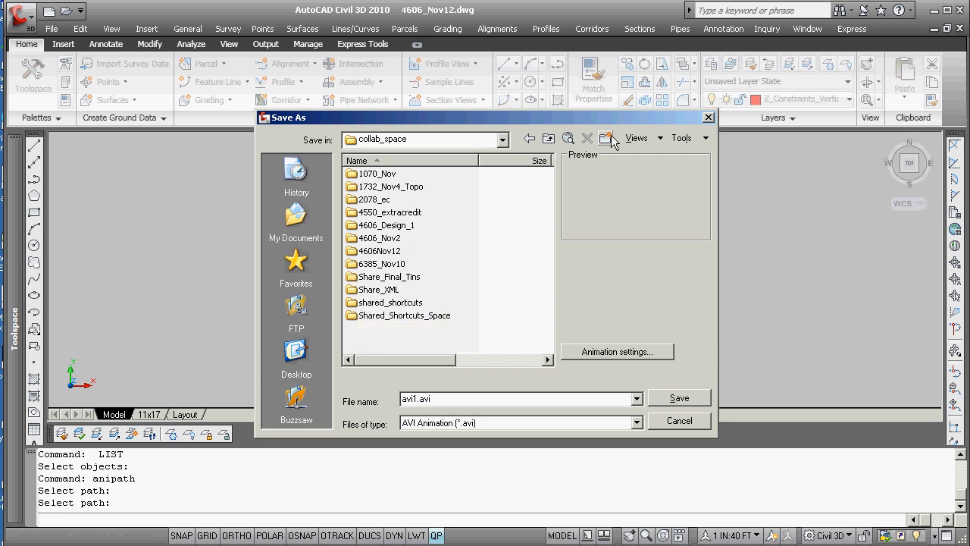
{"action": "left_click", "coordinate": [606, 137]}
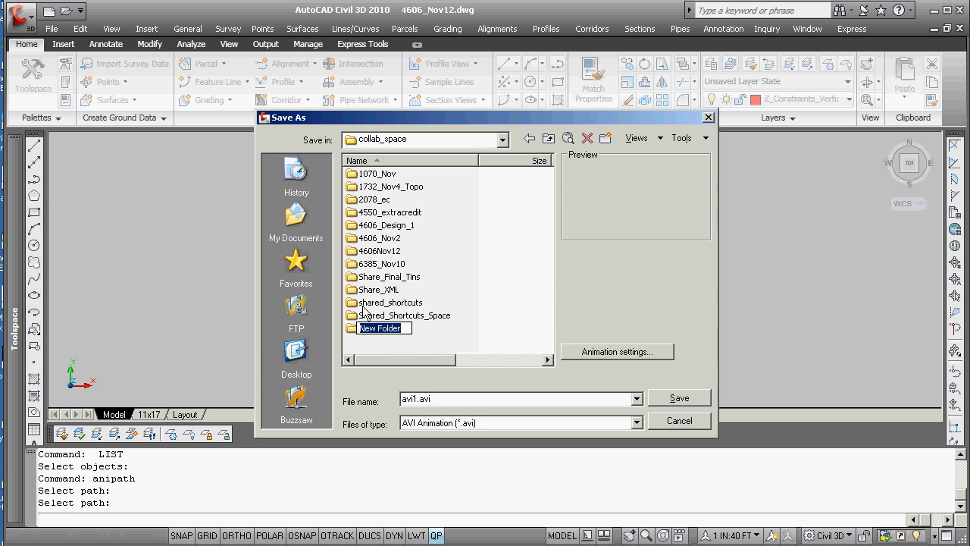
{"action": "type", "text": "shared"}
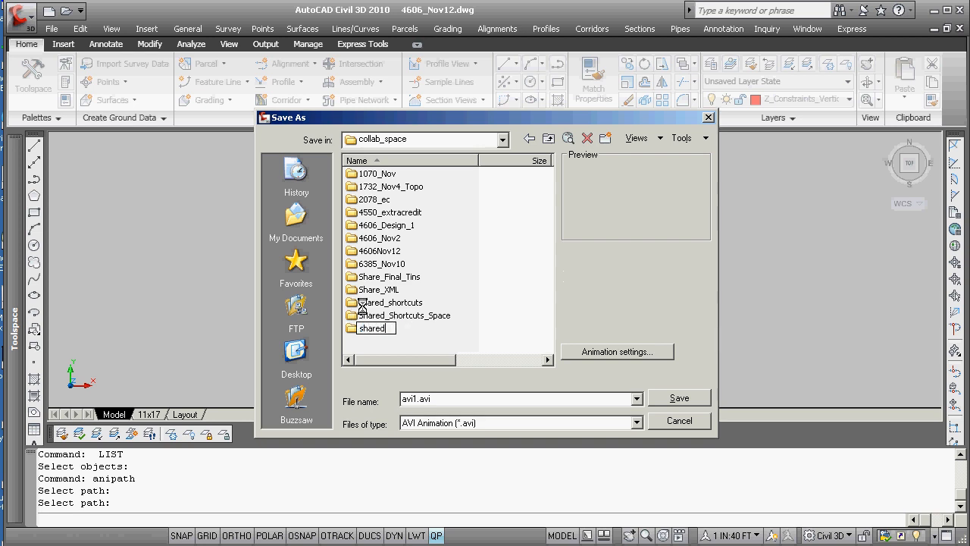
{"action": "type", "text": "_video"}
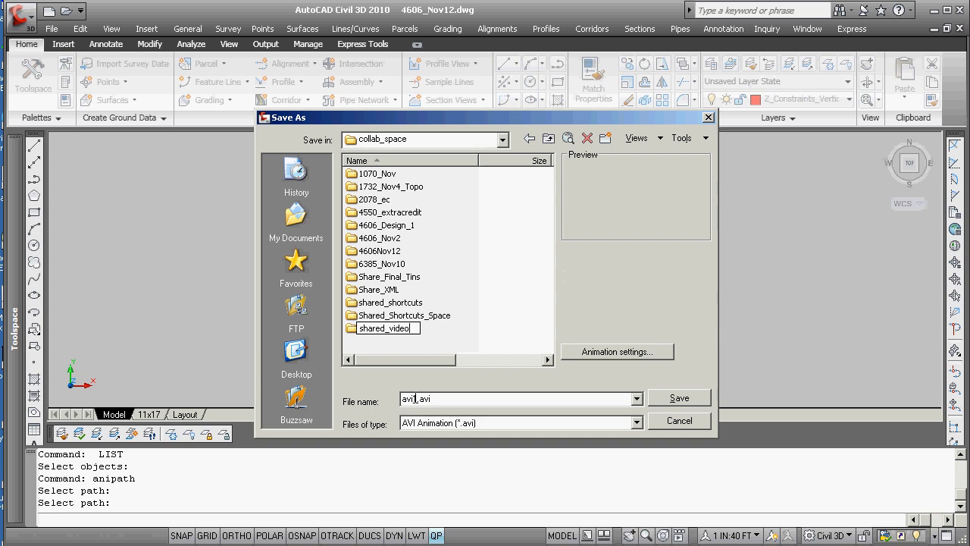
Name the animation 4606nov13 and save it as an AVI file
{"action": "triple_click", "coordinate": [515, 397]}
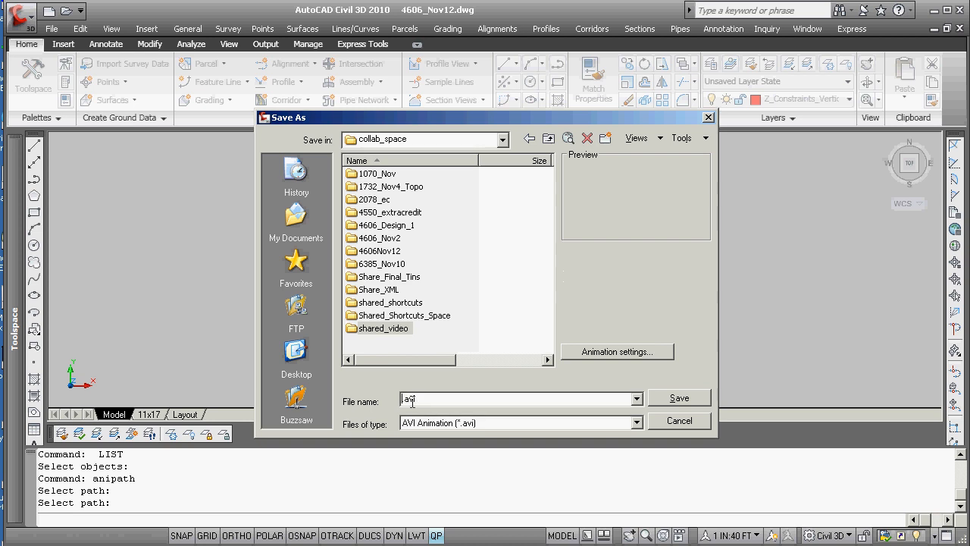
{"action": "type", "text": "n"}
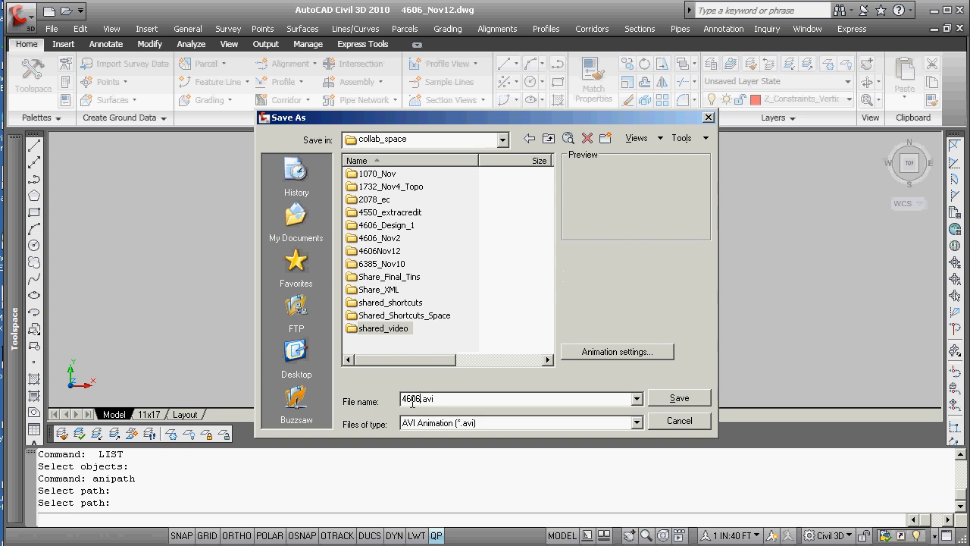
{"action": "type", "text": "nov13"}
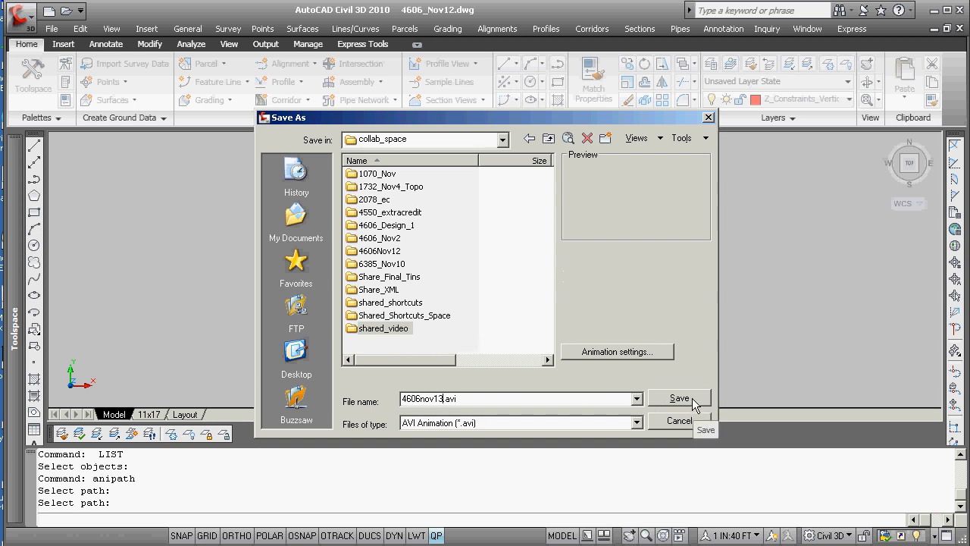
{"action": "left_click", "coordinate": [679, 397]}
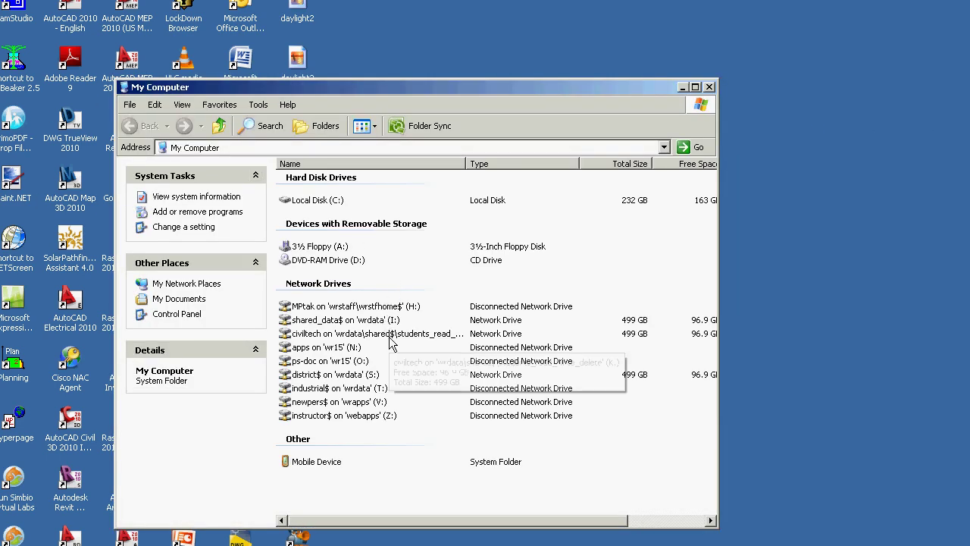
Browse the civiltech drive to transfer > collab_space to locate 4606nov13.avi
{"action": "double_click", "coordinate": [371, 333]}
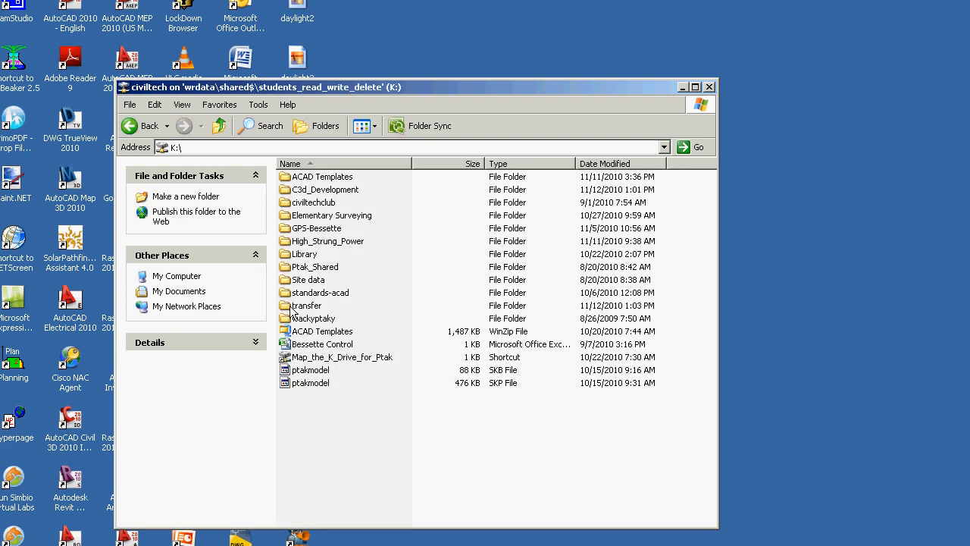
{"action": "double_click", "coordinate": [306, 305]}
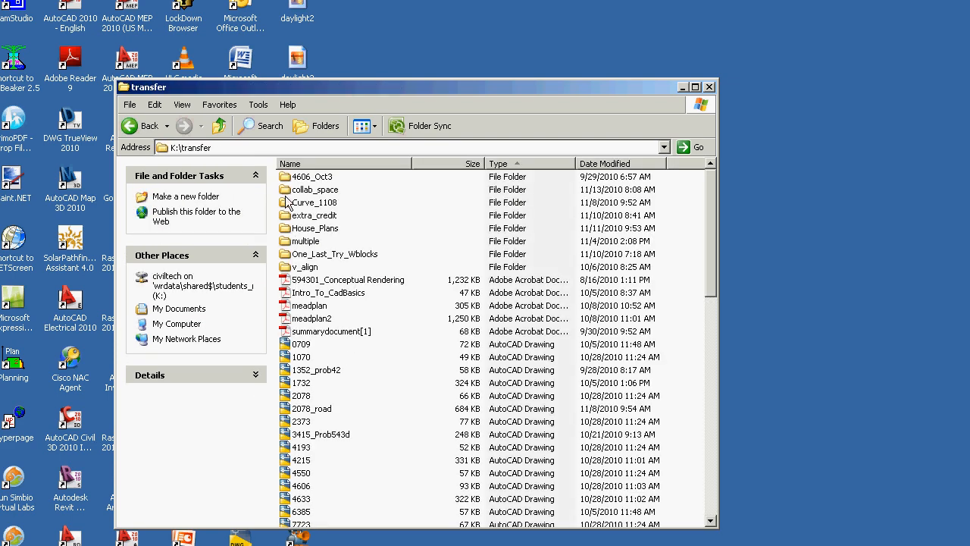
{"action": "double_click", "coordinate": [316, 190]}
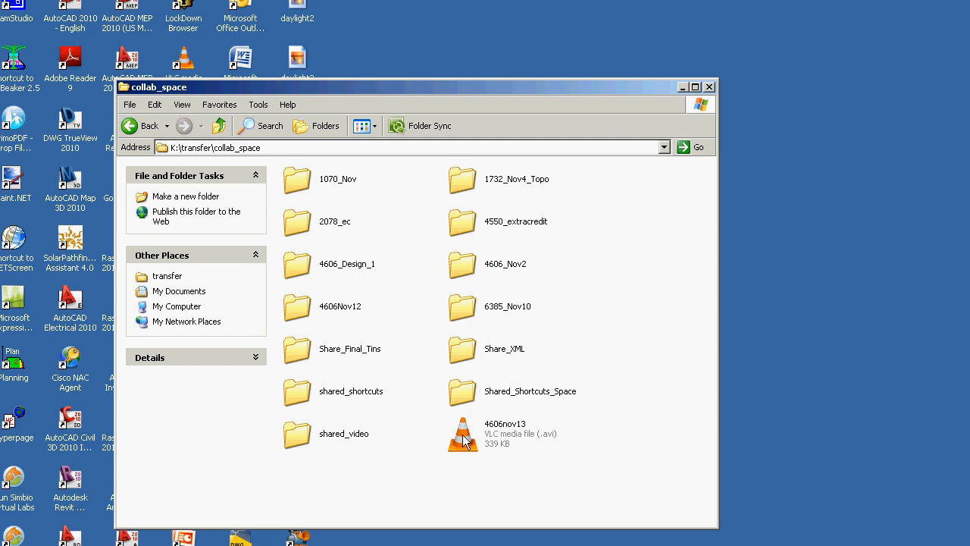
{"action": "mouse_move", "coordinate": [467, 437]}
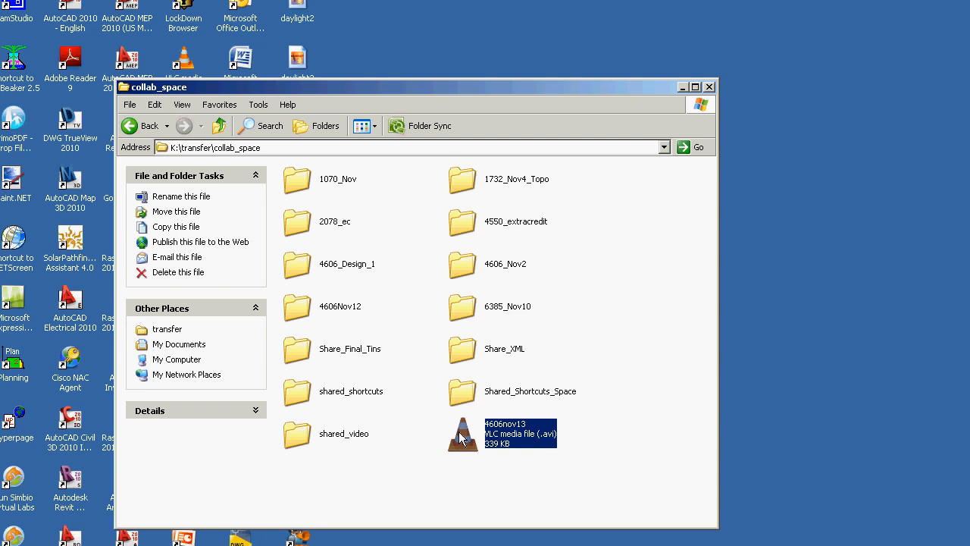
{"action": "mouse_move", "coordinate": [471, 446]}
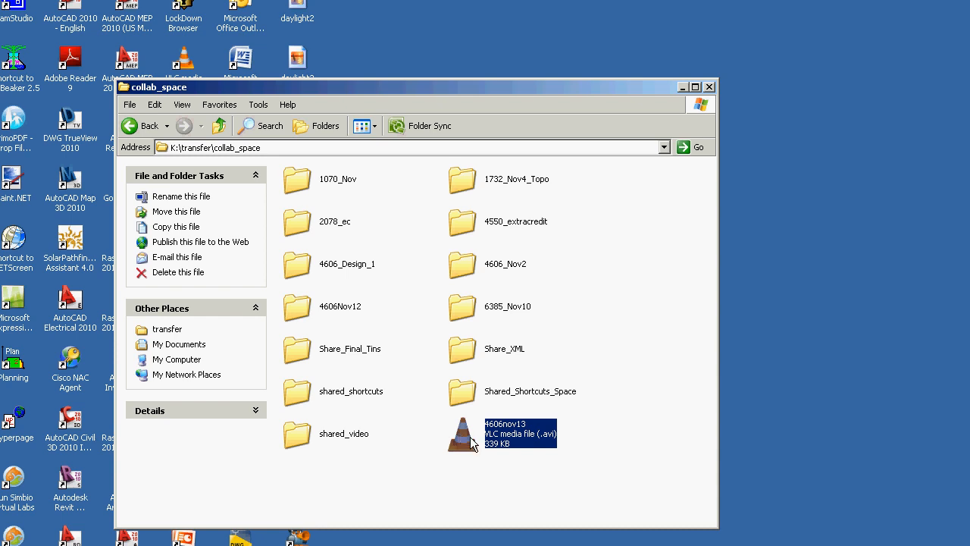
{"action": "mouse_move", "coordinate": [470, 439]}
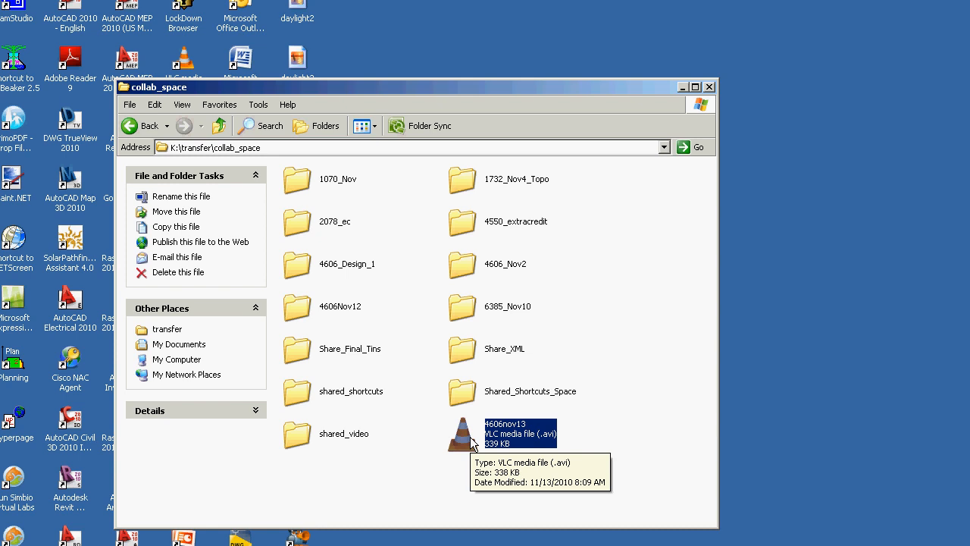
{"action": "mouse_move", "coordinate": [533, 418]}
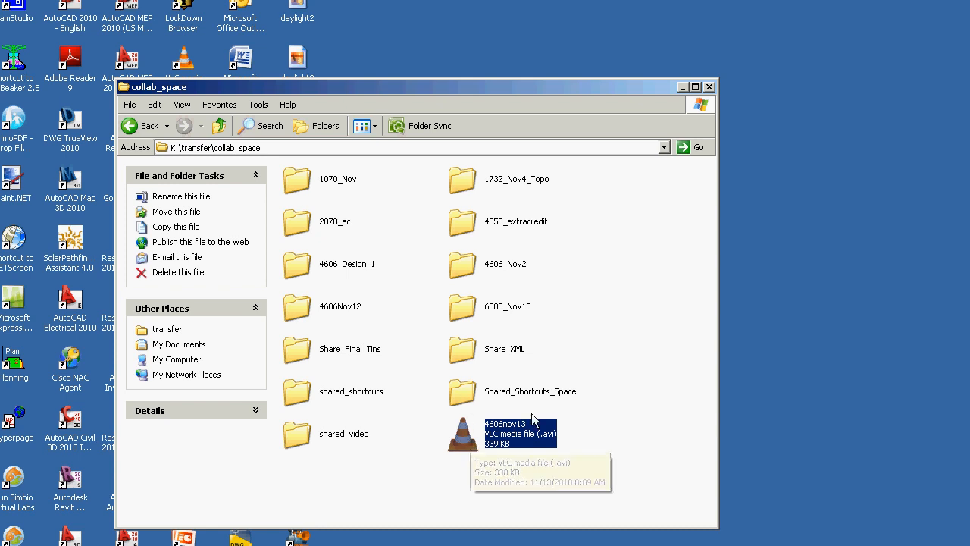
{"action": "mouse_move", "coordinate": [848, 327]}
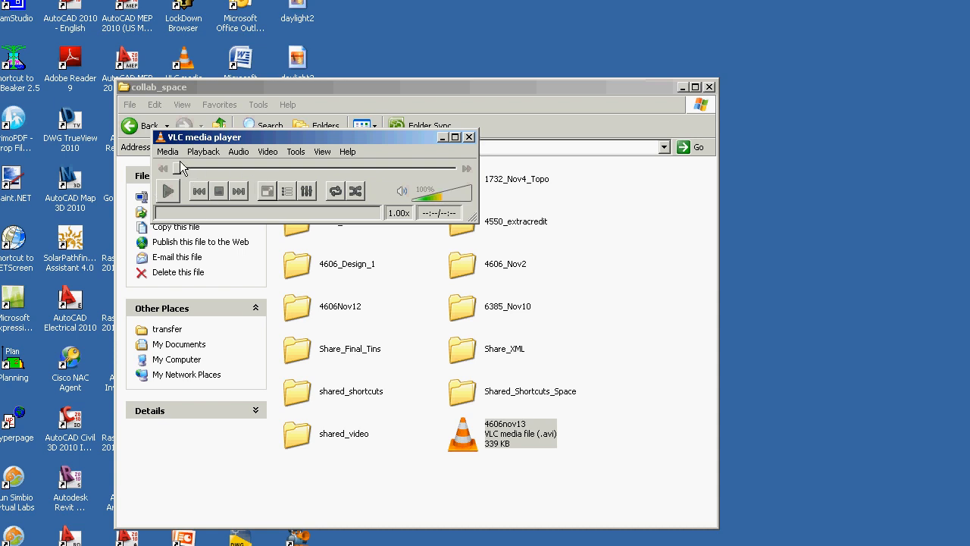
{"action": "left_click", "coordinate": [167, 151]}
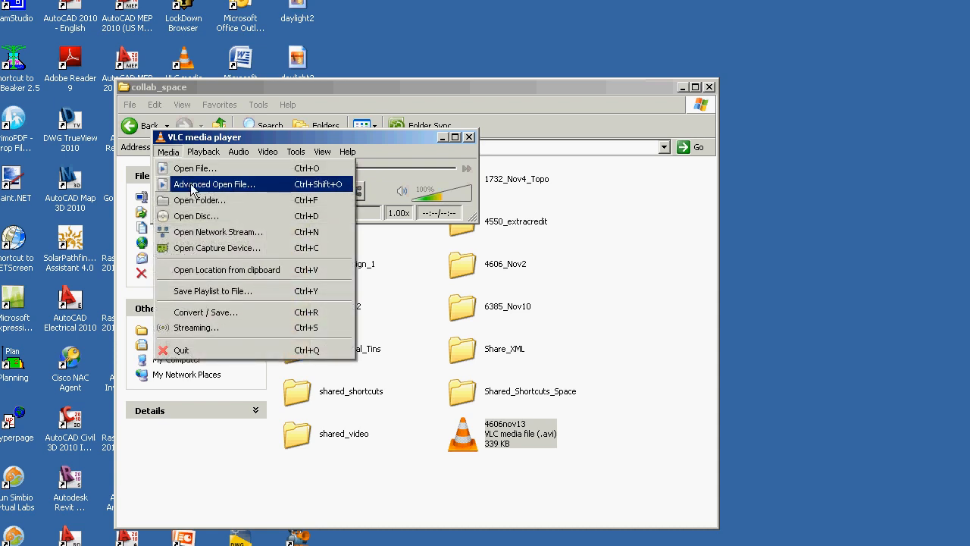
{"action": "mouse_move", "coordinate": [475, 142]}
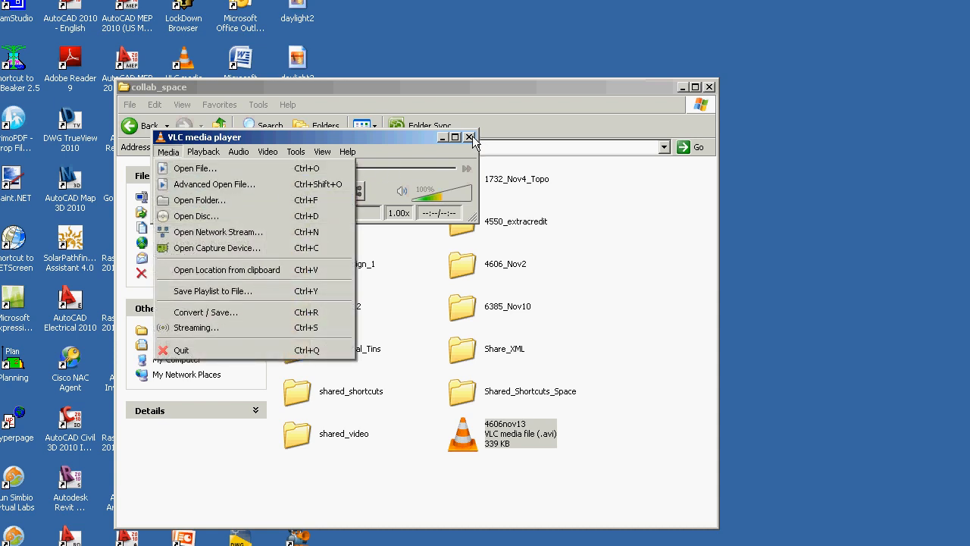
{"action": "left_click", "coordinate": [469, 136]}
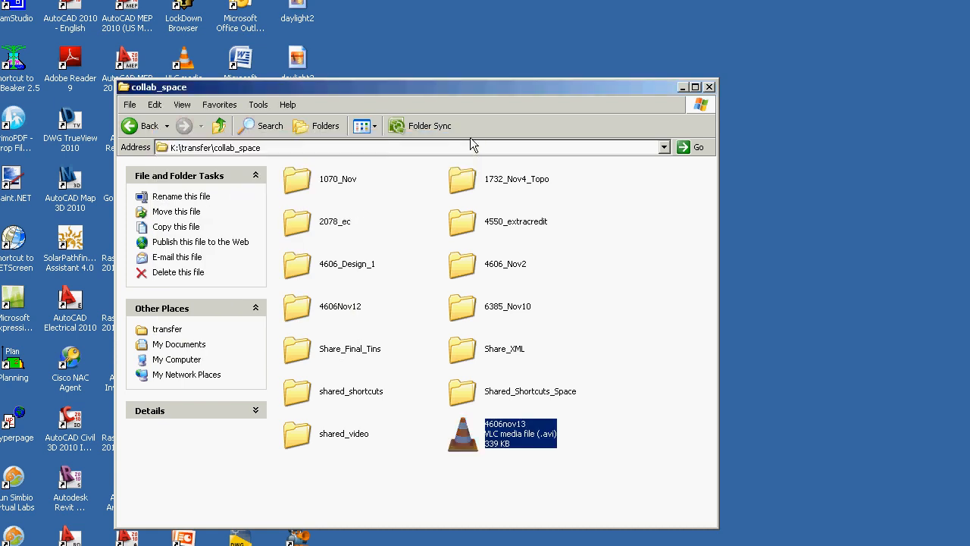